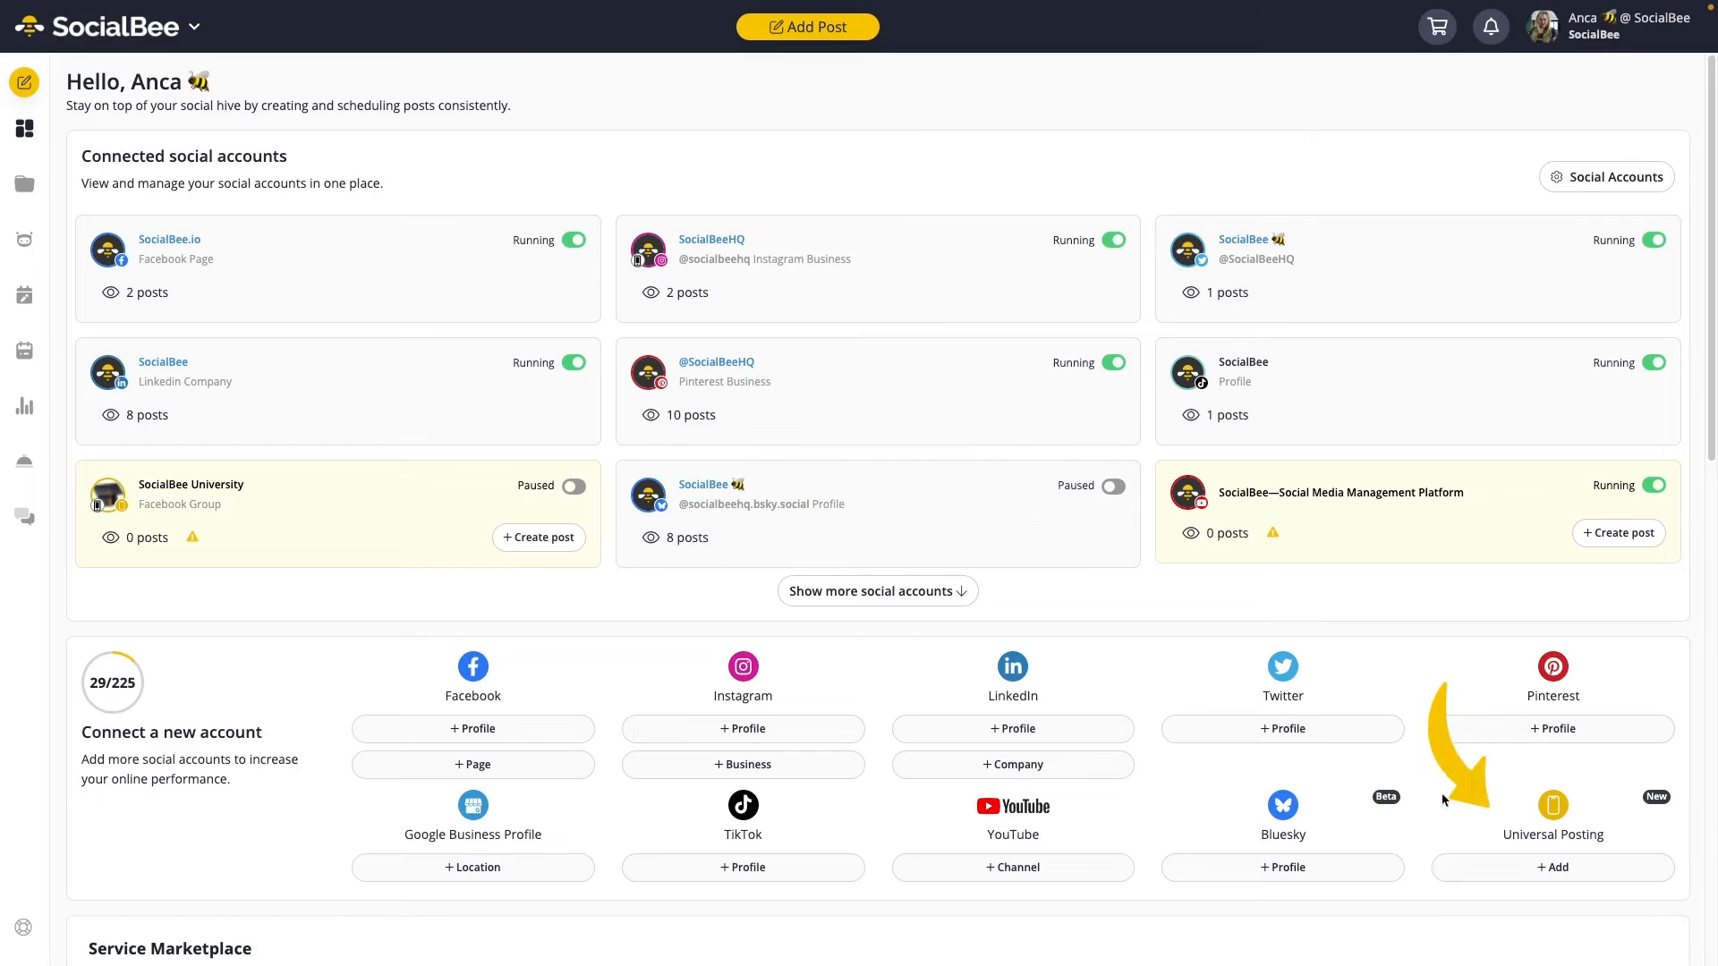
mouse_move(1505, 902)
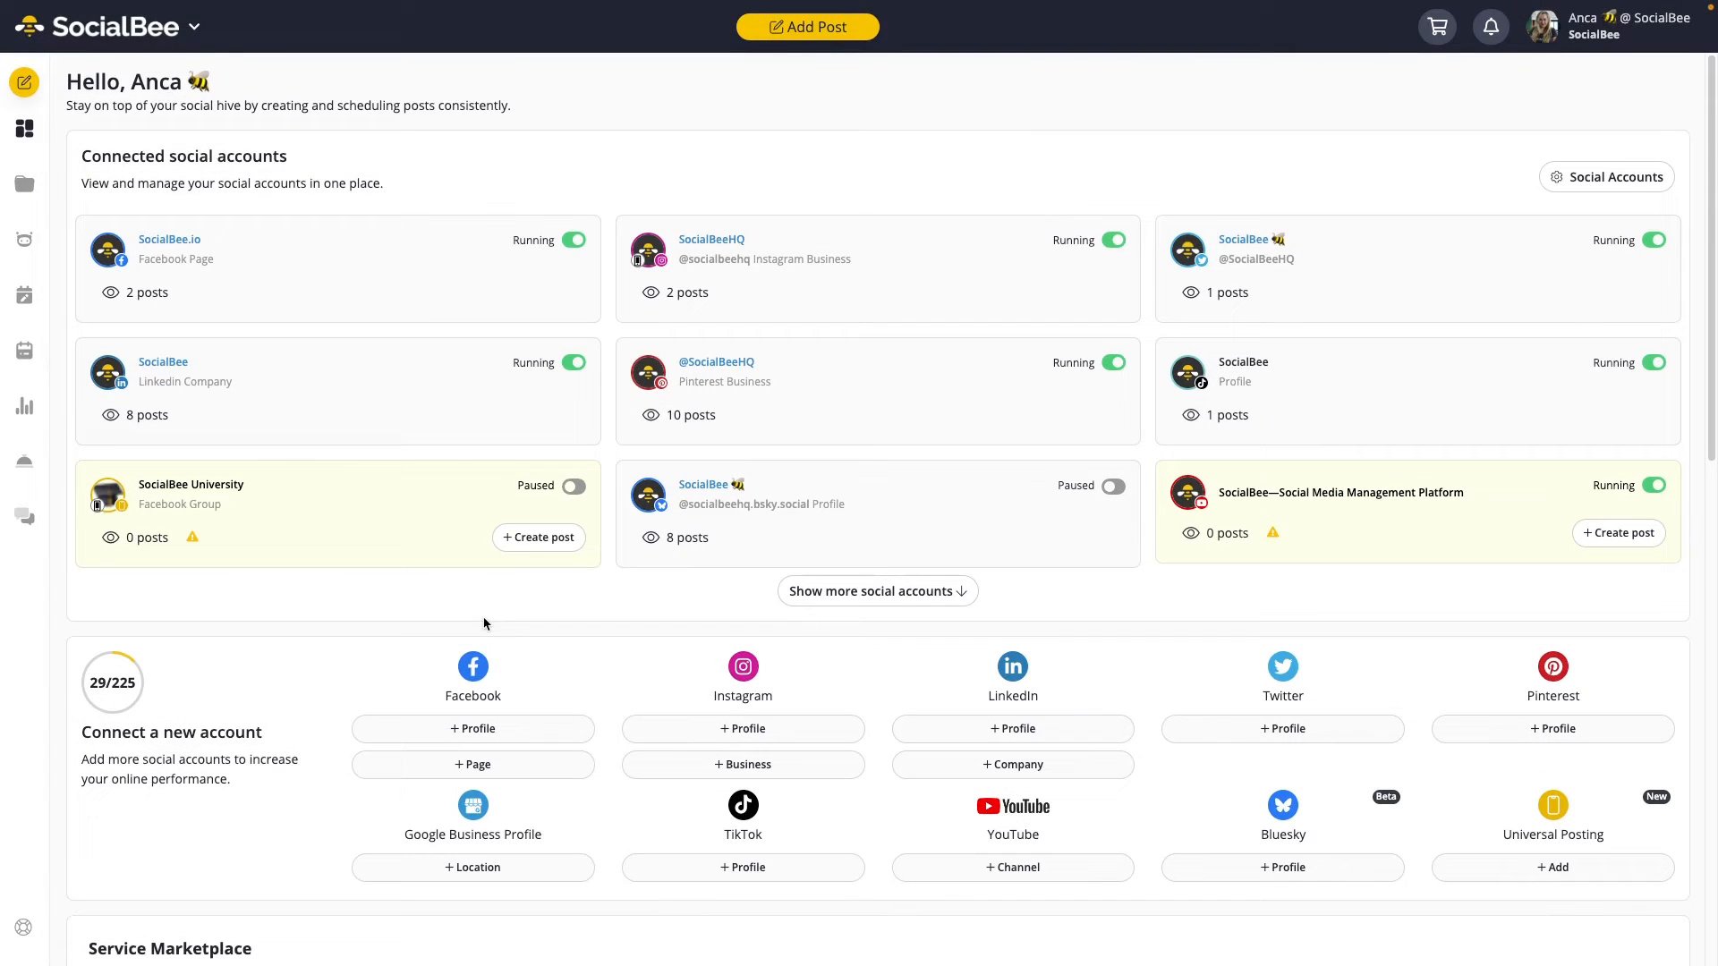
mouse_move(664, 562)
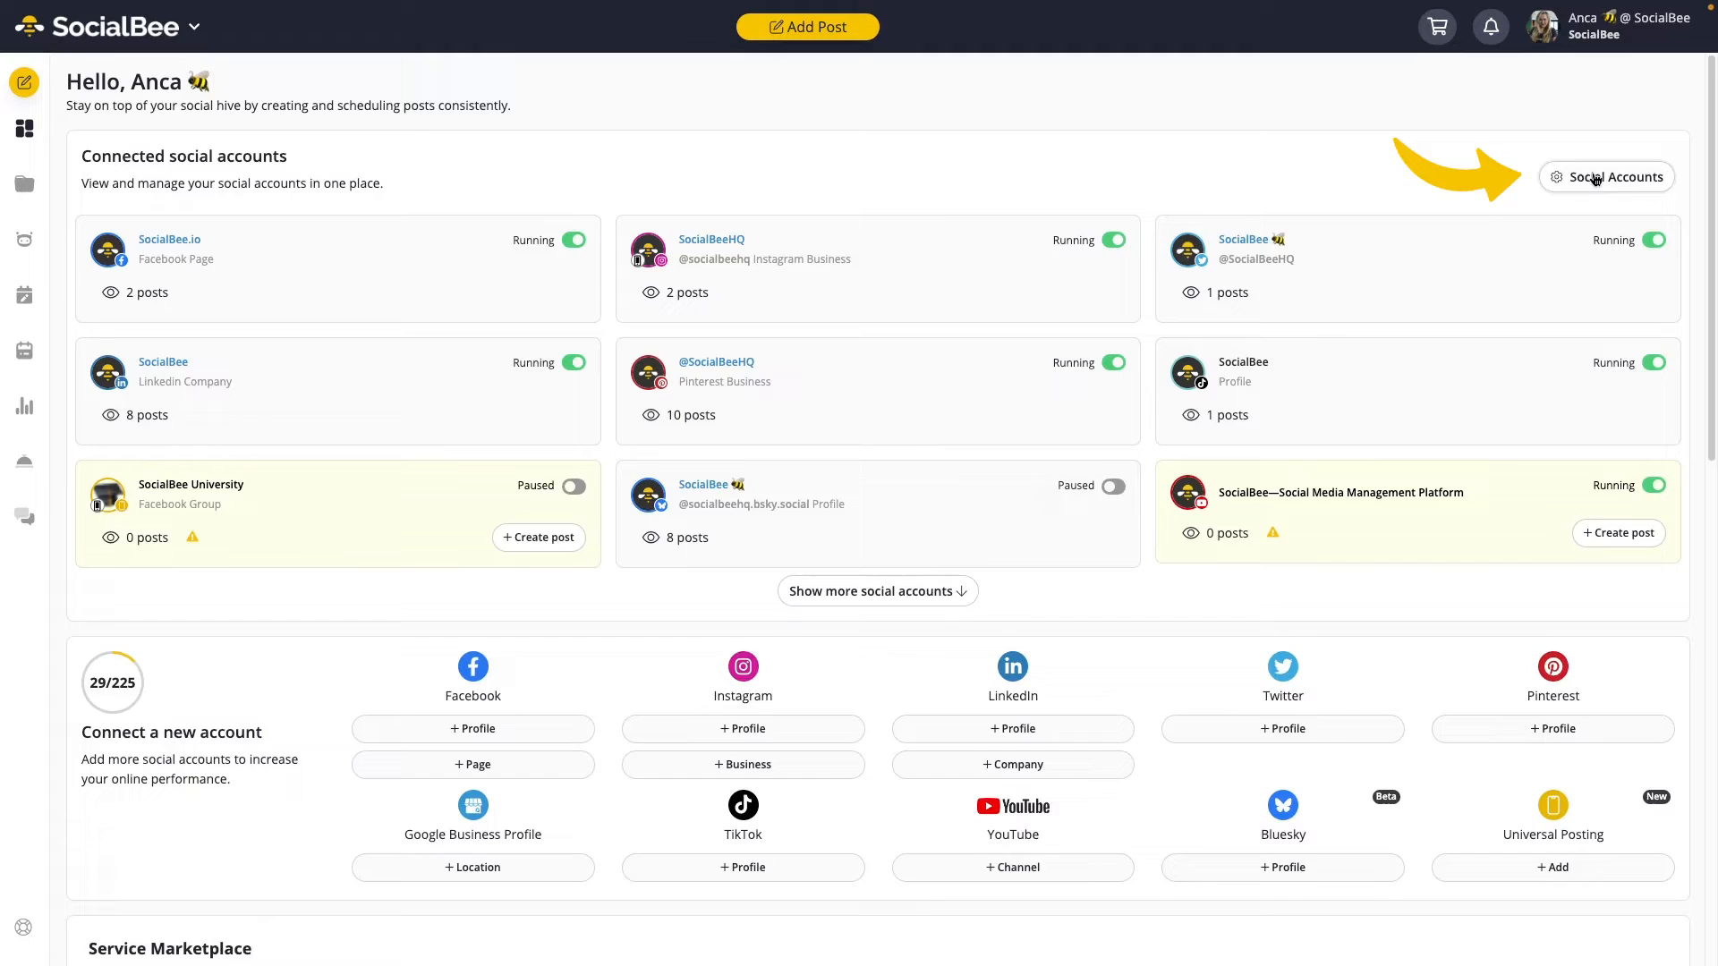
View the Social Accounts page, review the mobile app download prompt, and dismiss it.
click(1614, 177)
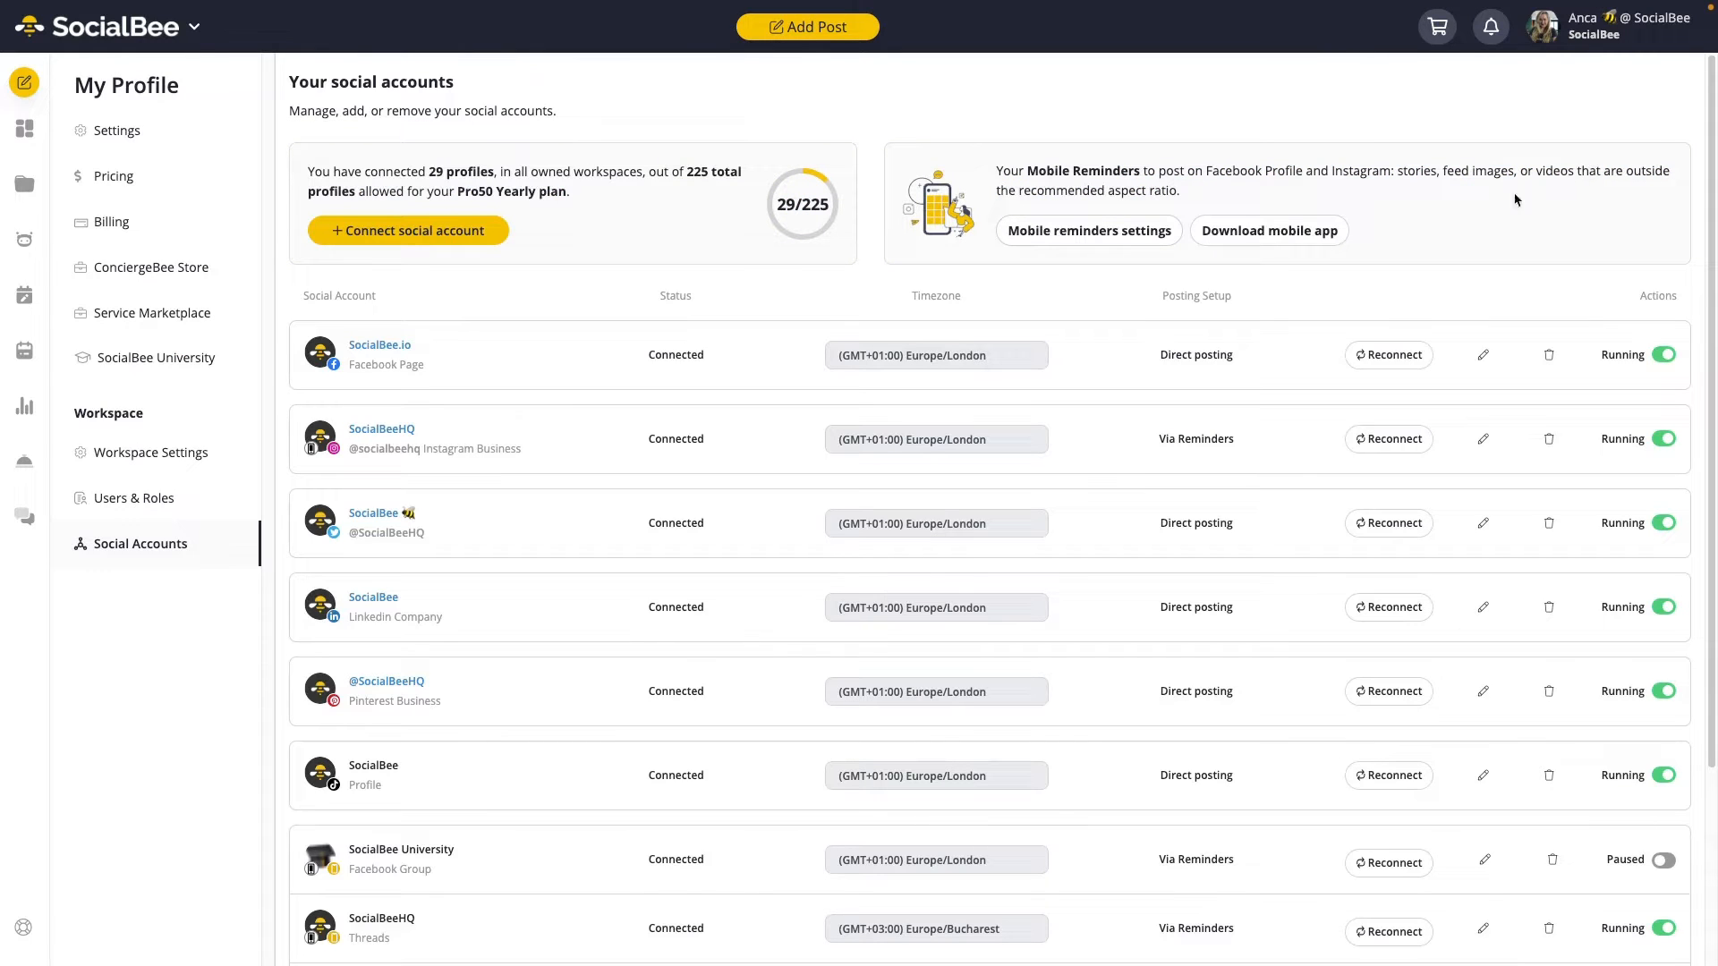
click(1268, 231)
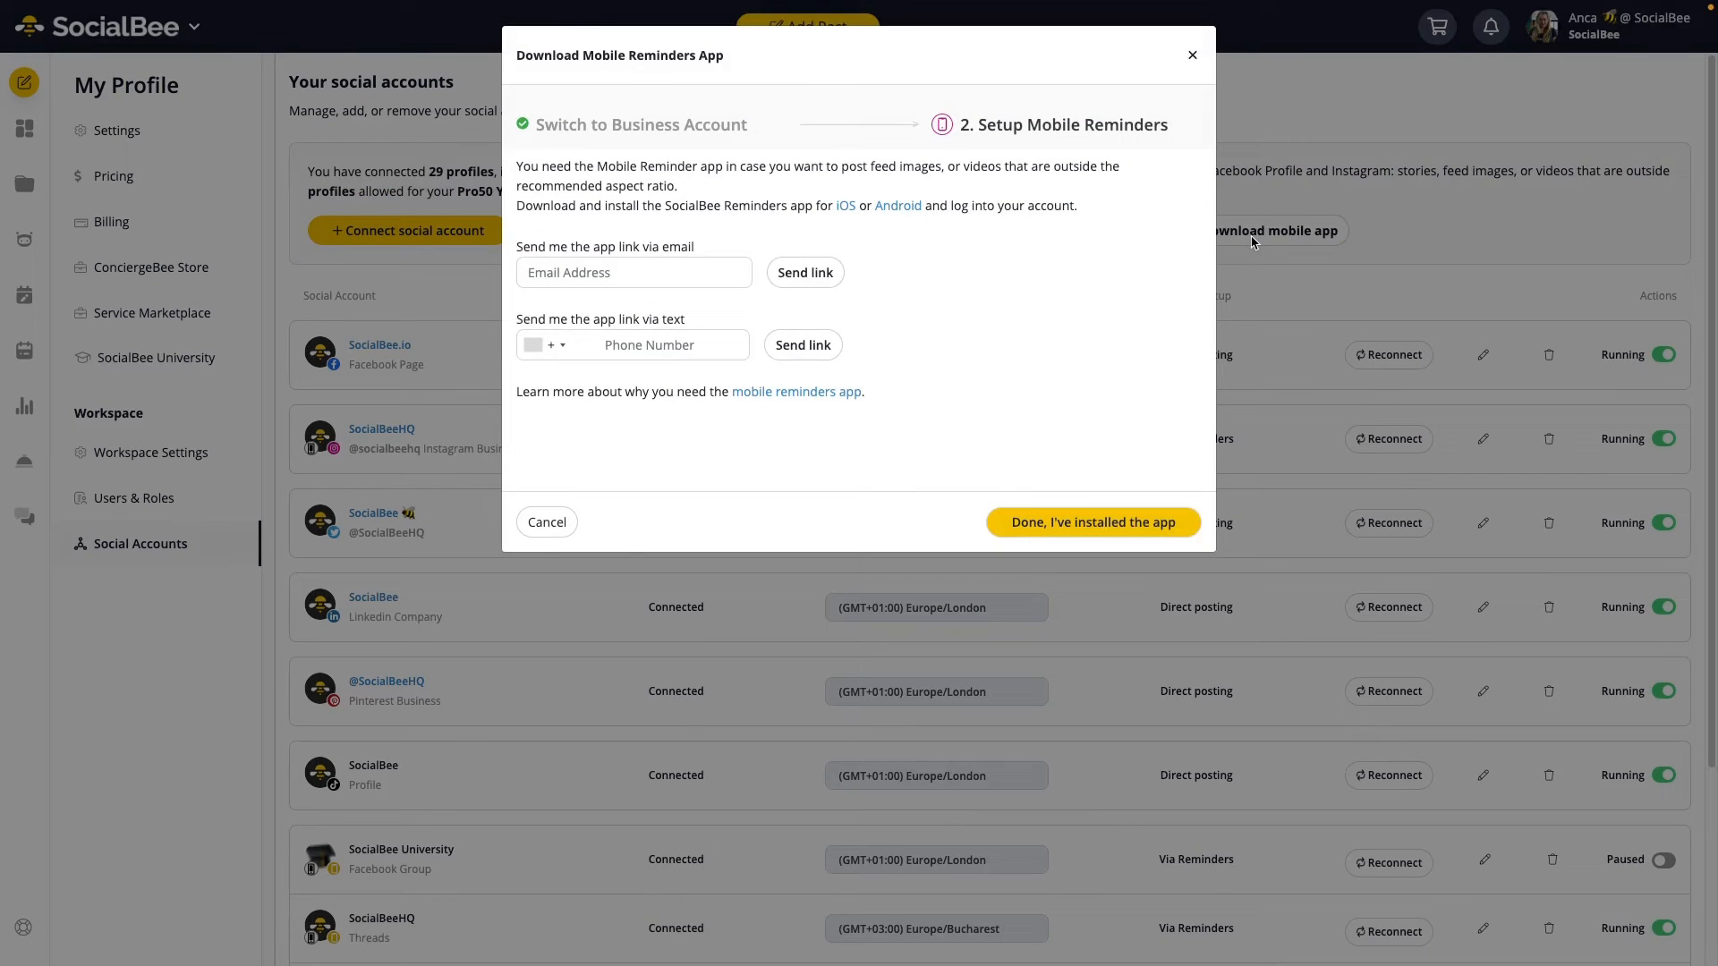
mouse_move(845, 210)
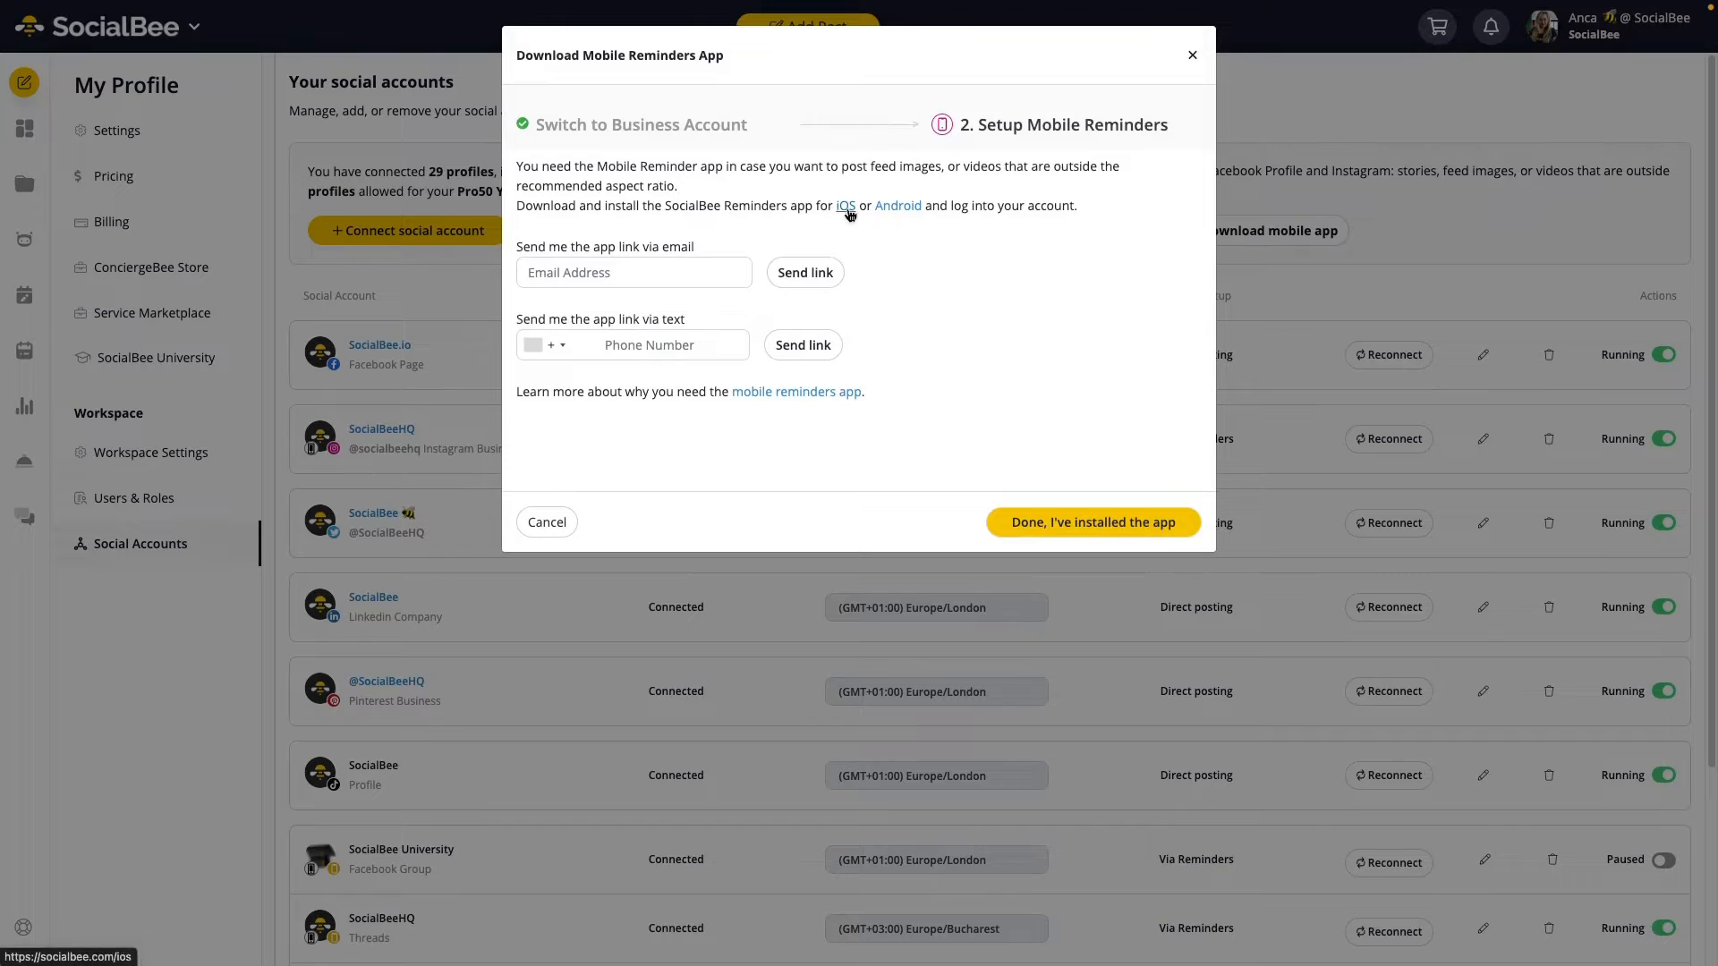
mouse_move(896, 204)
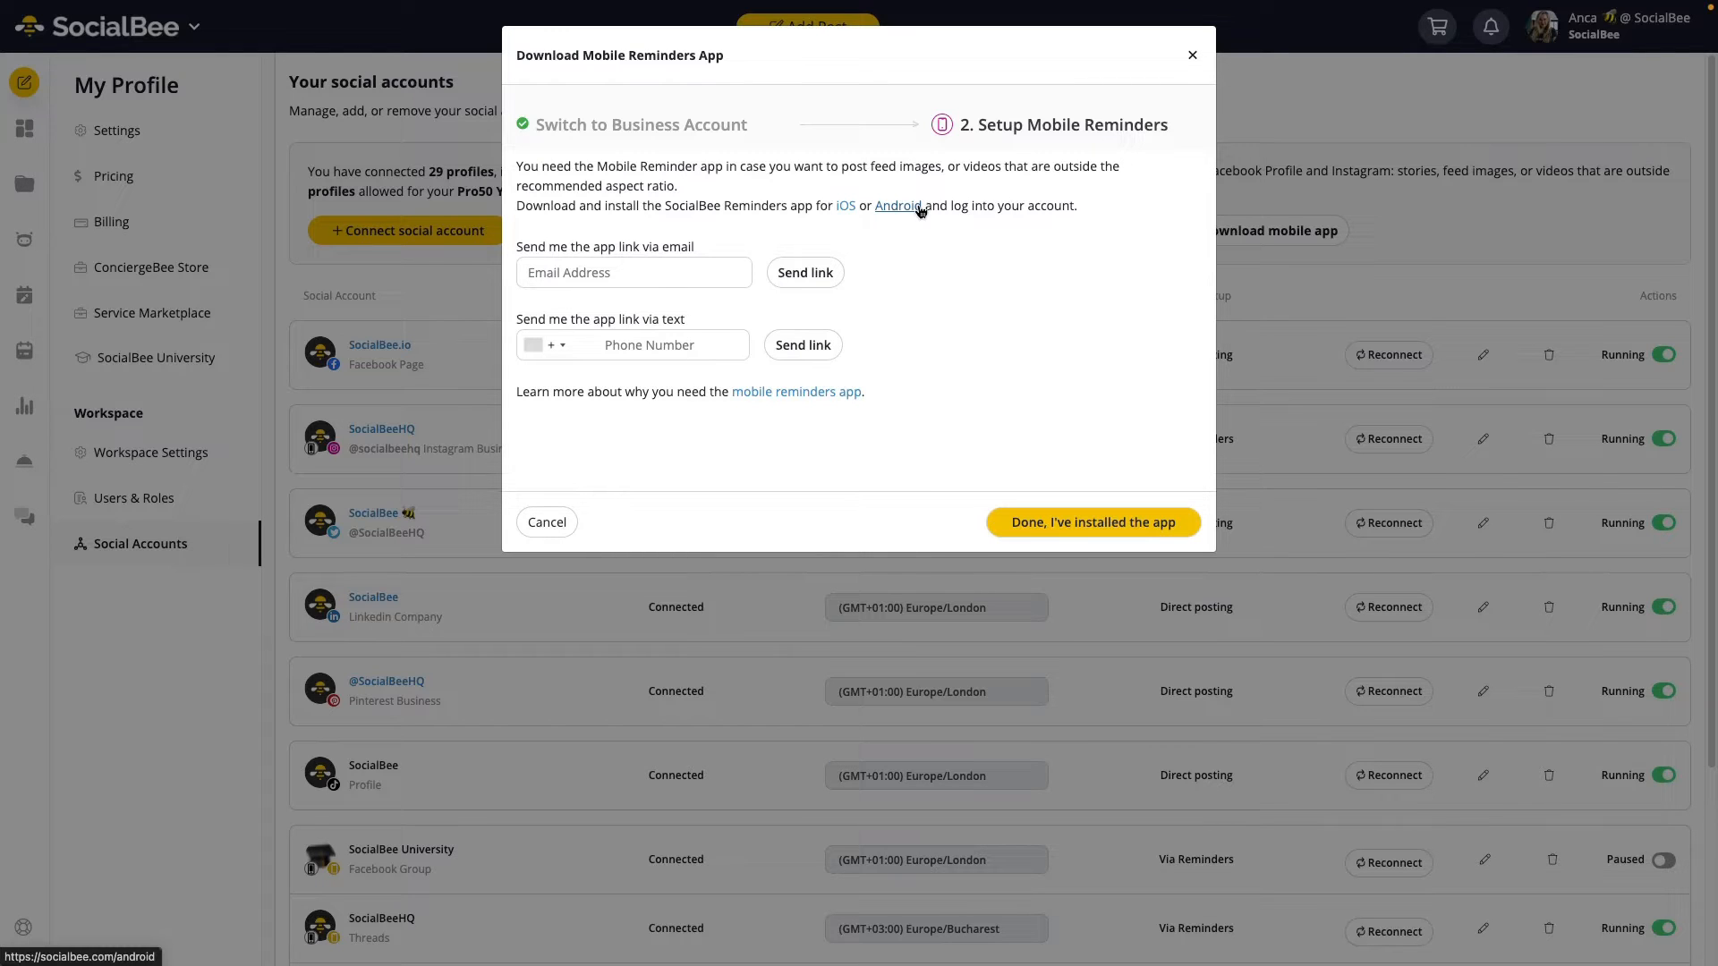
click(1092, 522)
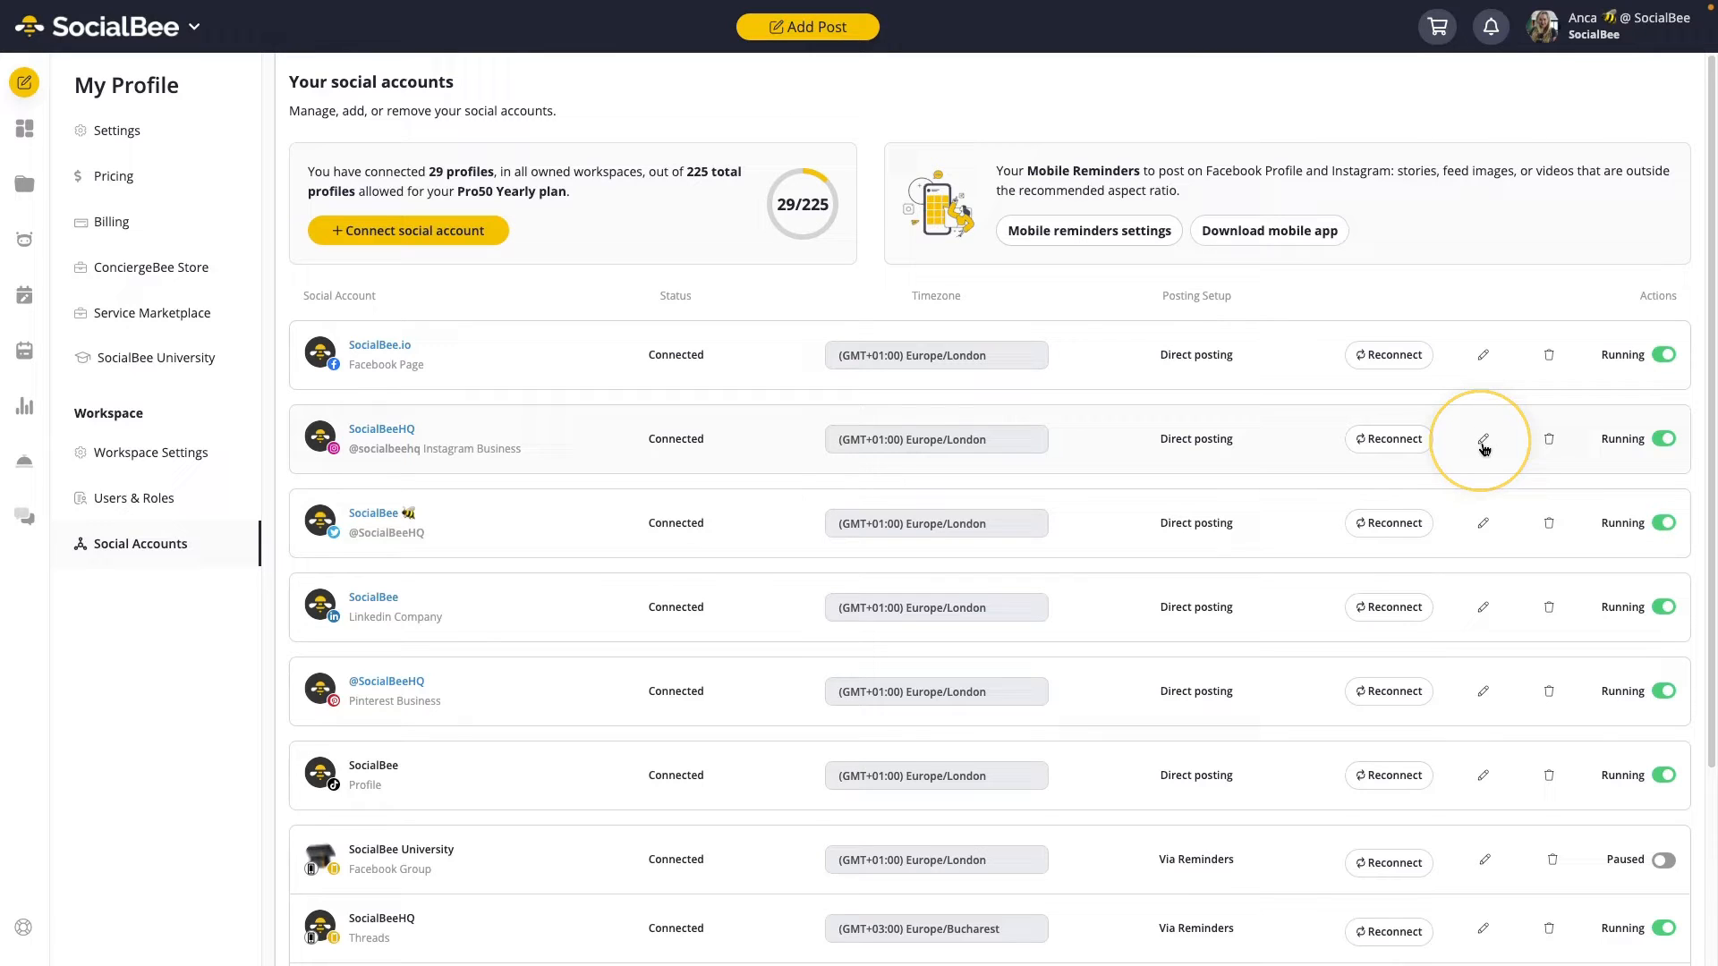
Set the SocialBeeHQ Instagram Business account's posting setup to Mobile reminders and save.
click(1482, 439)
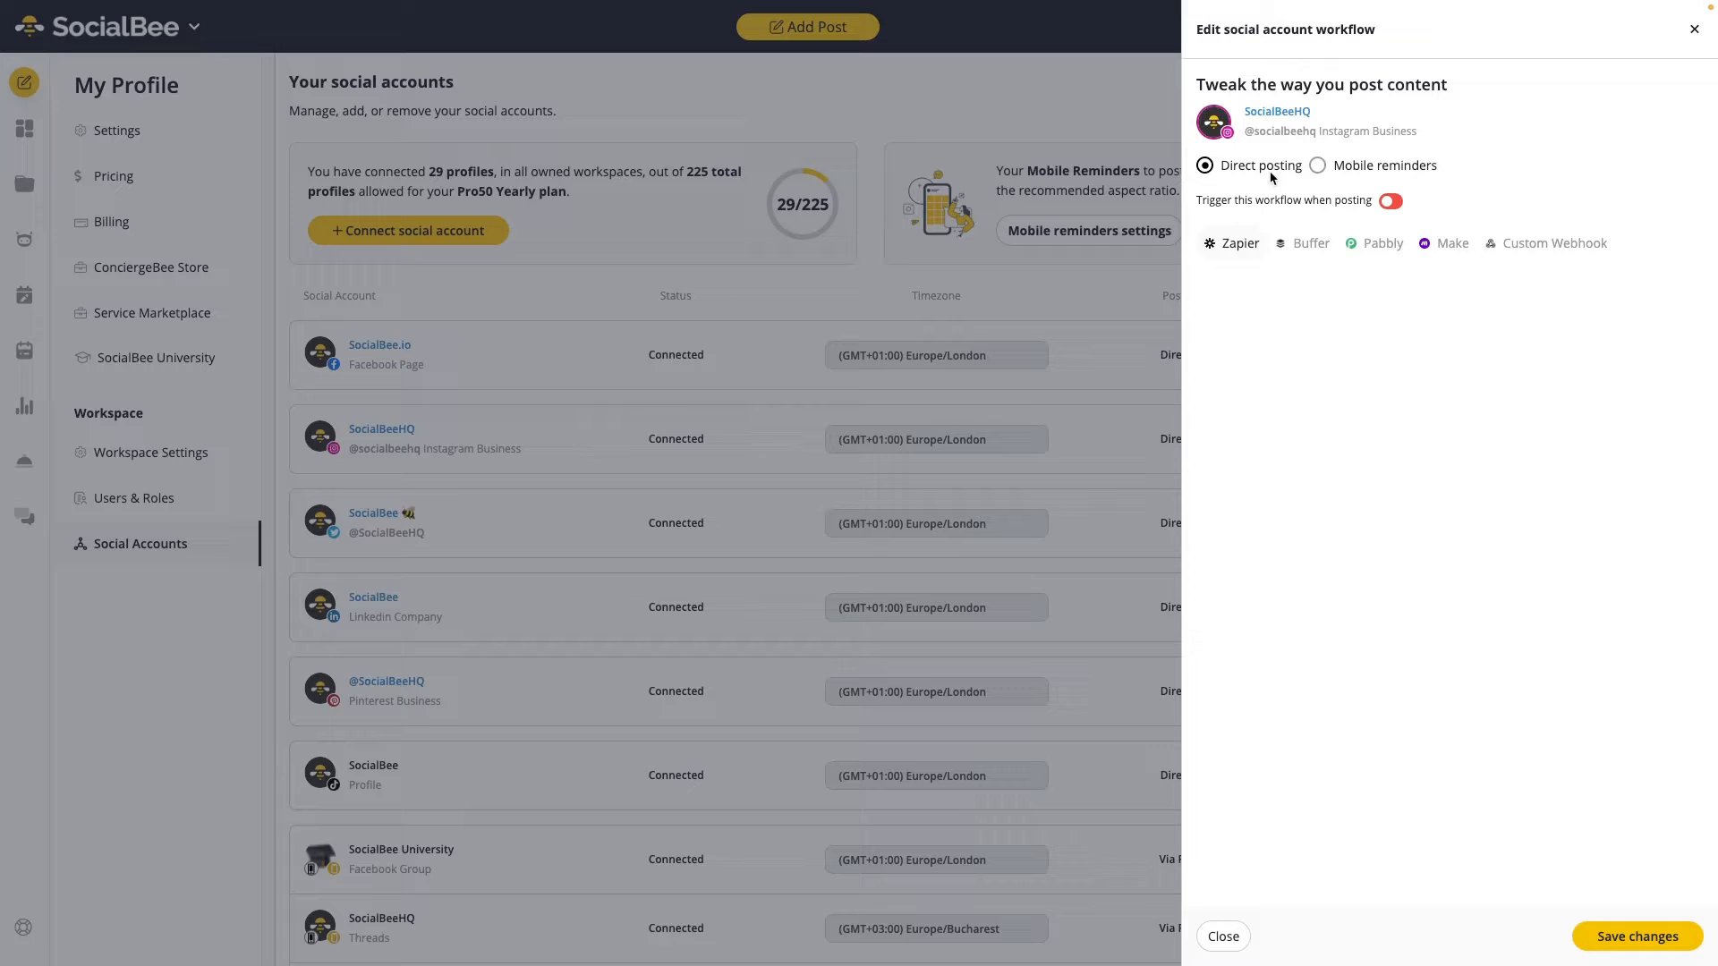
click(1319, 164)
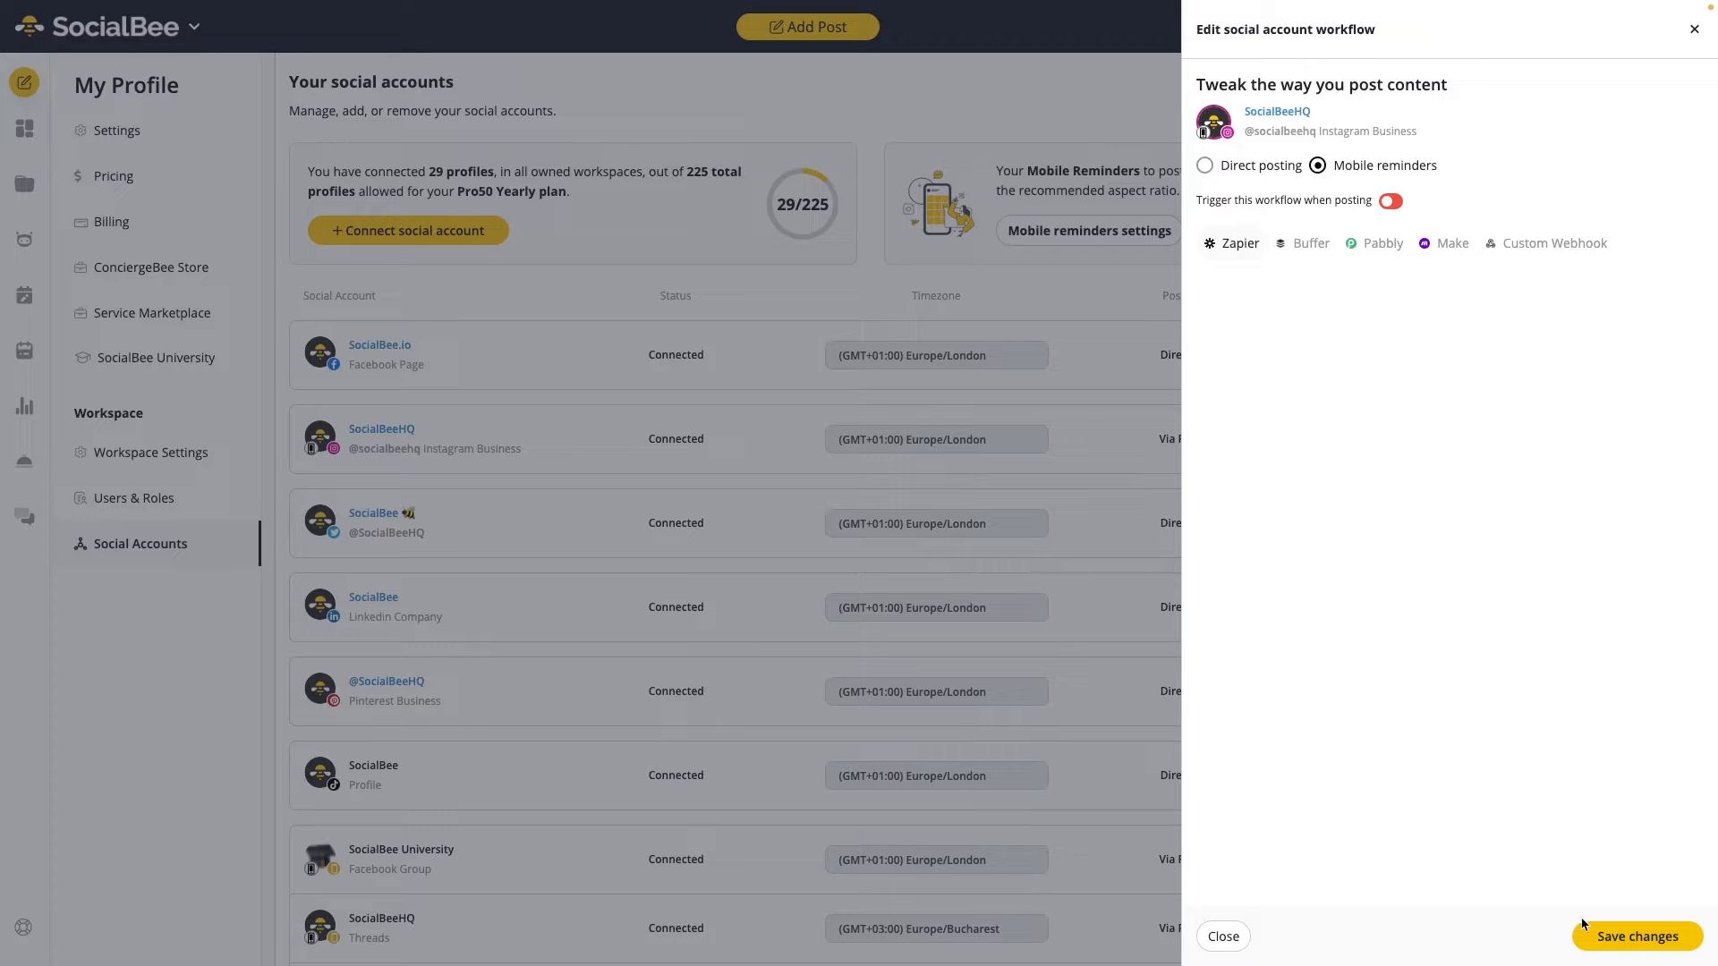
click(1222, 936)
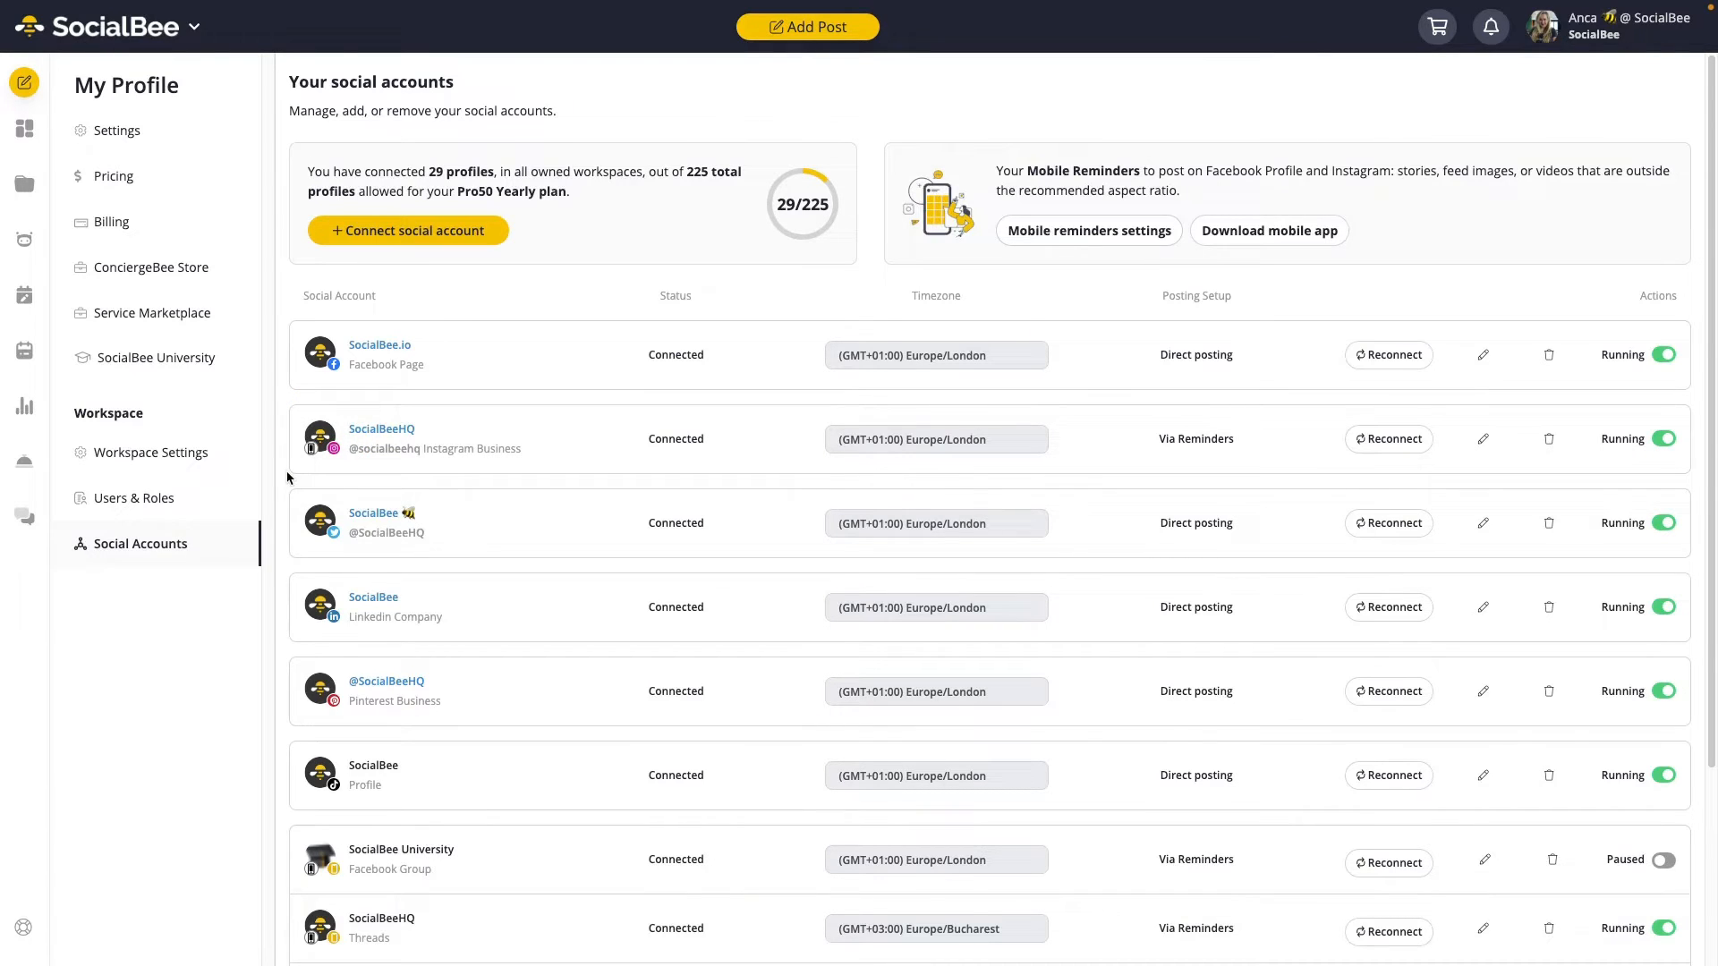
mouse_move(525, 757)
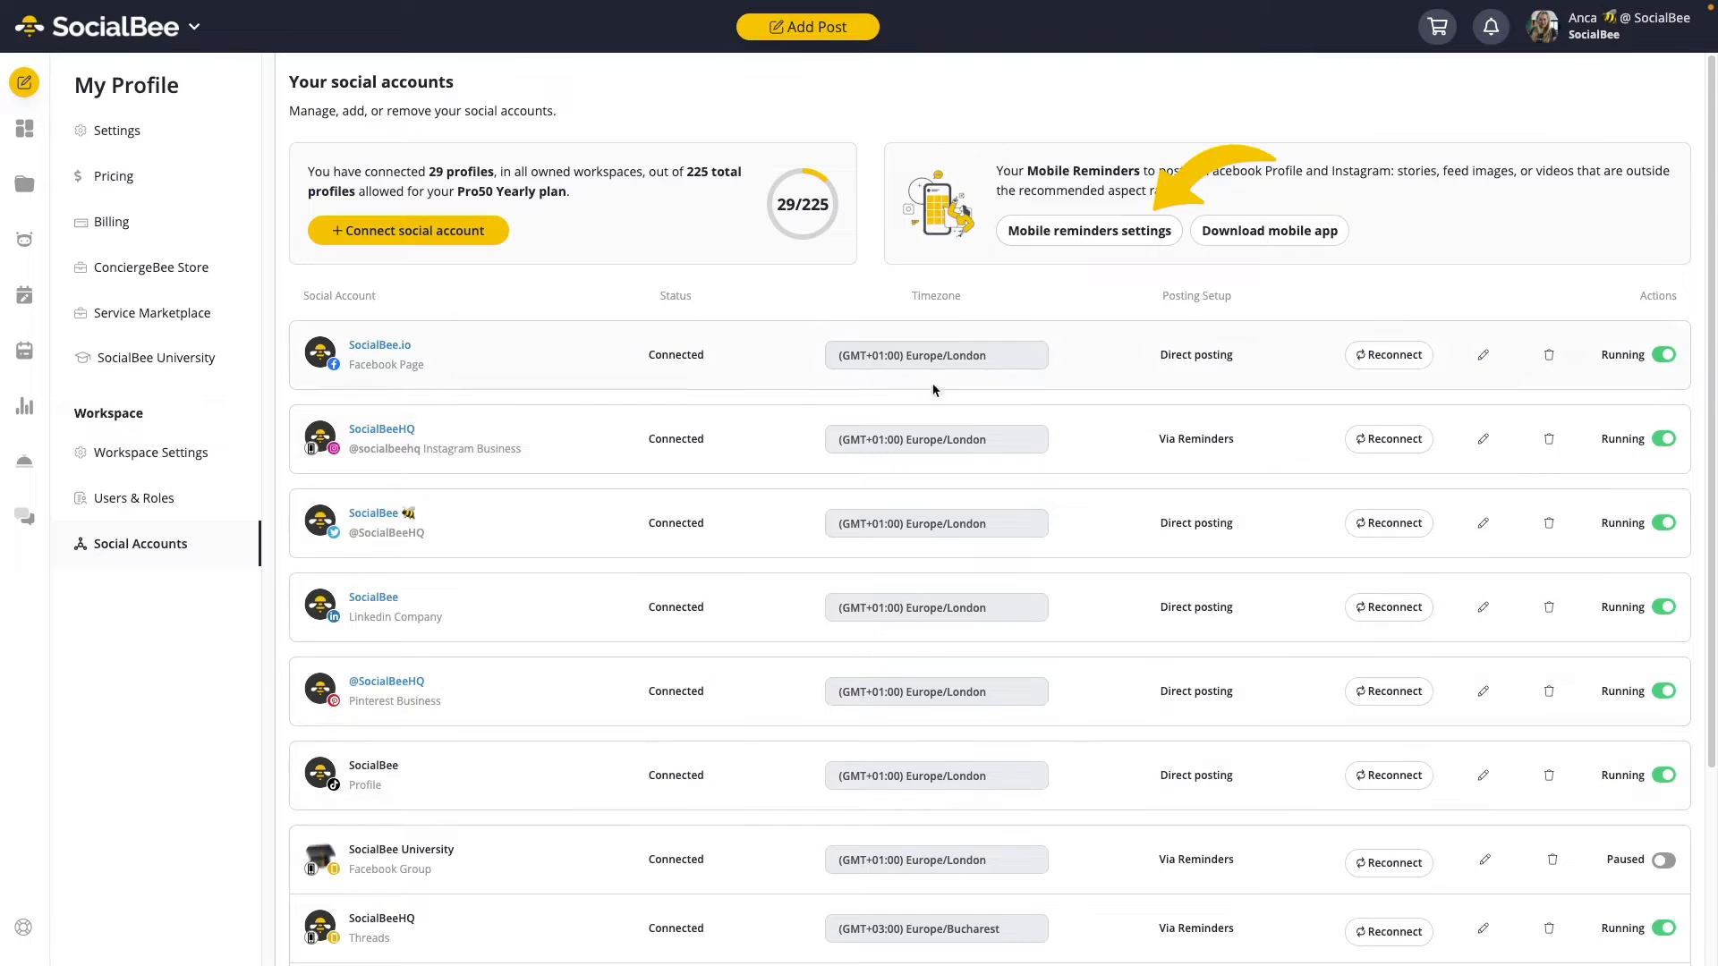
click(1086, 230)
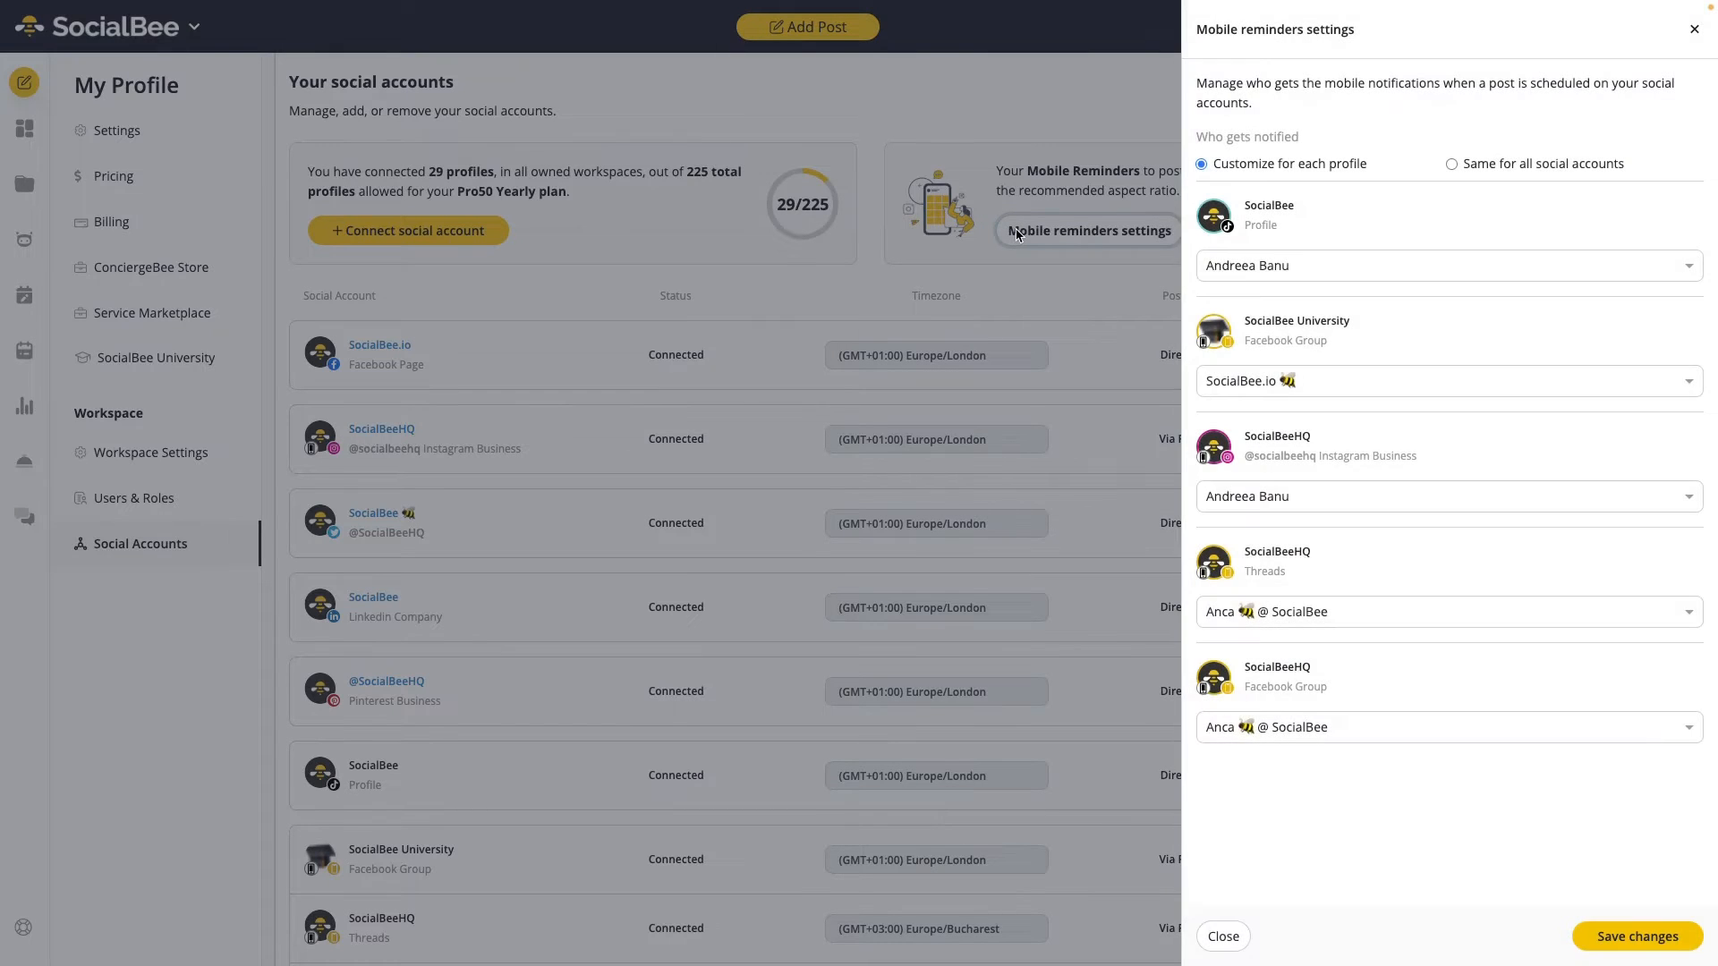
mouse_move(1346, 149)
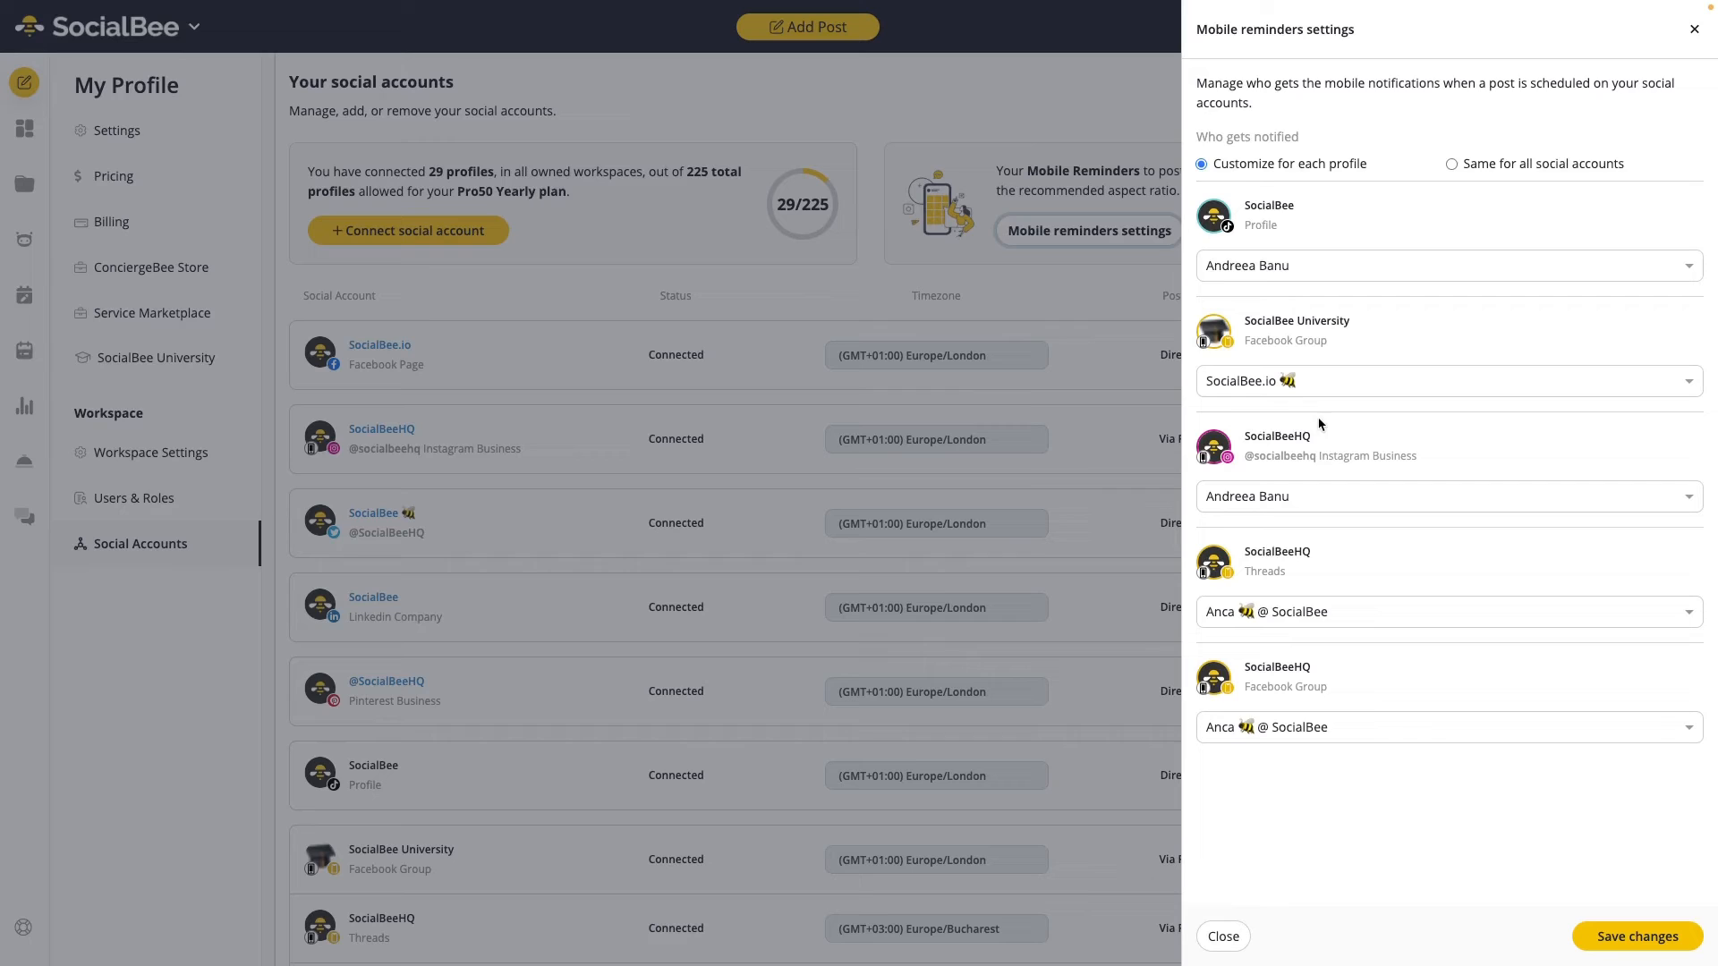
click(1451, 163)
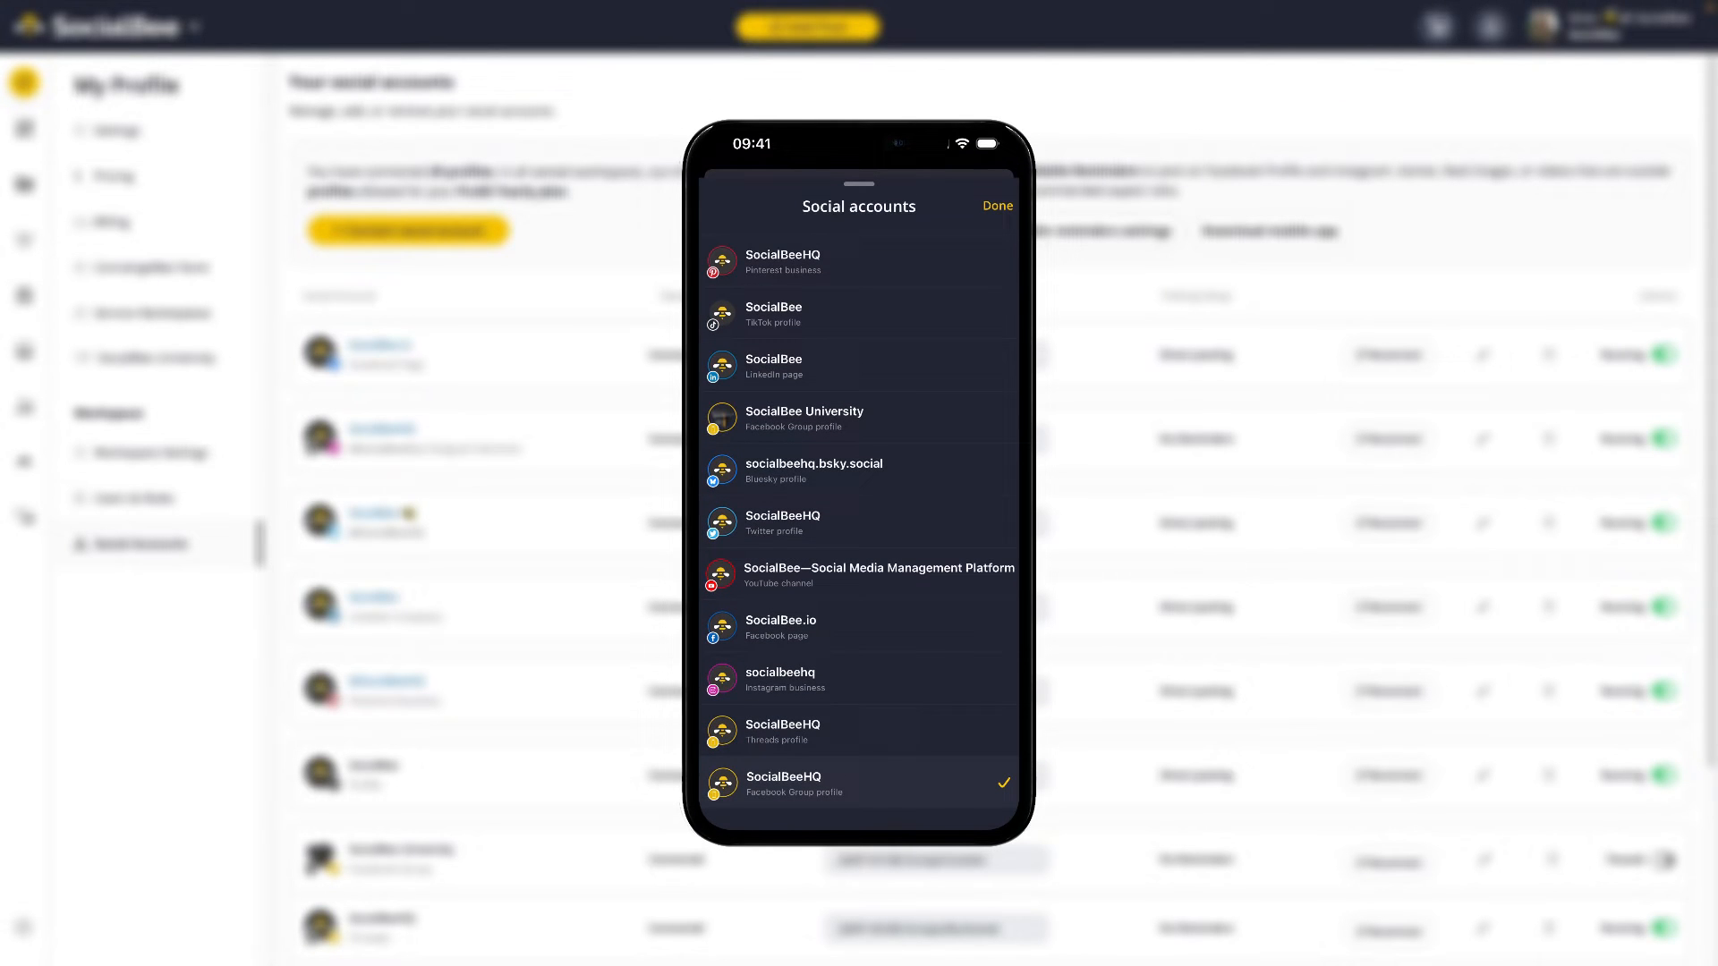
Switch to the socialbeehq Instagram account and browse its scheduled and published posts.
click(857, 680)
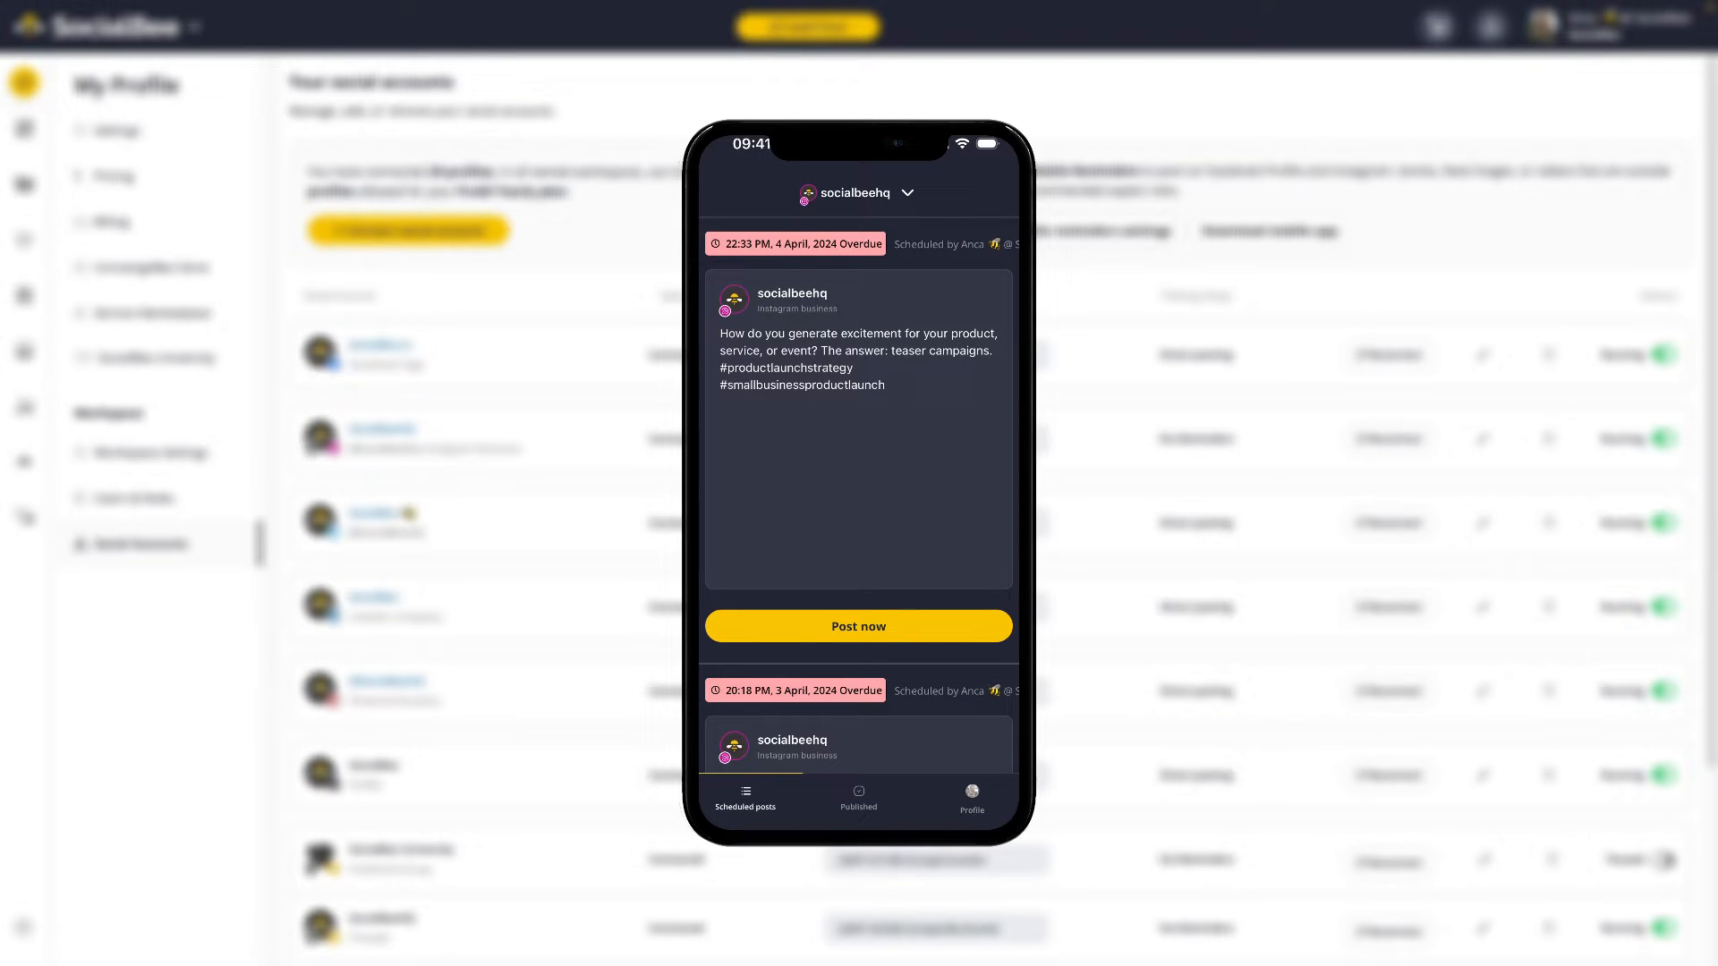
scroll(down, 3)
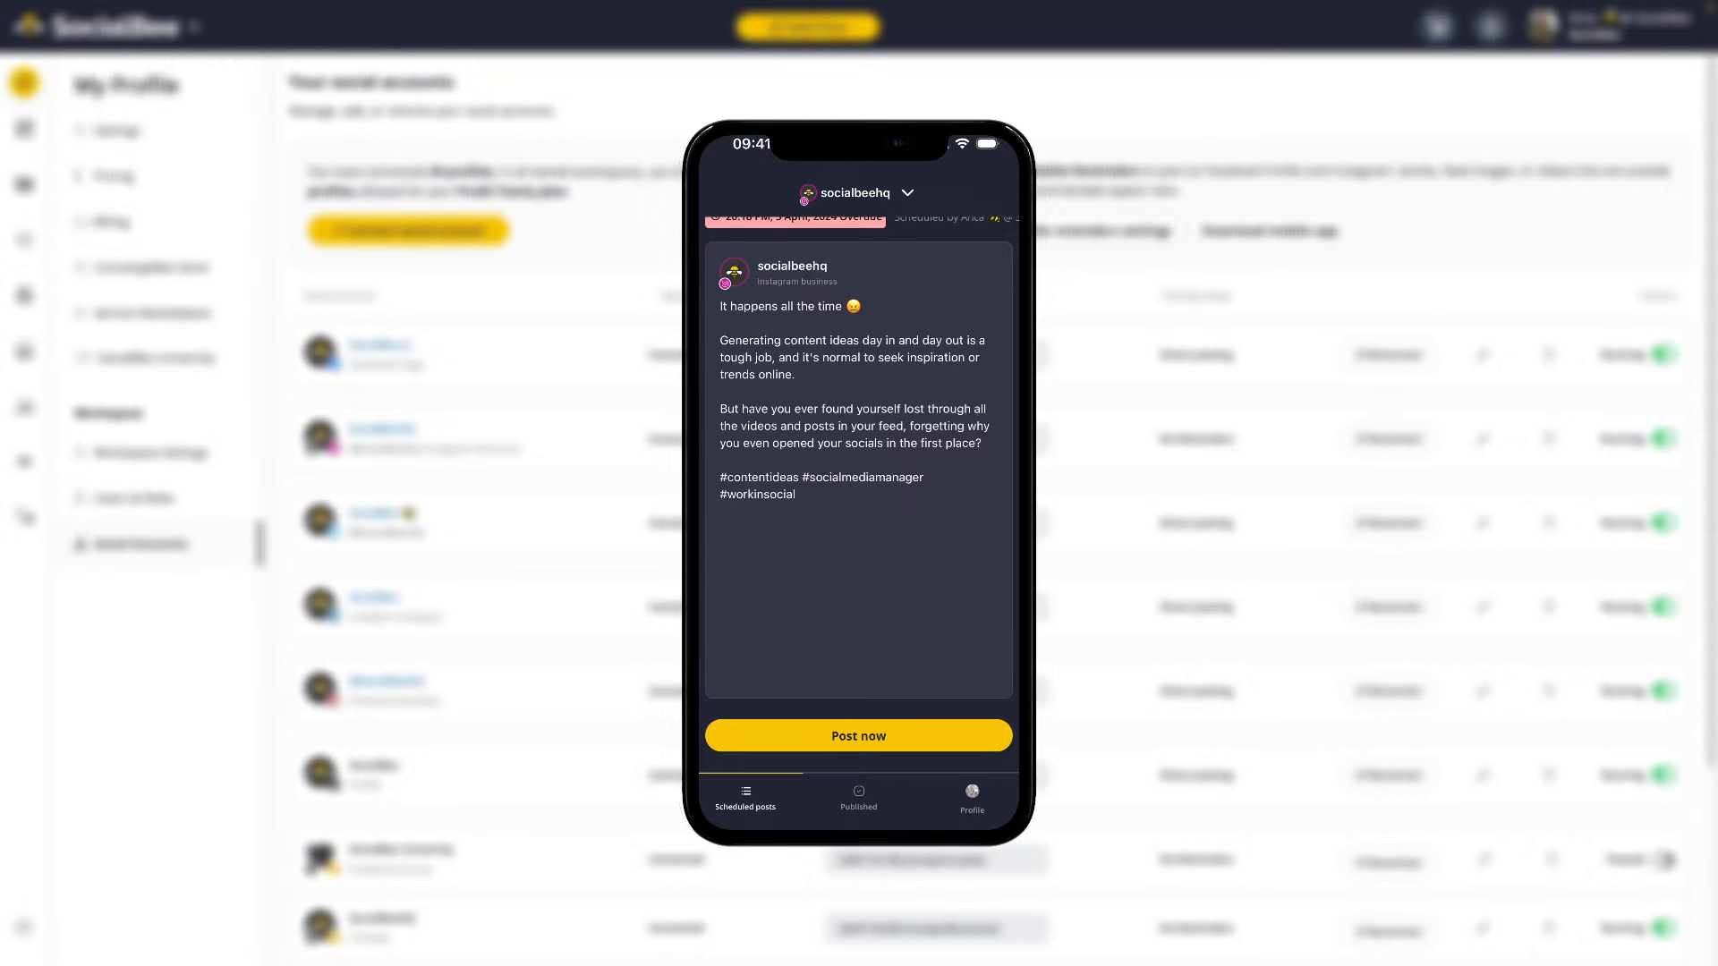
click(857, 798)
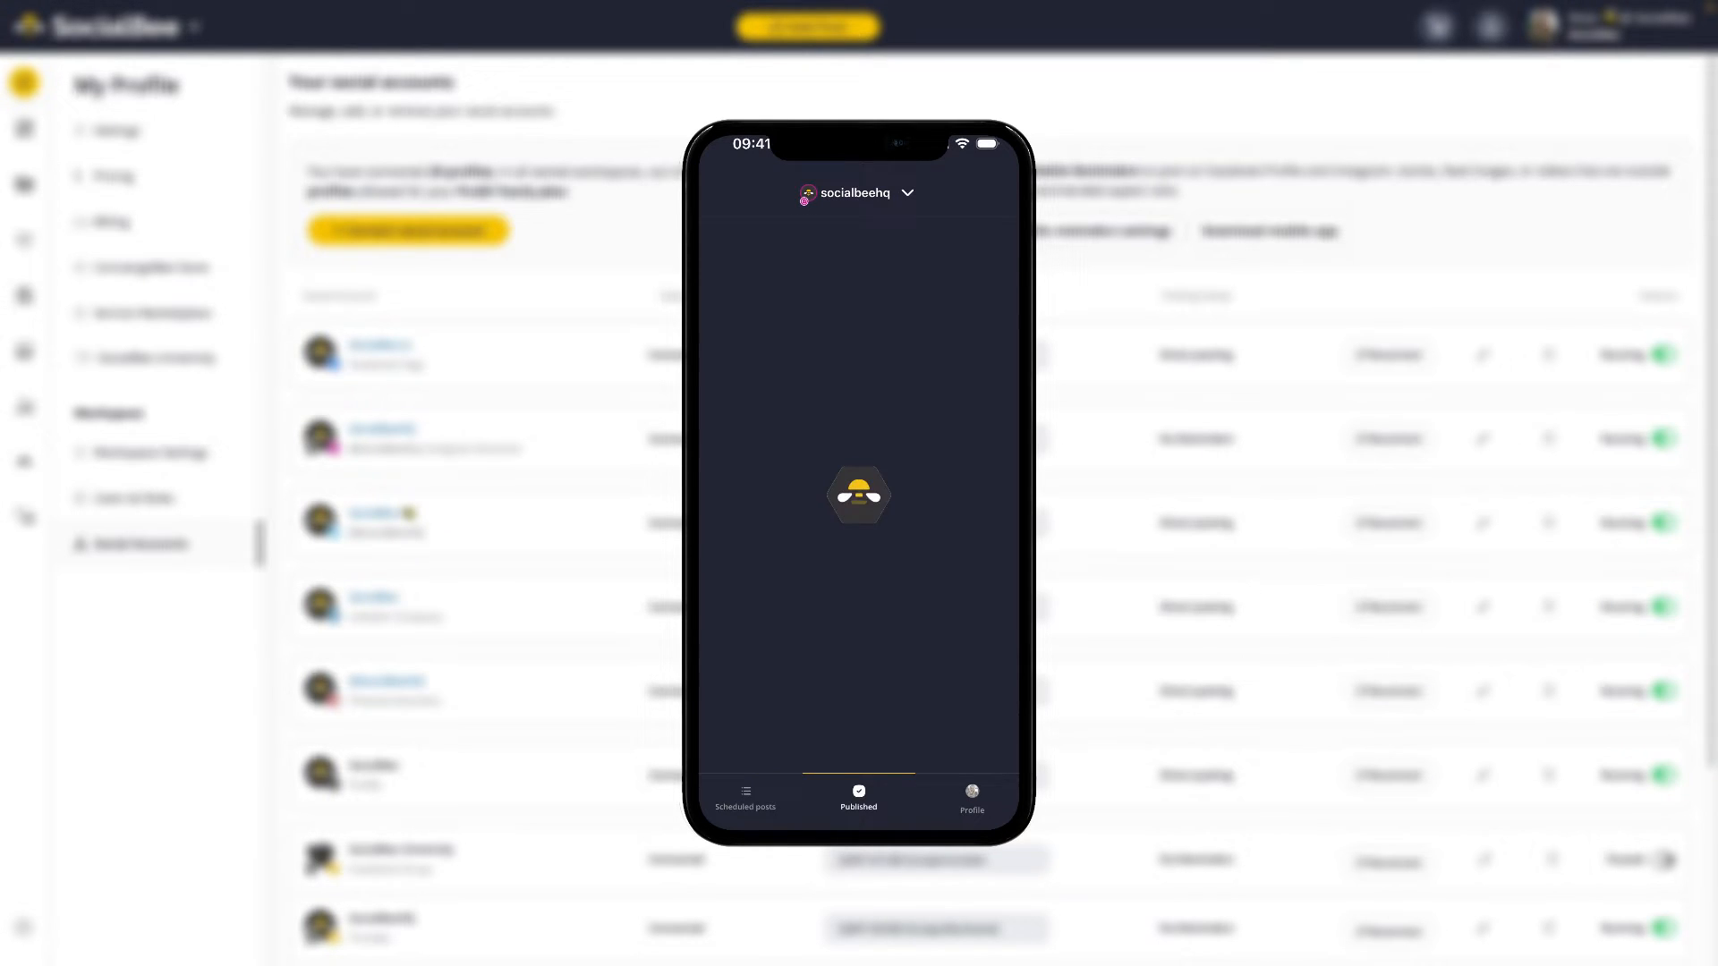
click(857, 797)
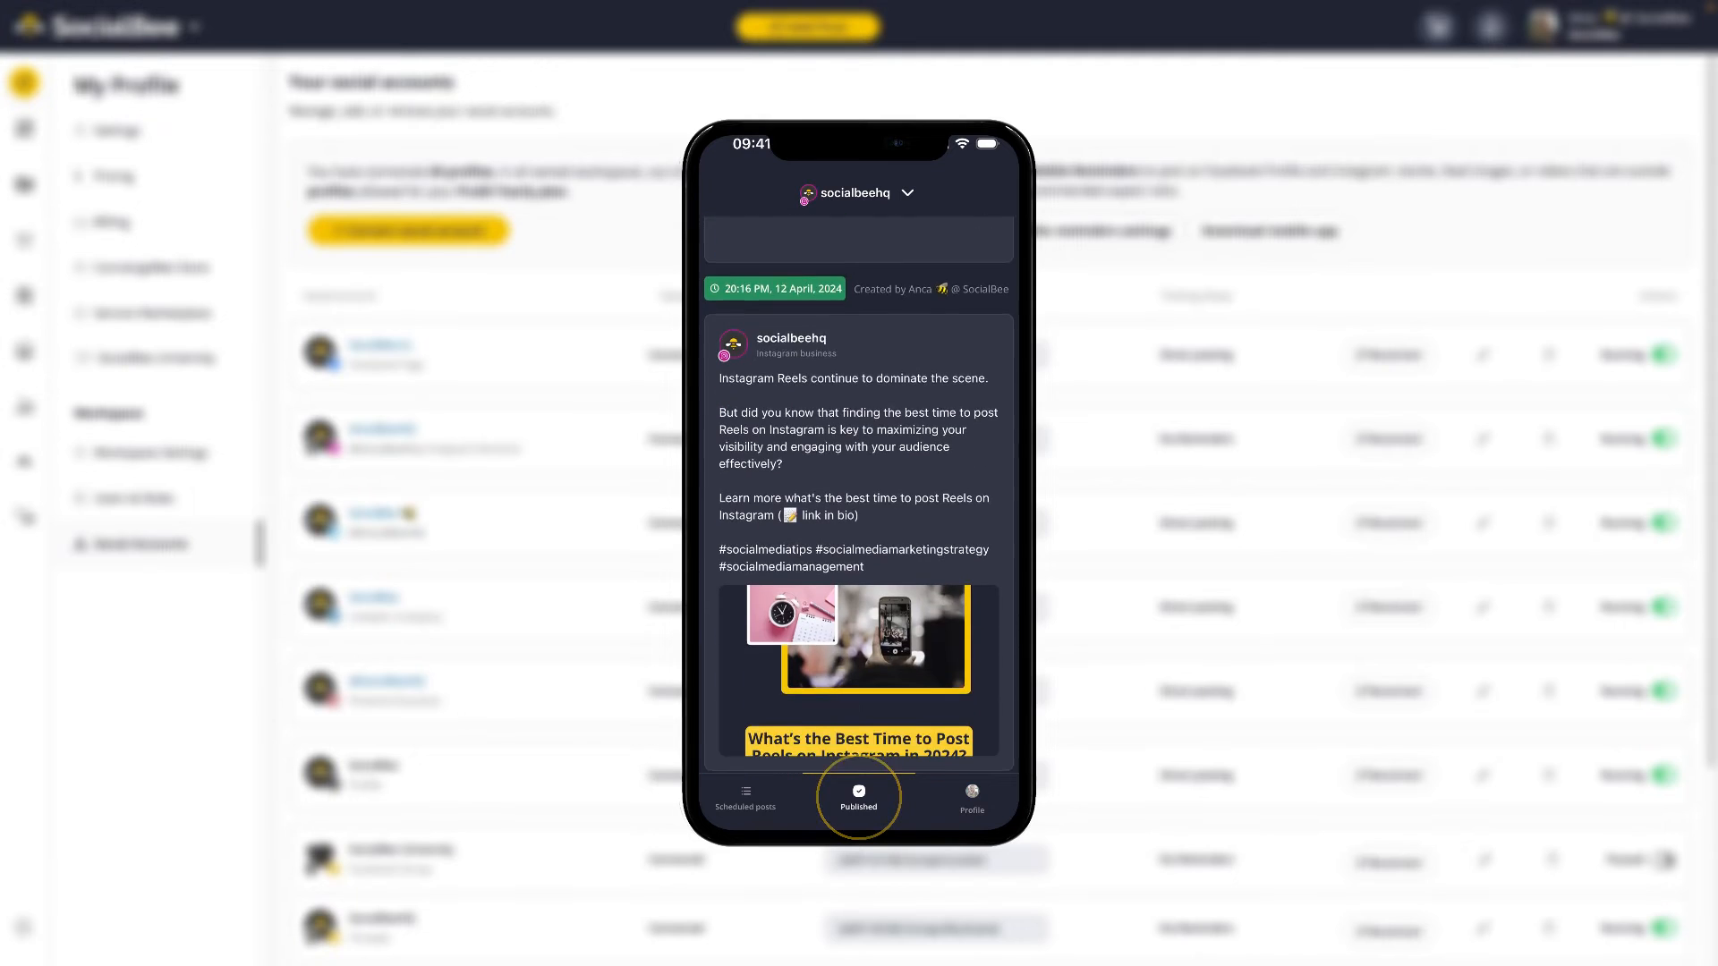
scroll(down, 3)
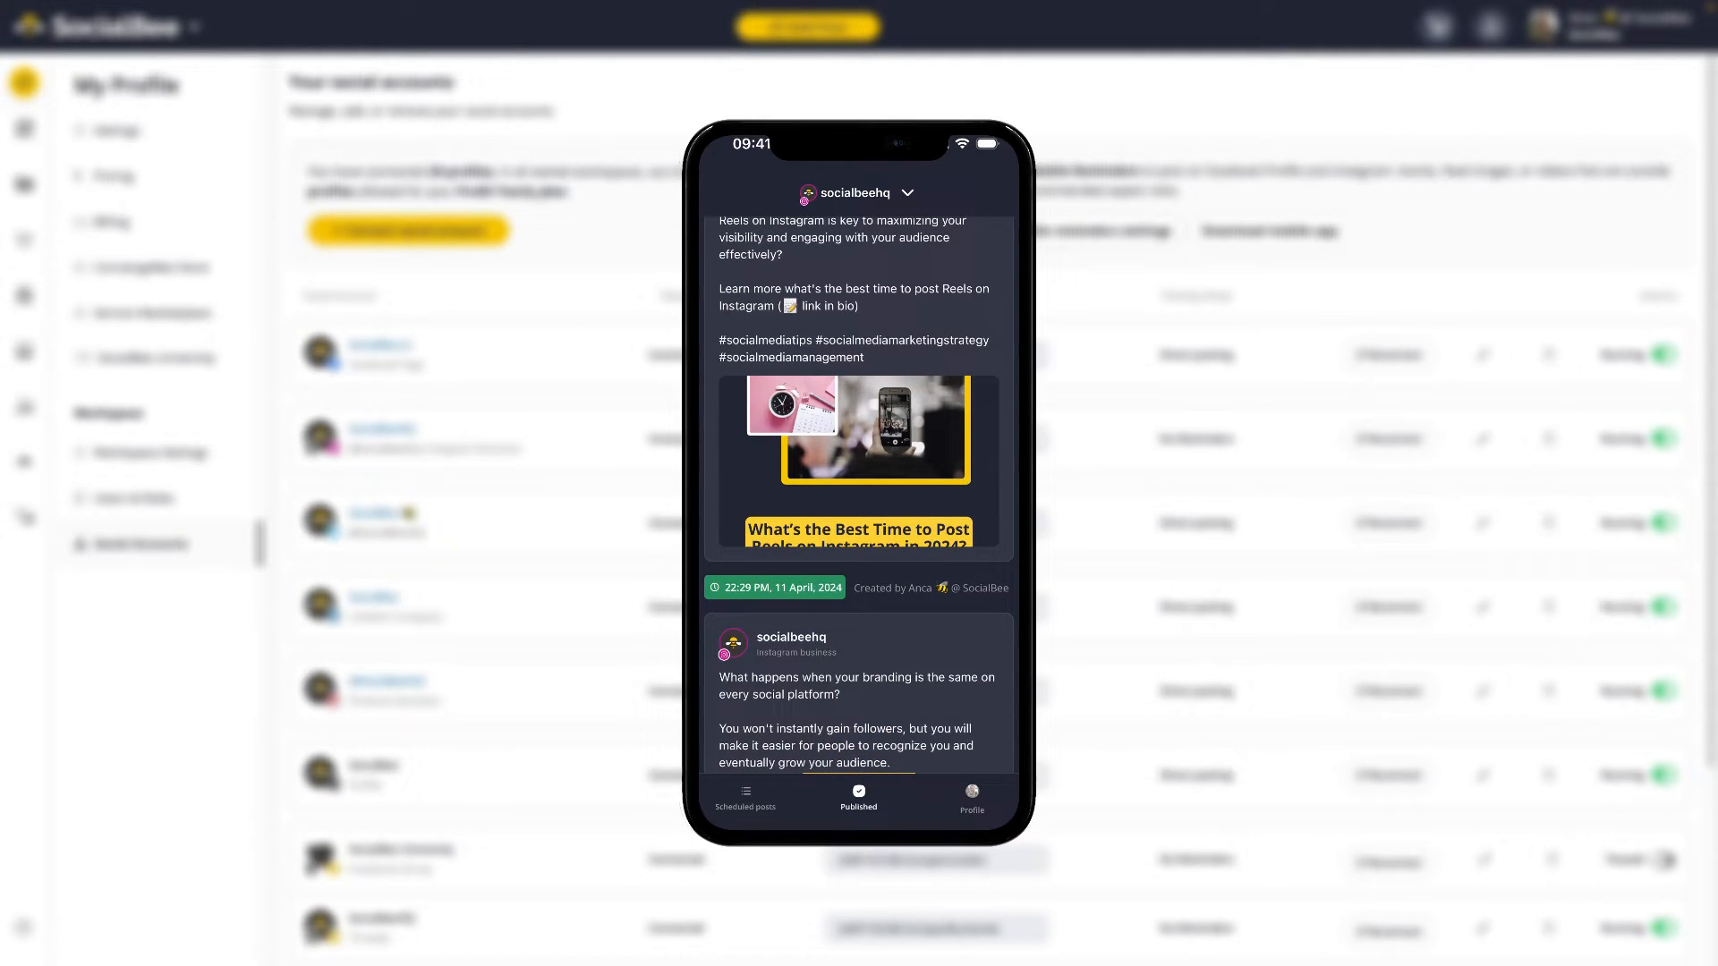
View the Profile screen and scroll through its workspaces list.
click(970, 798)
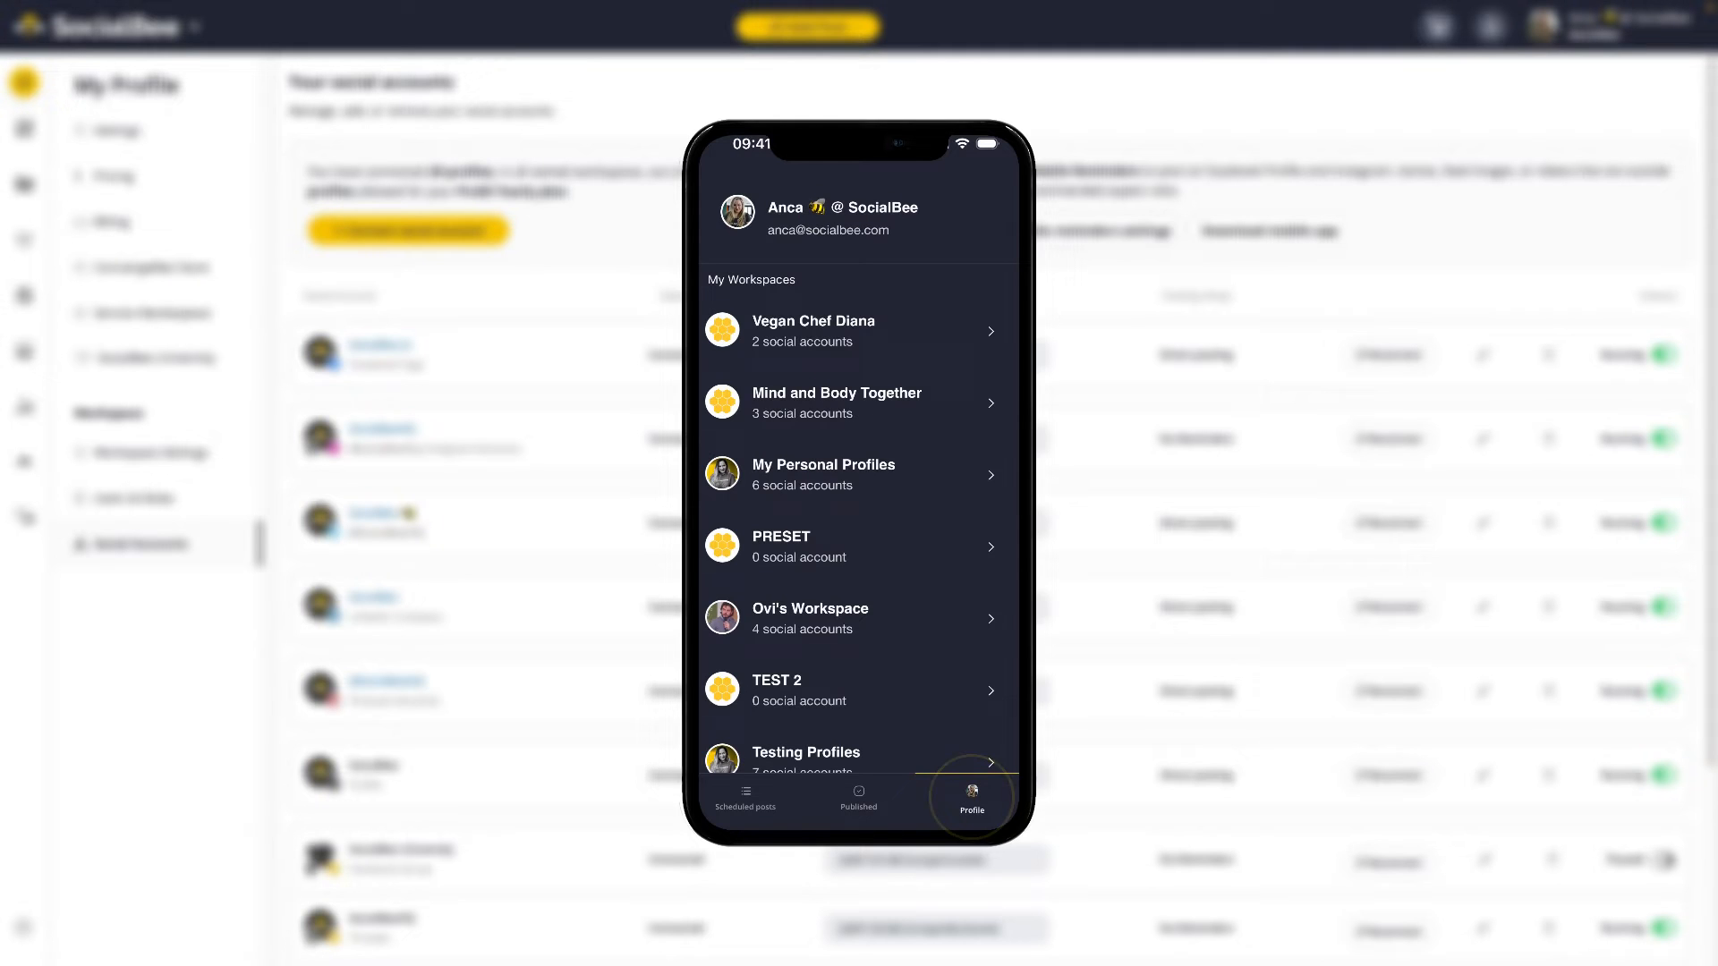
scroll(down, 3)
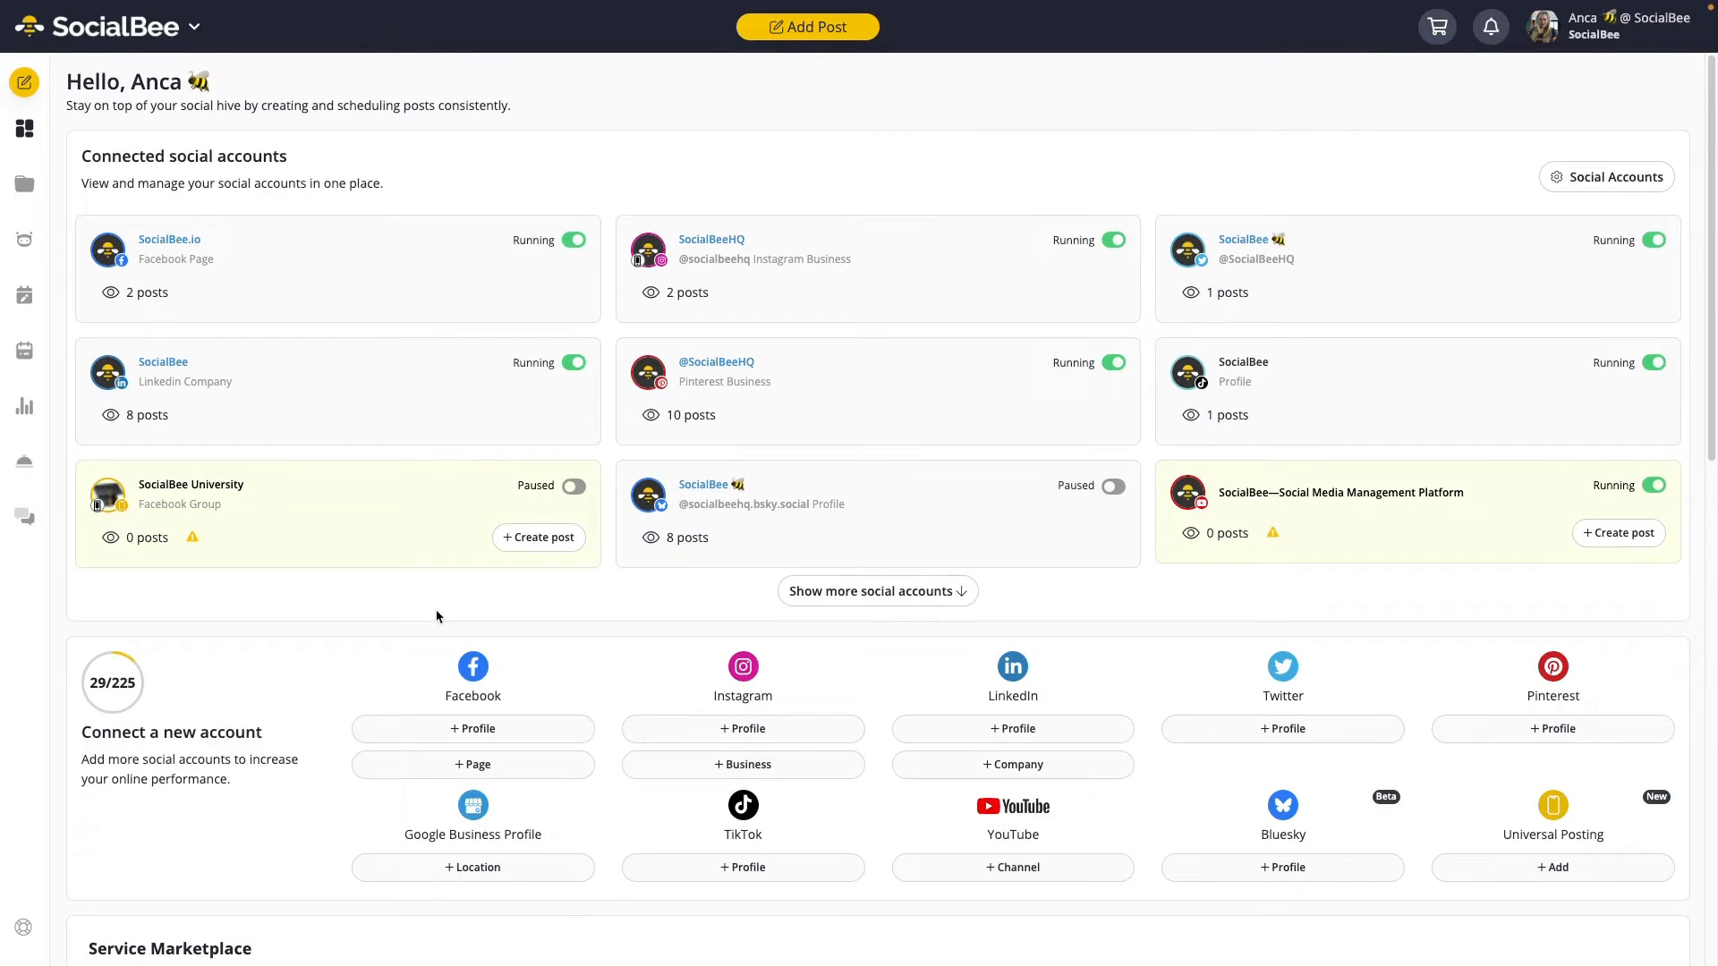
mouse_move(506, 581)
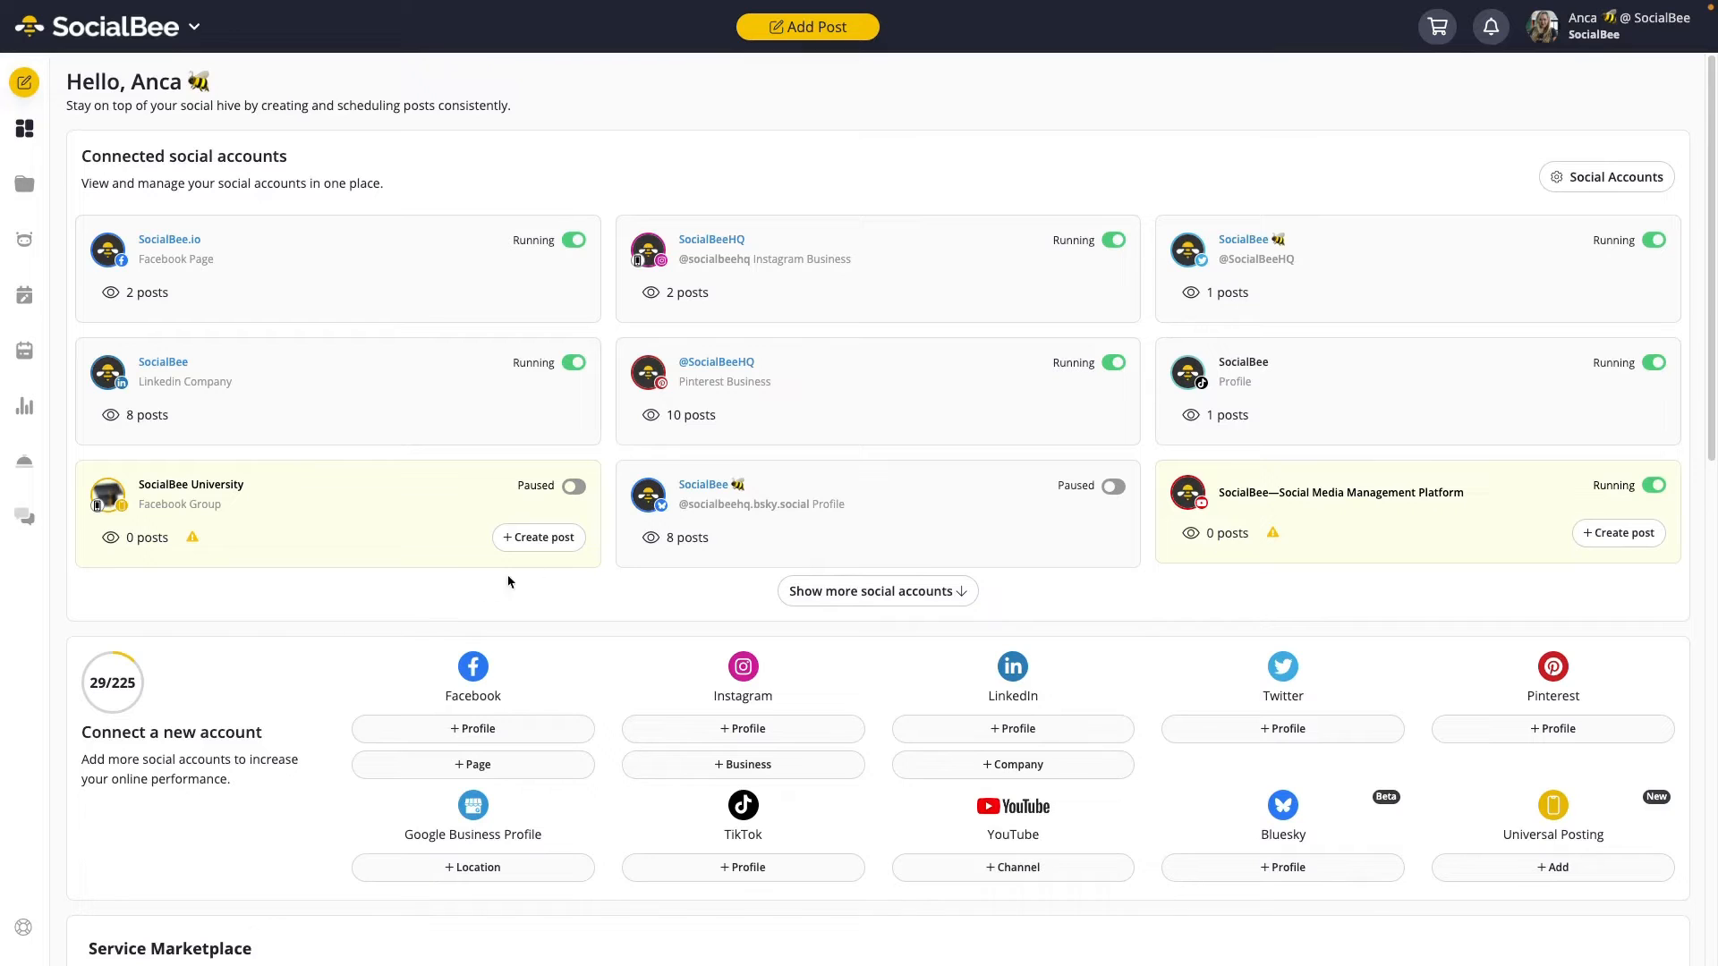
mouse_move(807, 27)
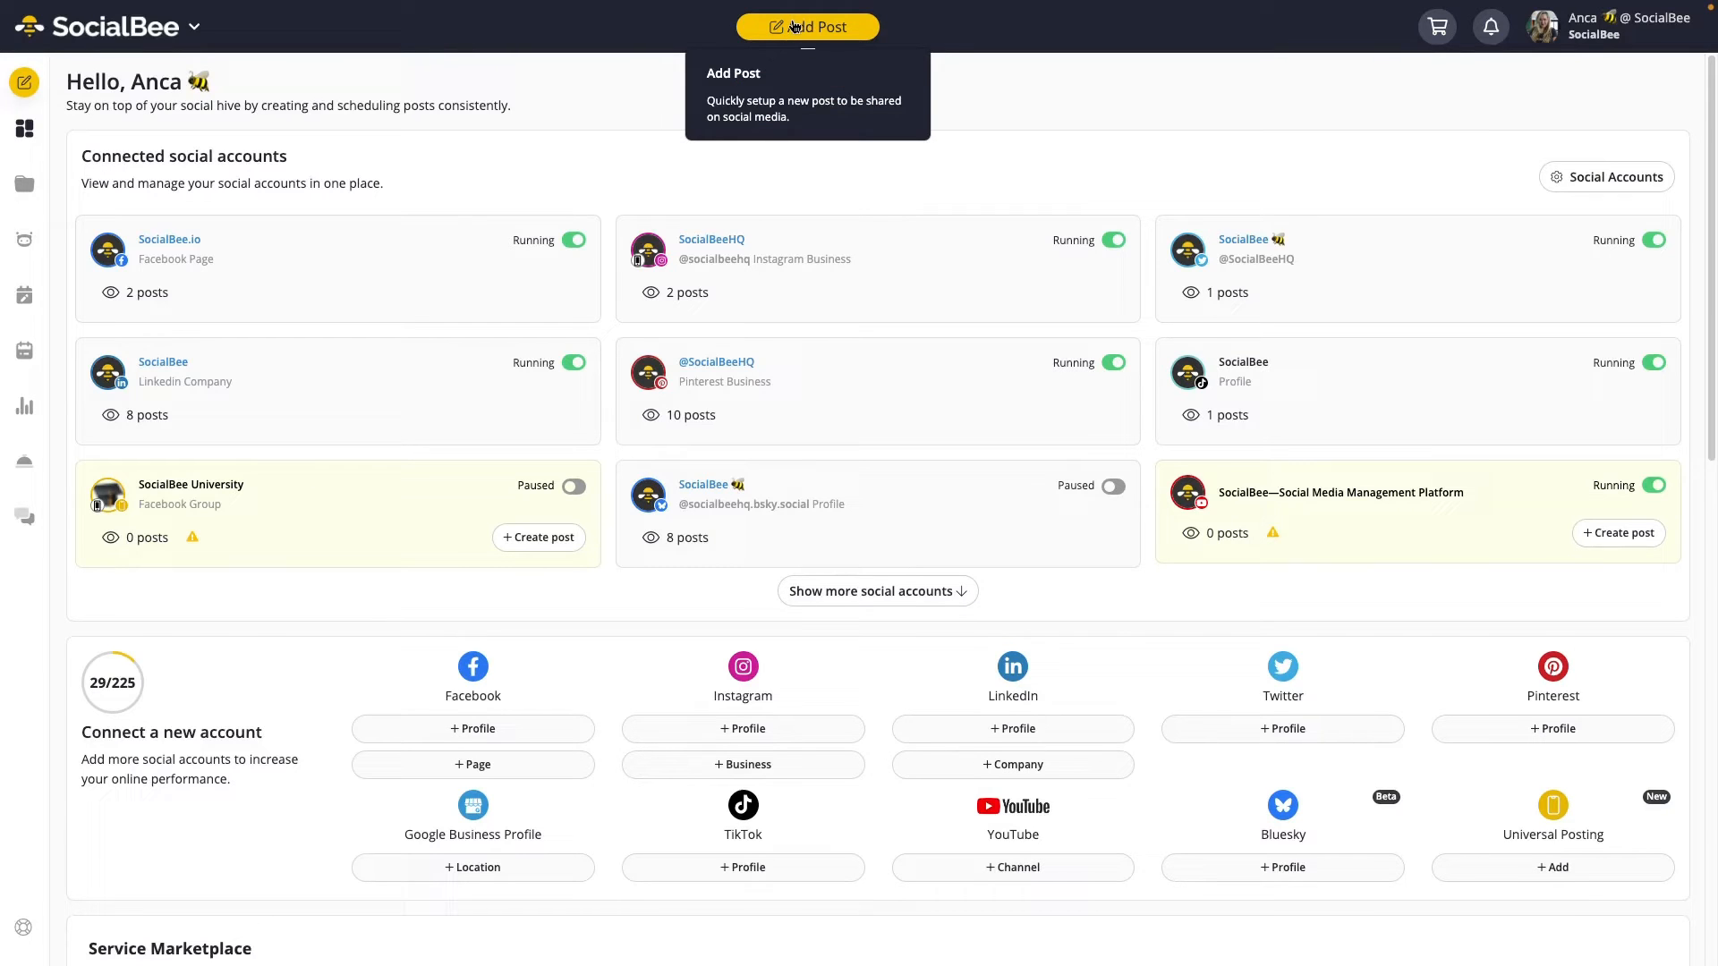
Start a new post from the top bar's Add Post button.
click(807, 27)
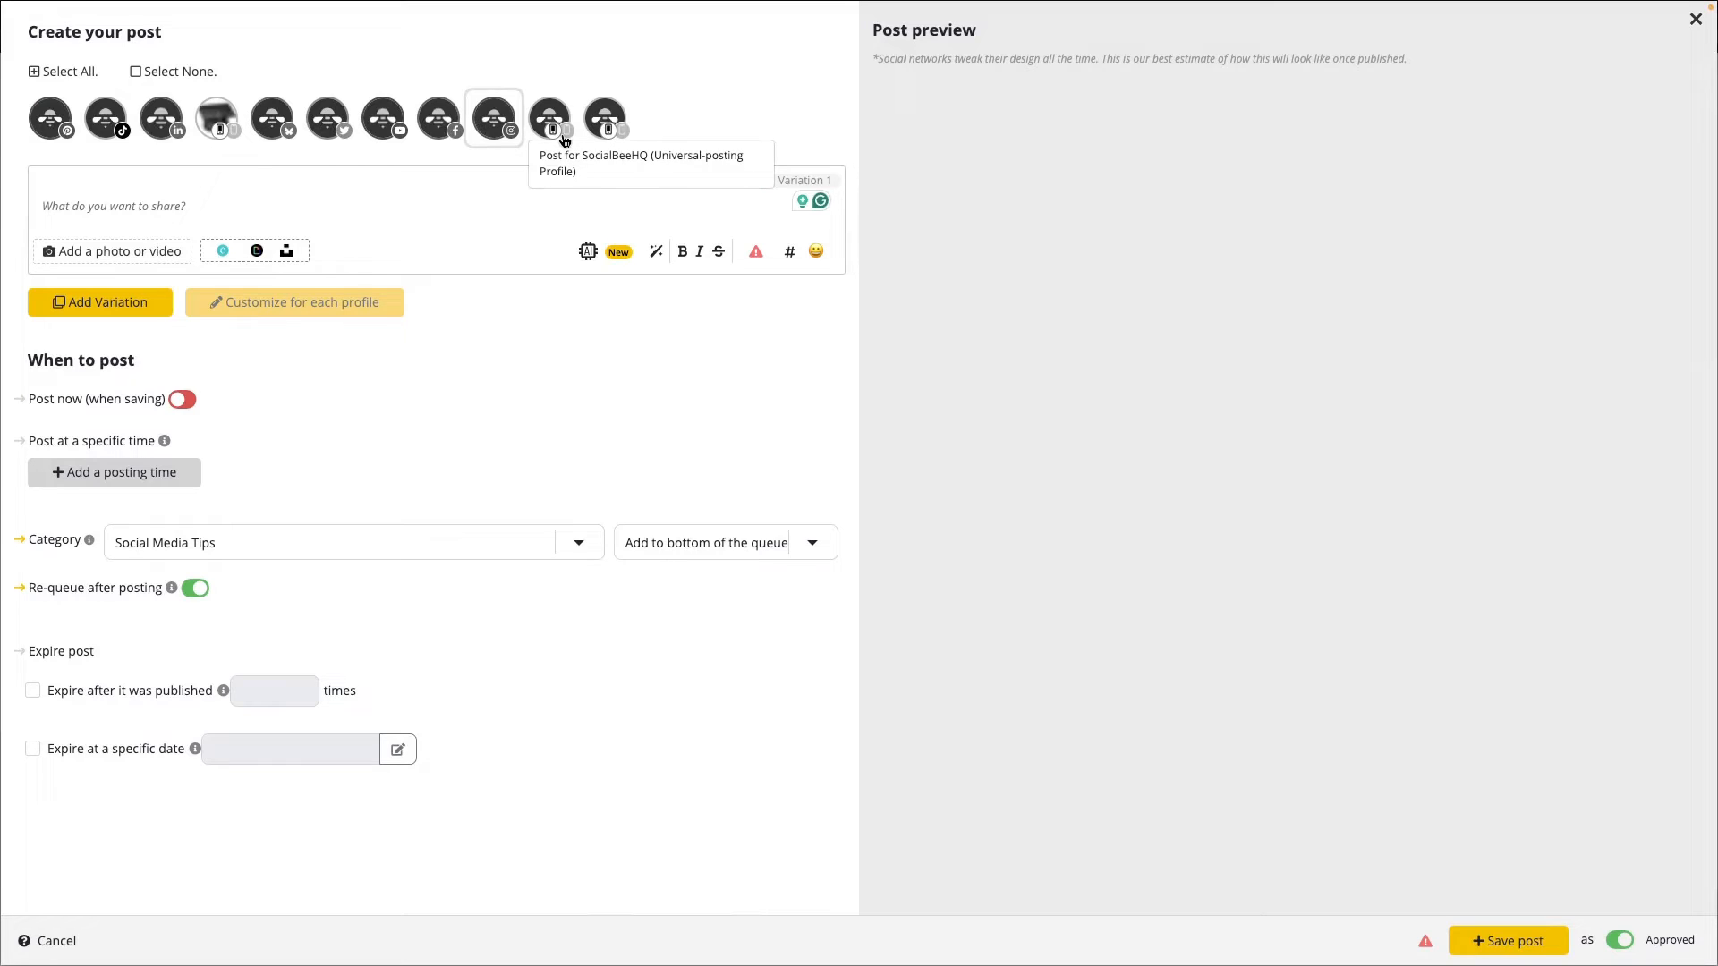
click(549, 118)
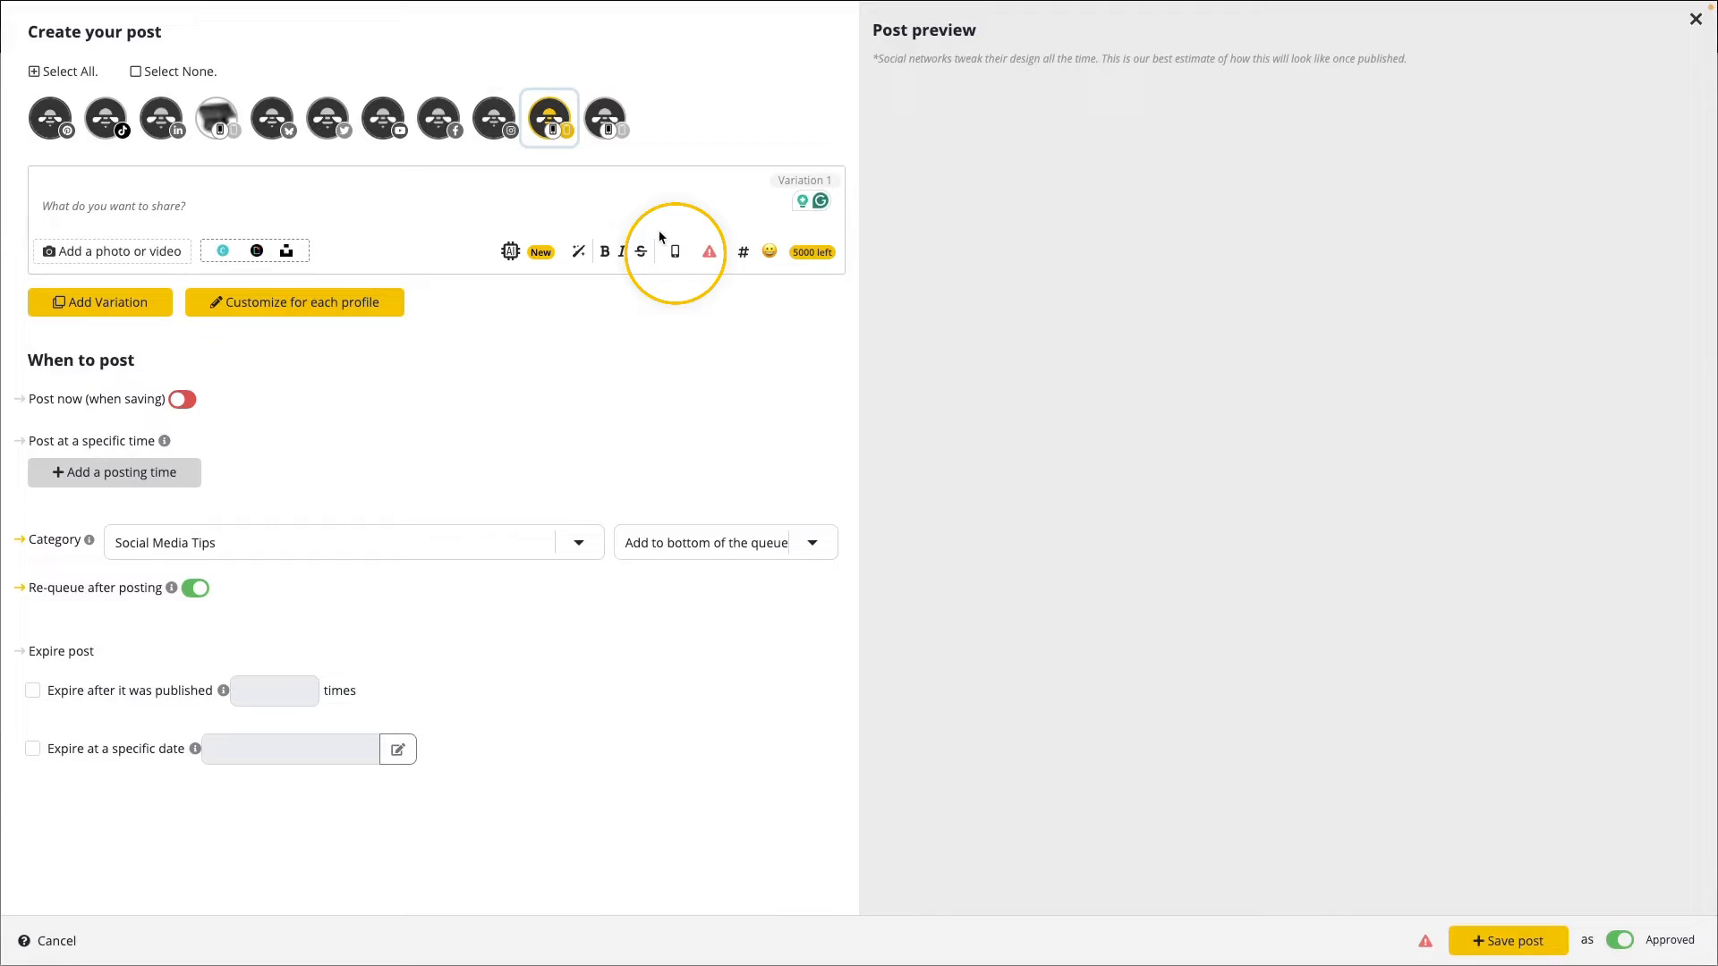
mouse_move(693, 262)
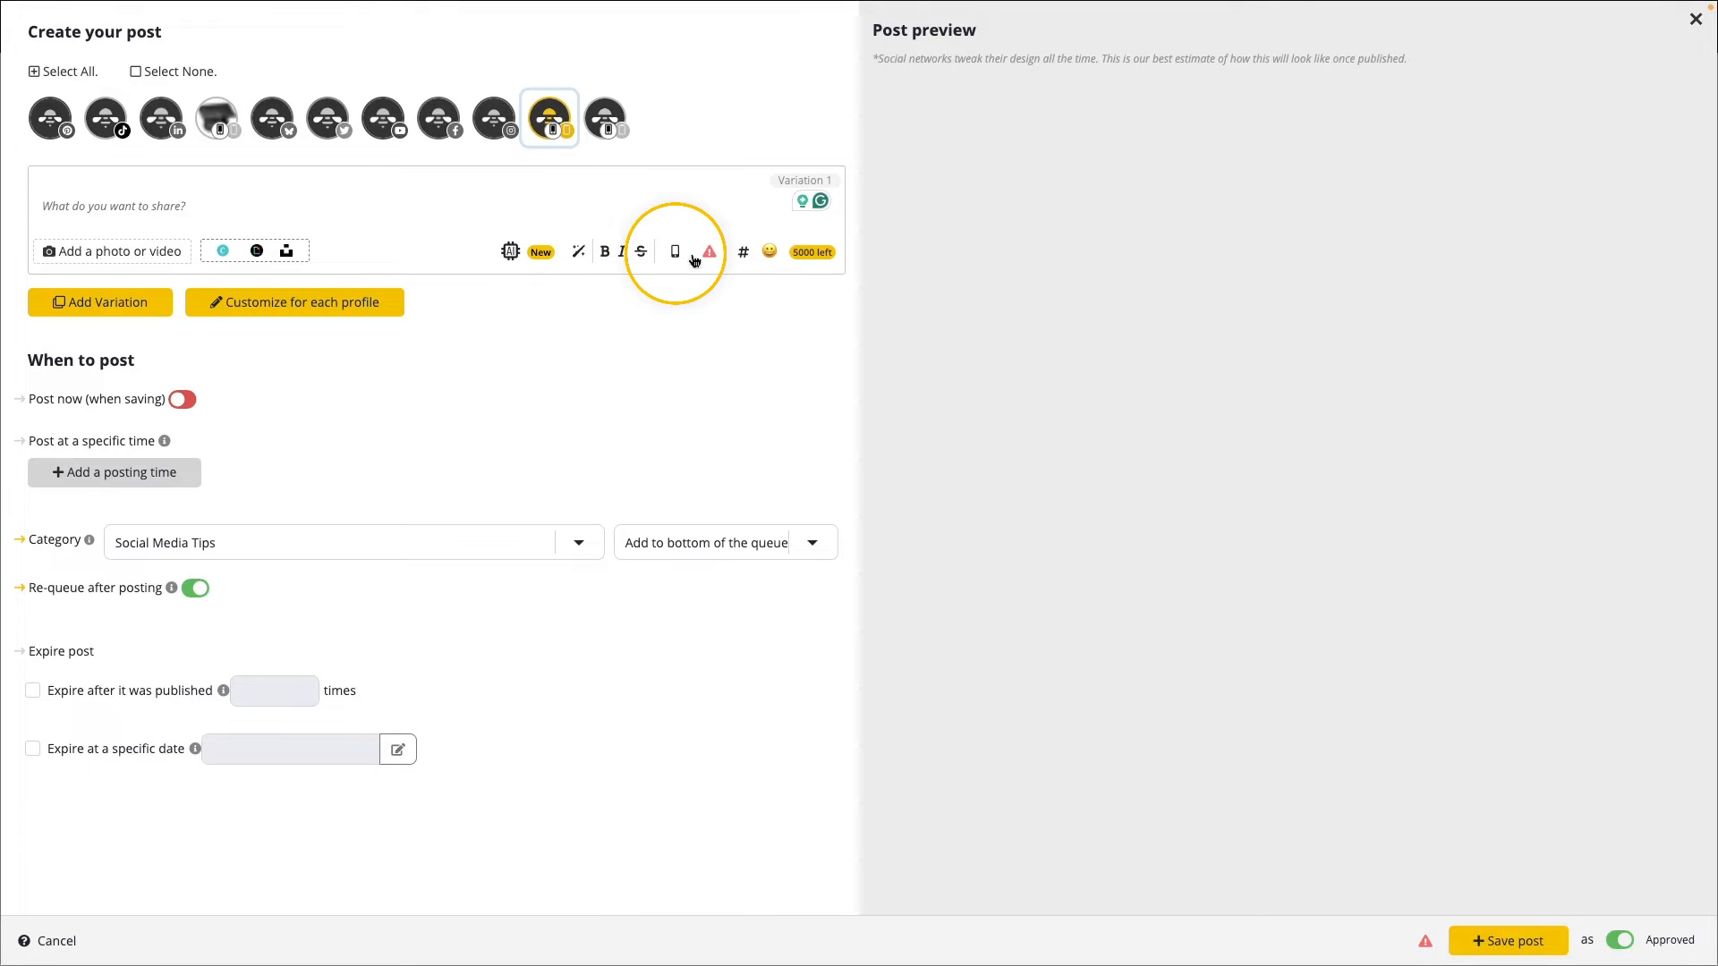
mouse_move(675, 252)
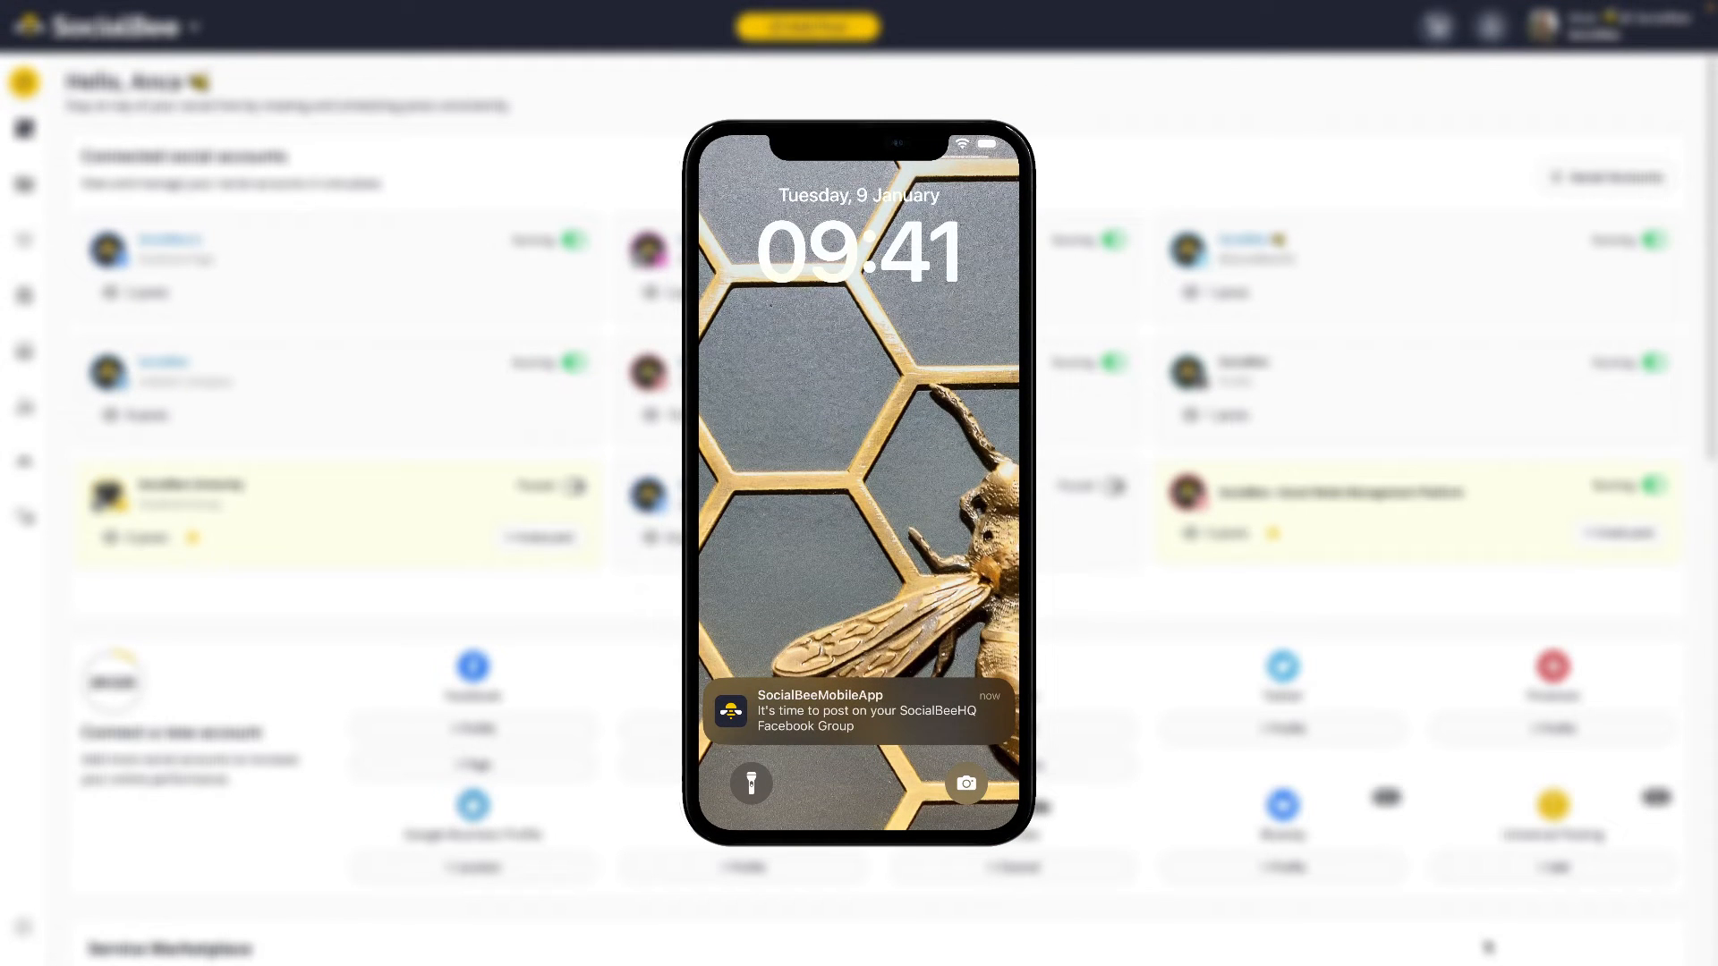
Act on the Facebook Group reminder: Post now, accept the copied caption, and begin a group post.
click(857, 714)
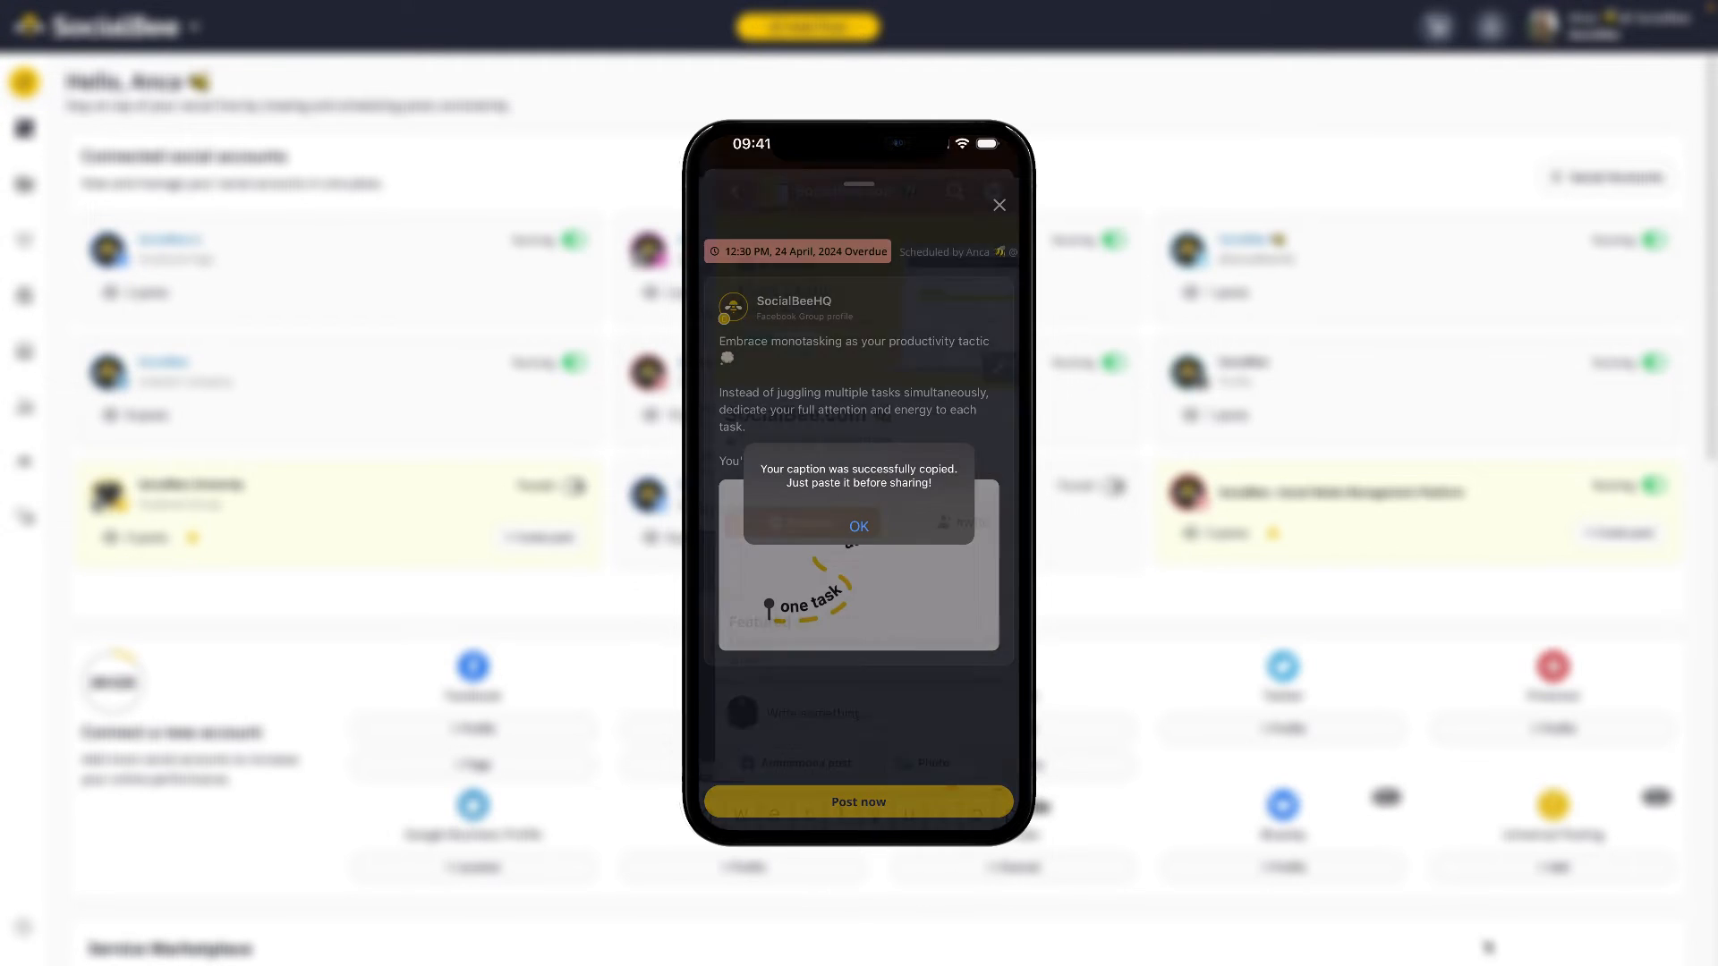
click(857, 526)
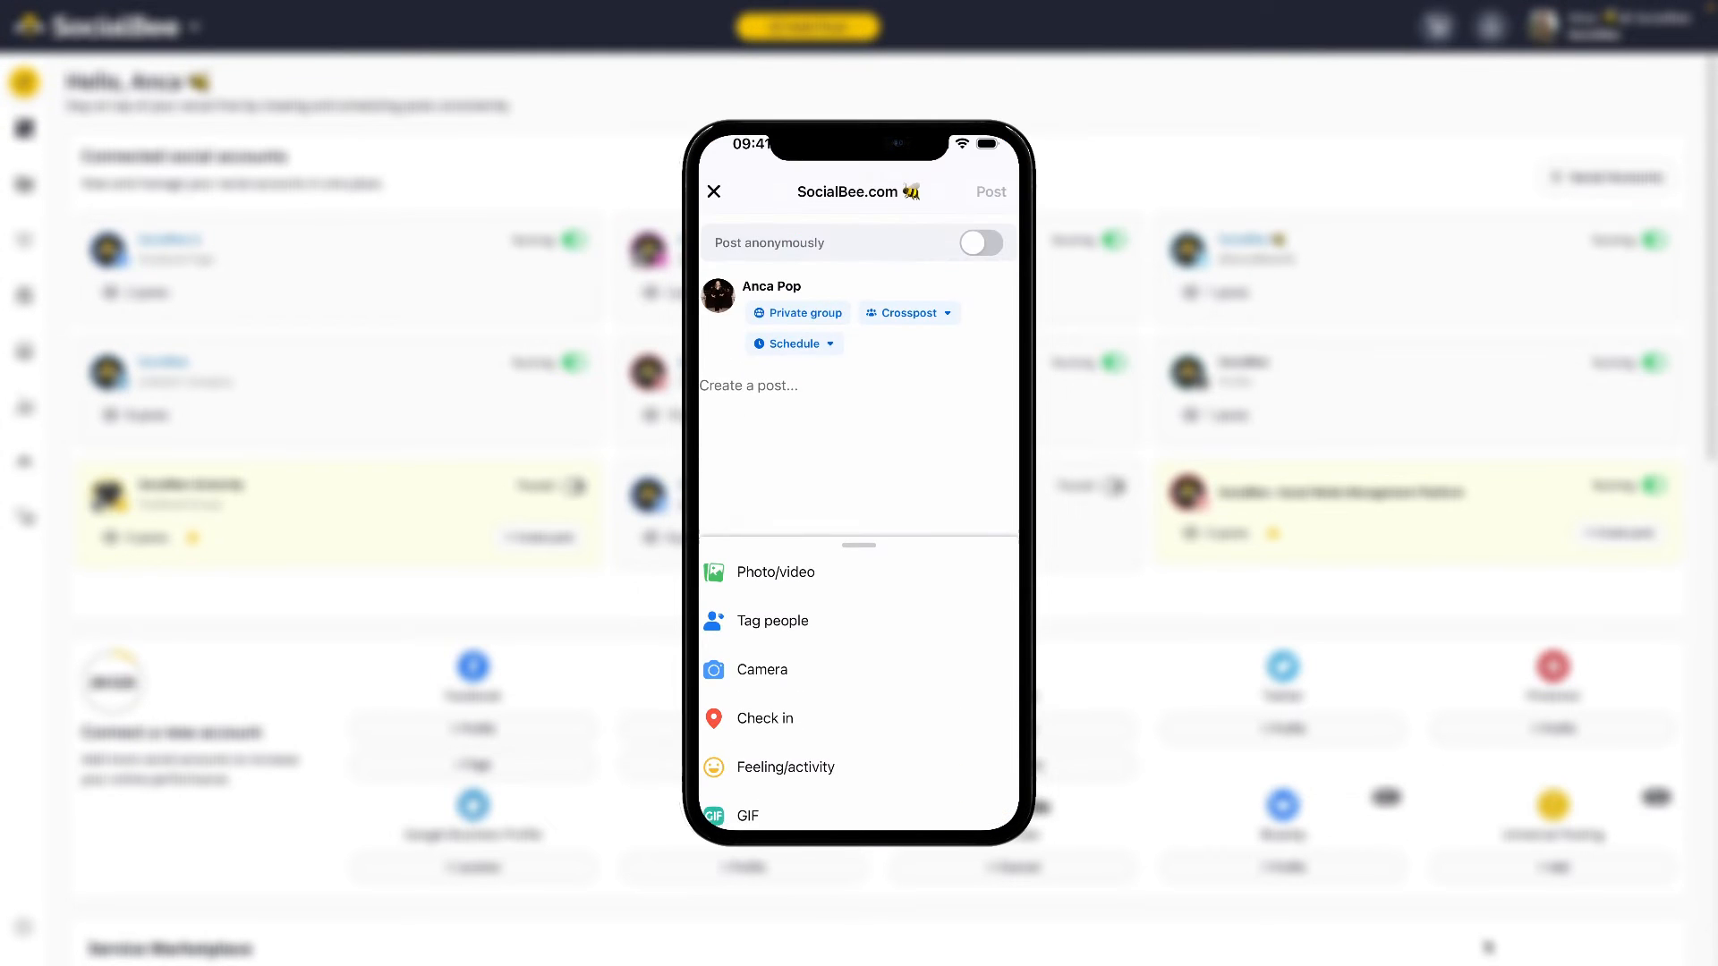
click(773, 572)
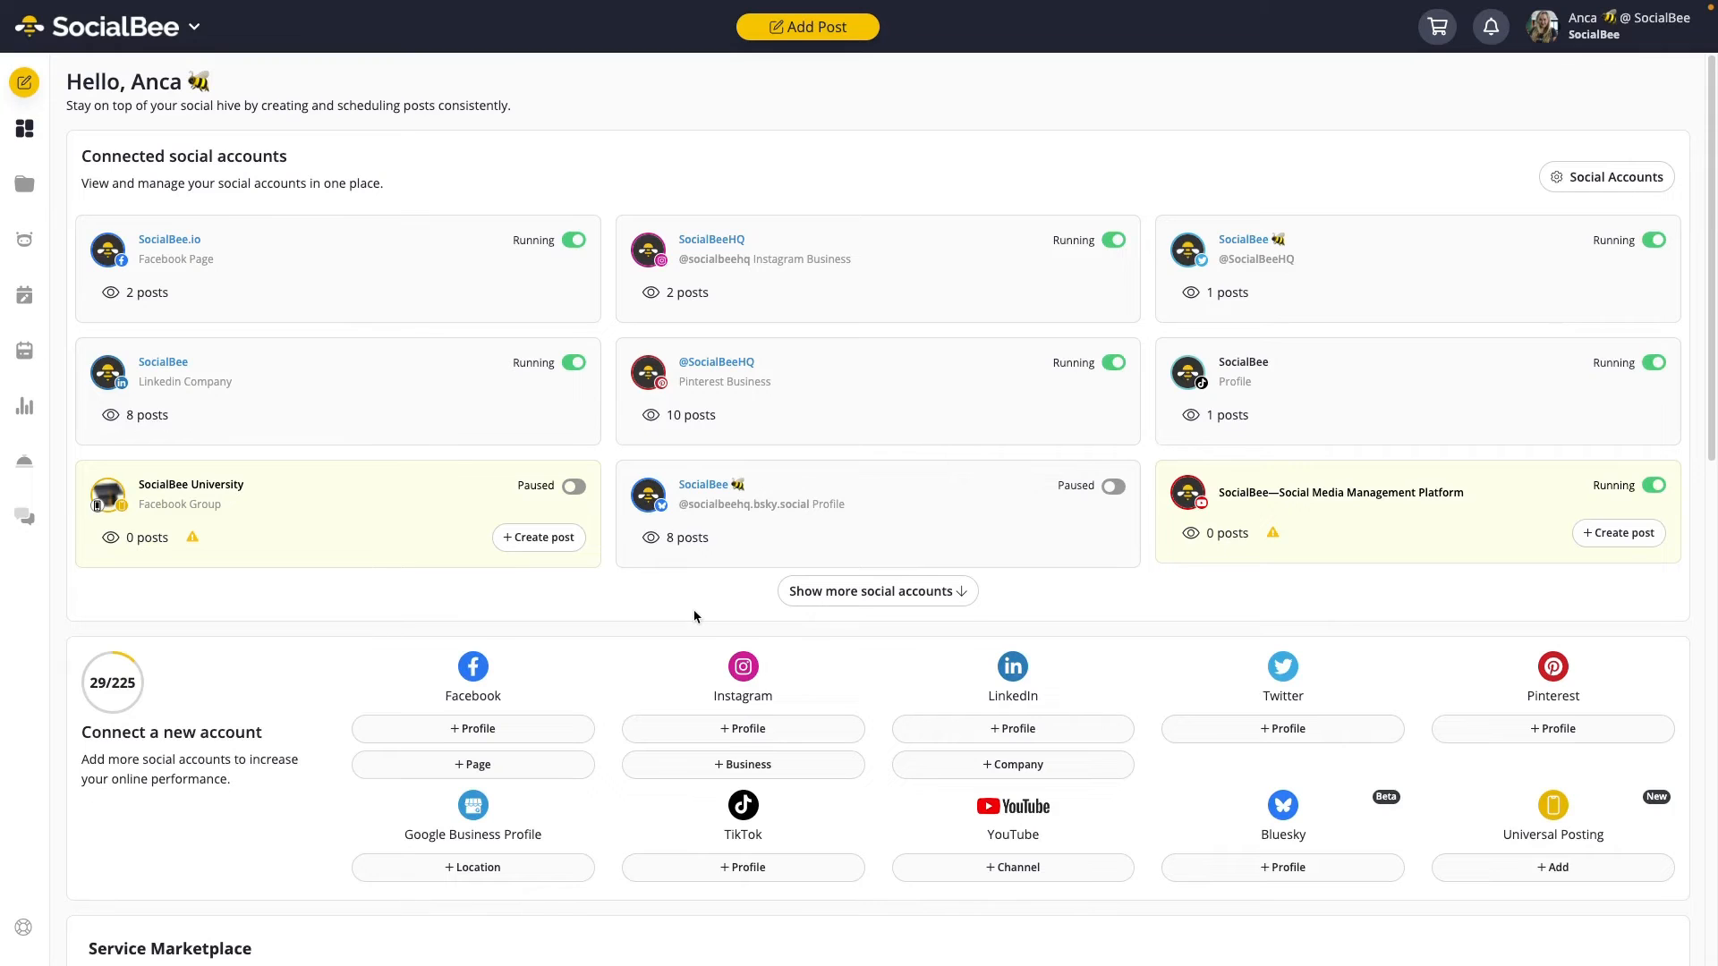
mouse_move(807, 27)
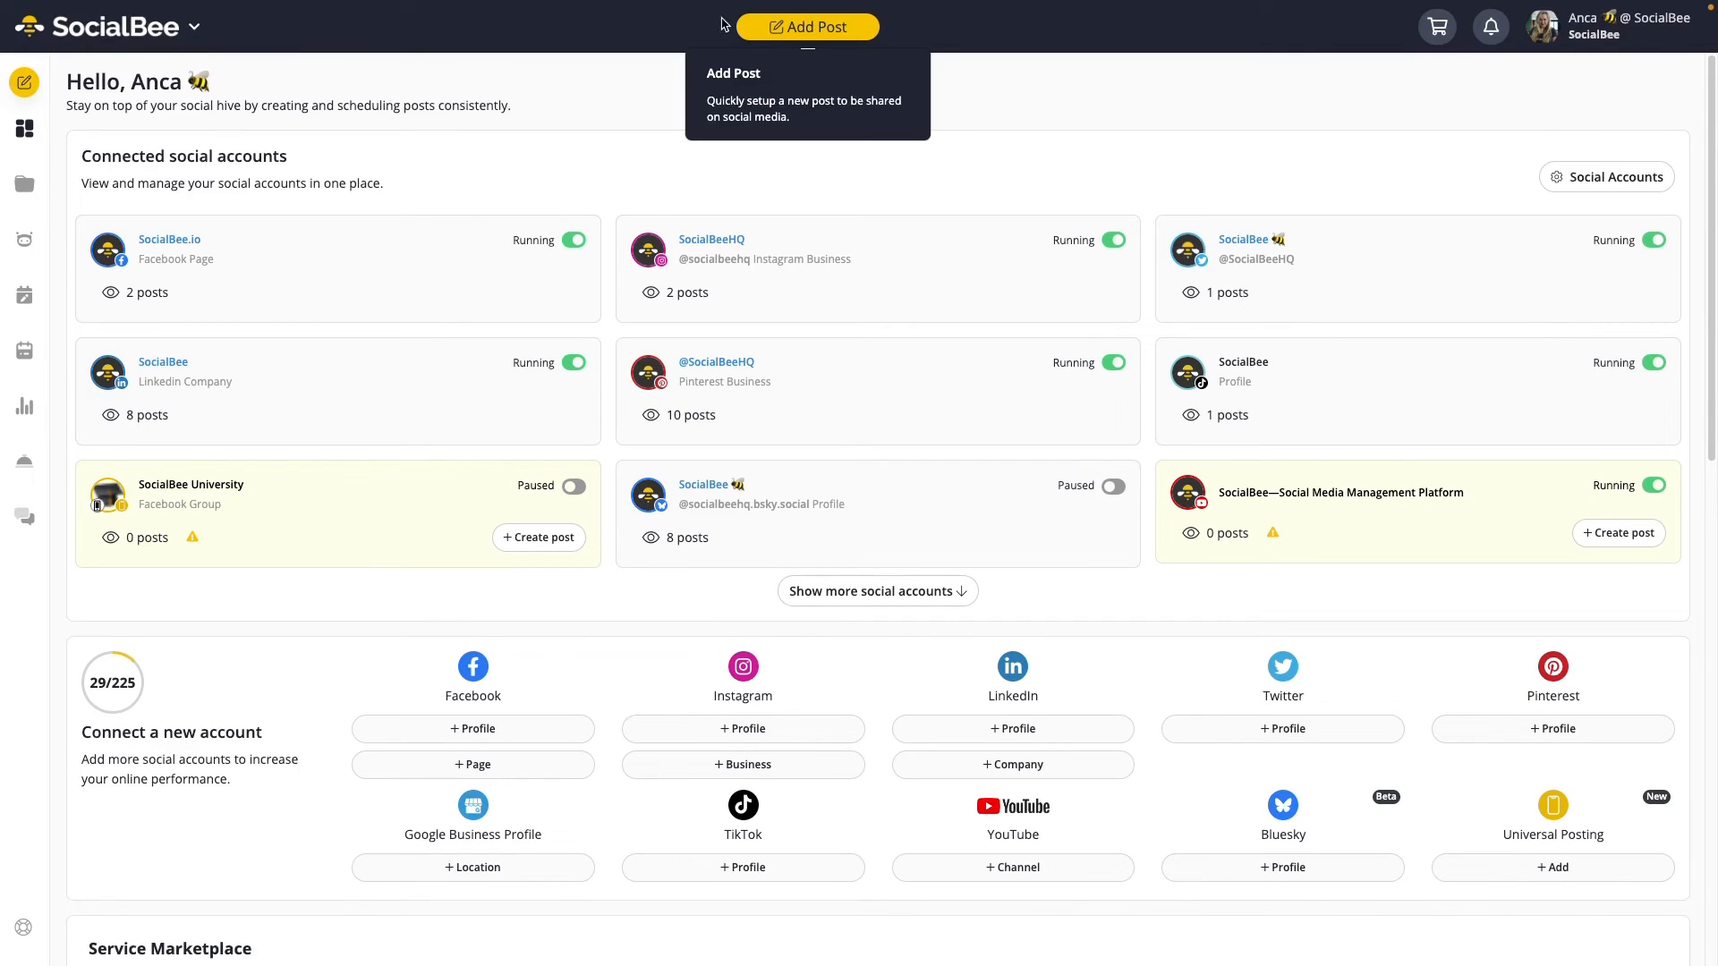
Start a new post and select the SocialBeeHQ Instagram Business profile.
click(808, 27)
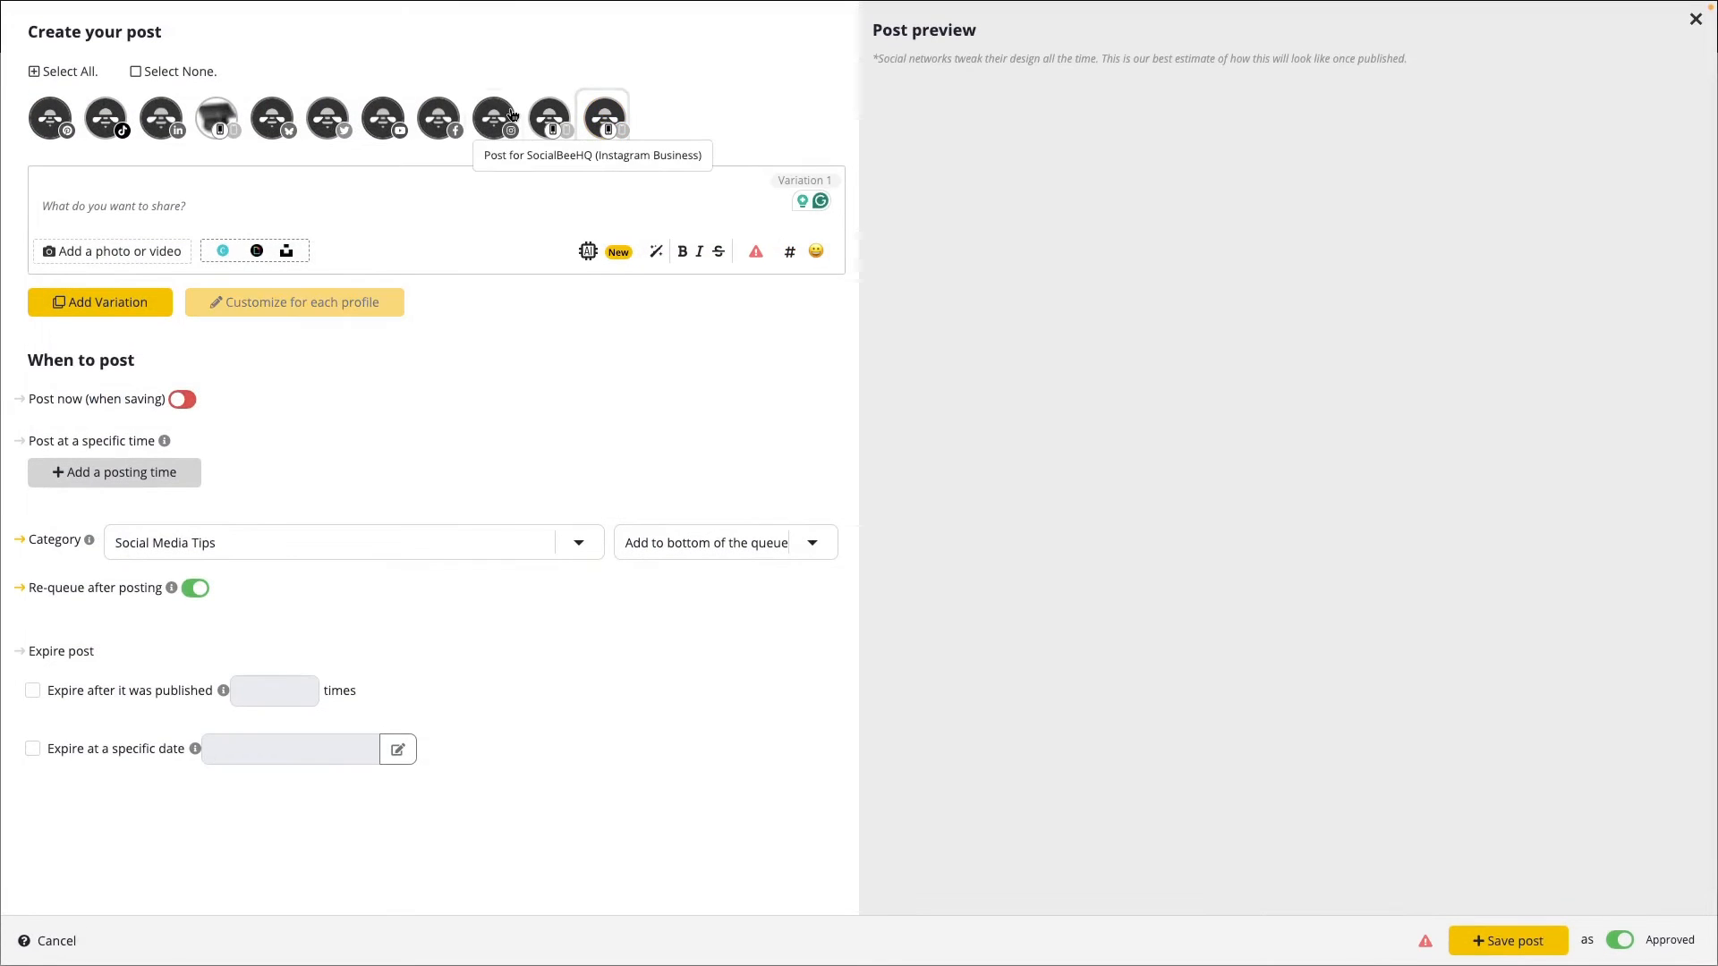
click(494, 118)
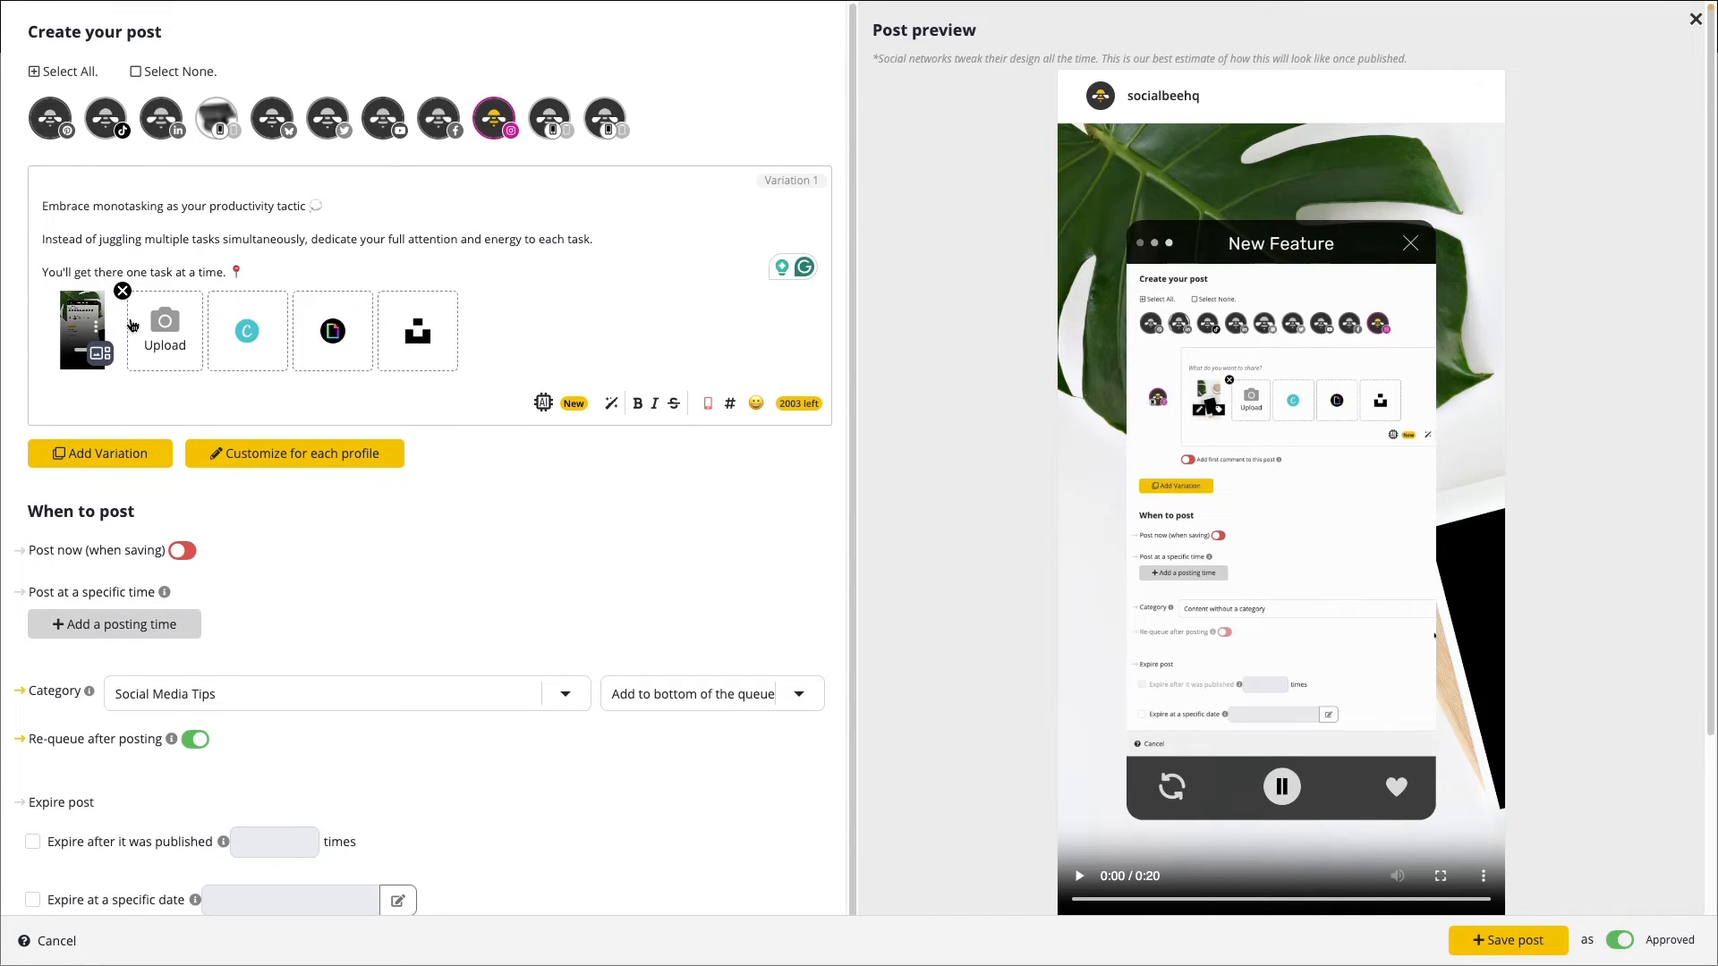
mouse_move(705, 428)
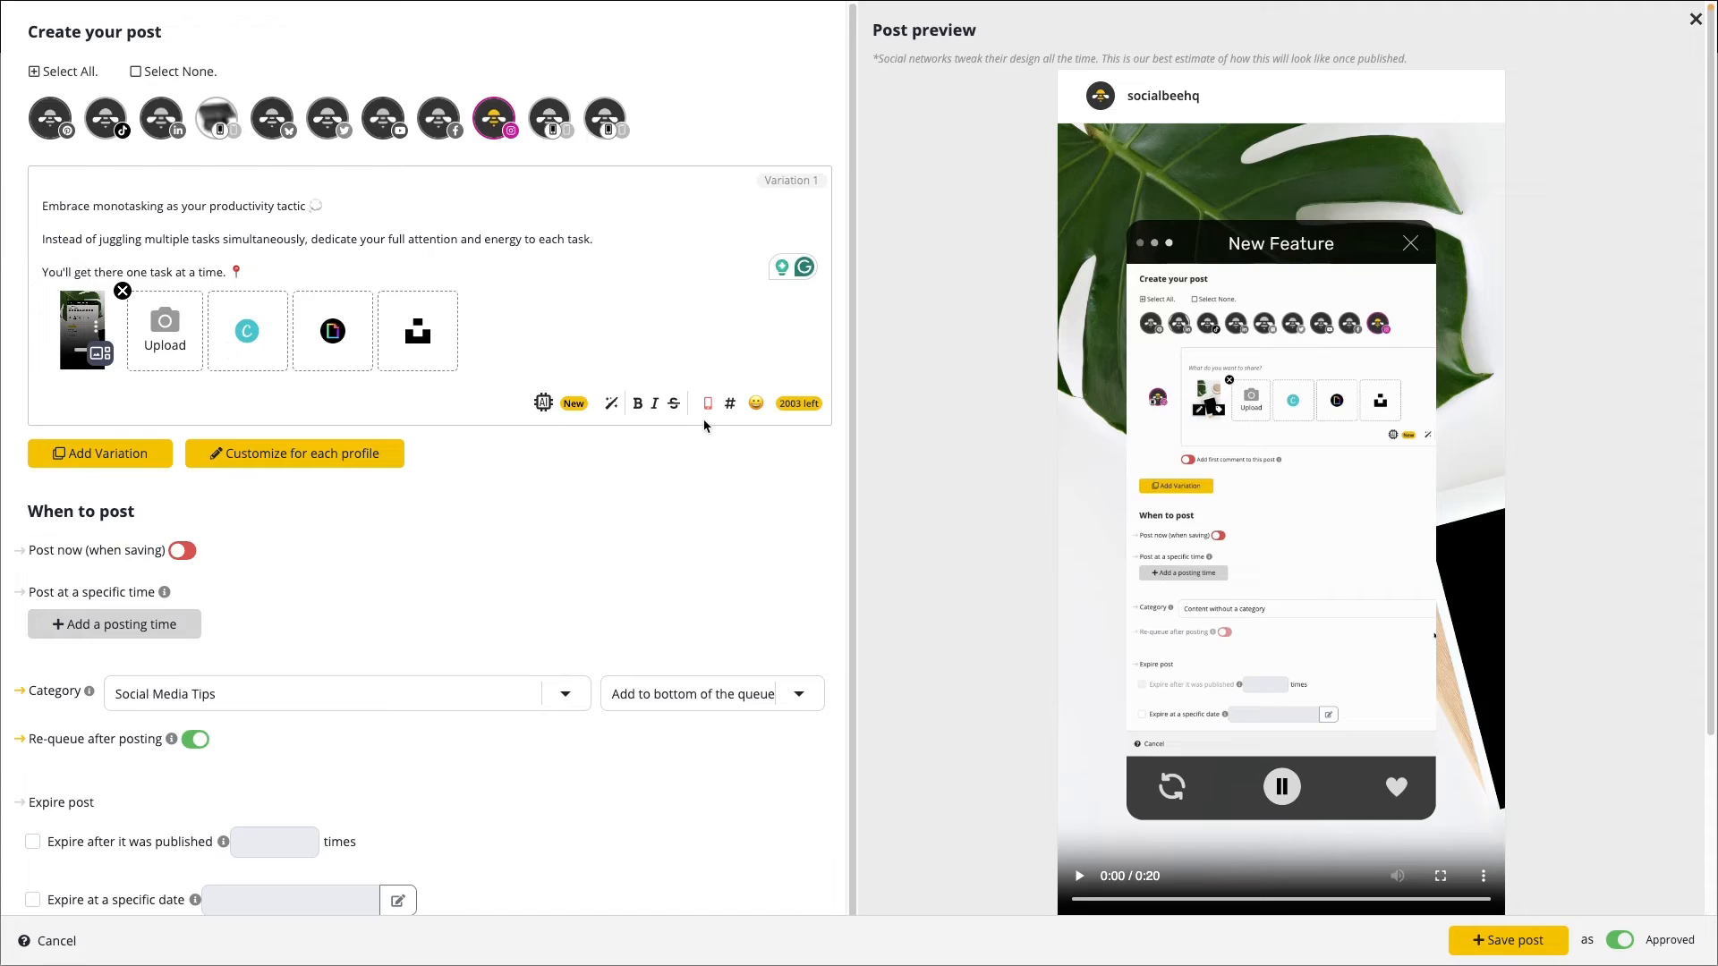
mouse_move(709, 403)
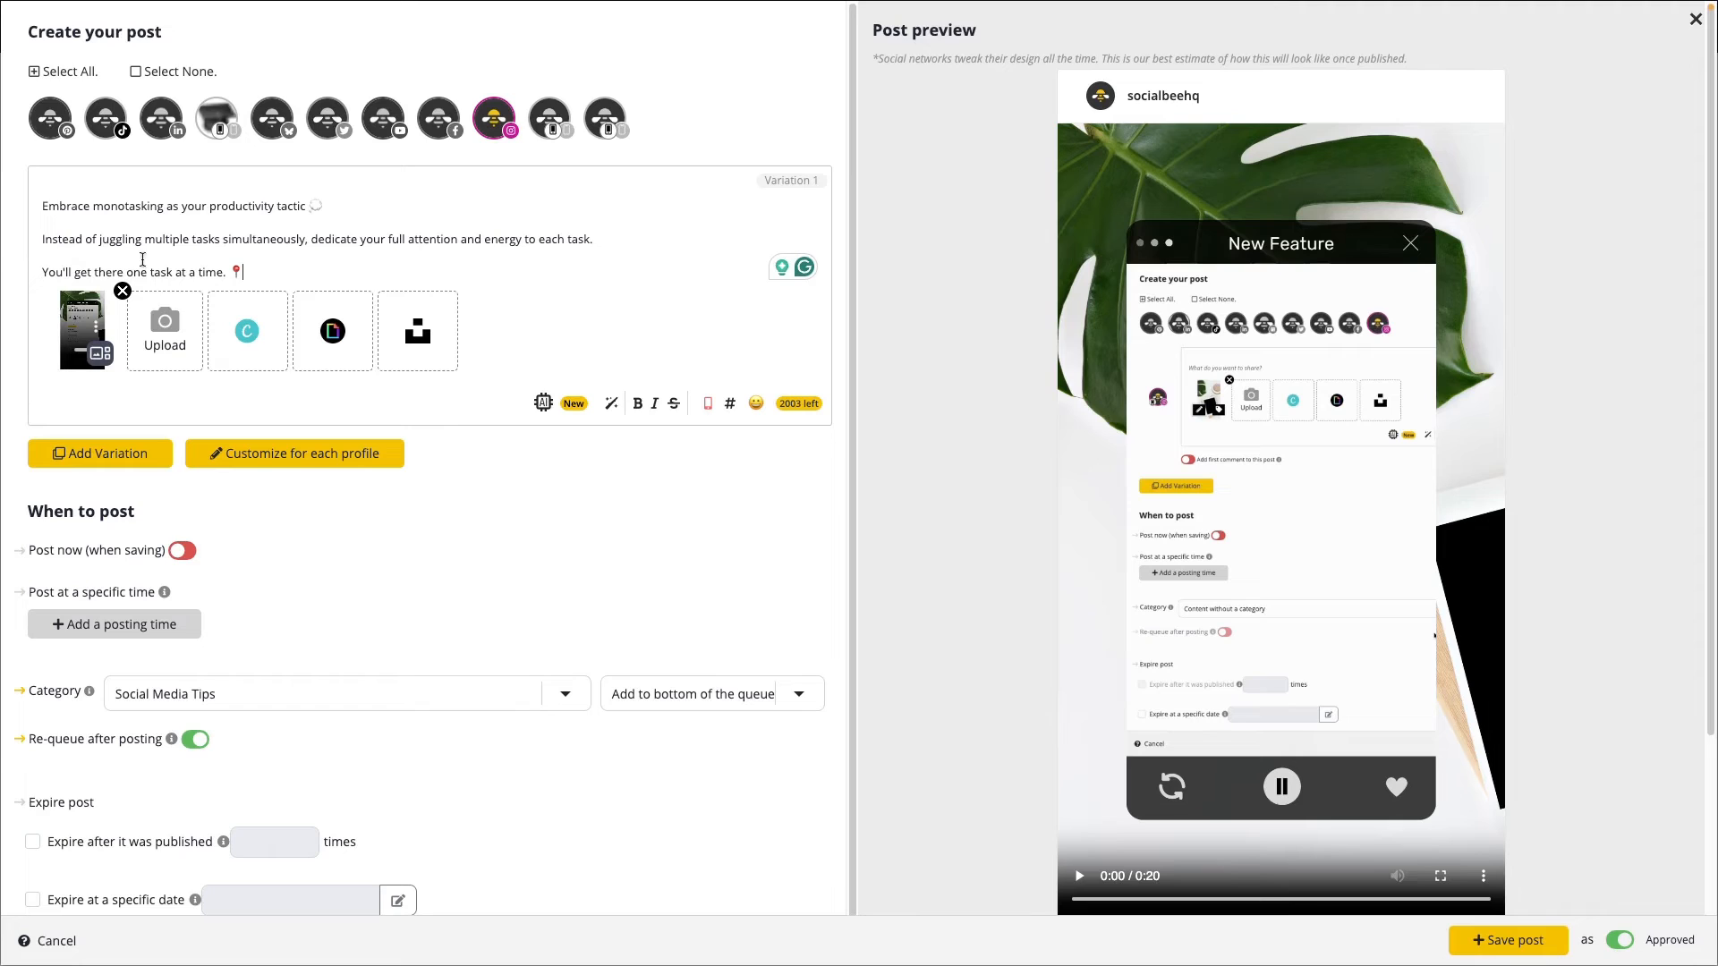
mouse_move(243, 431)
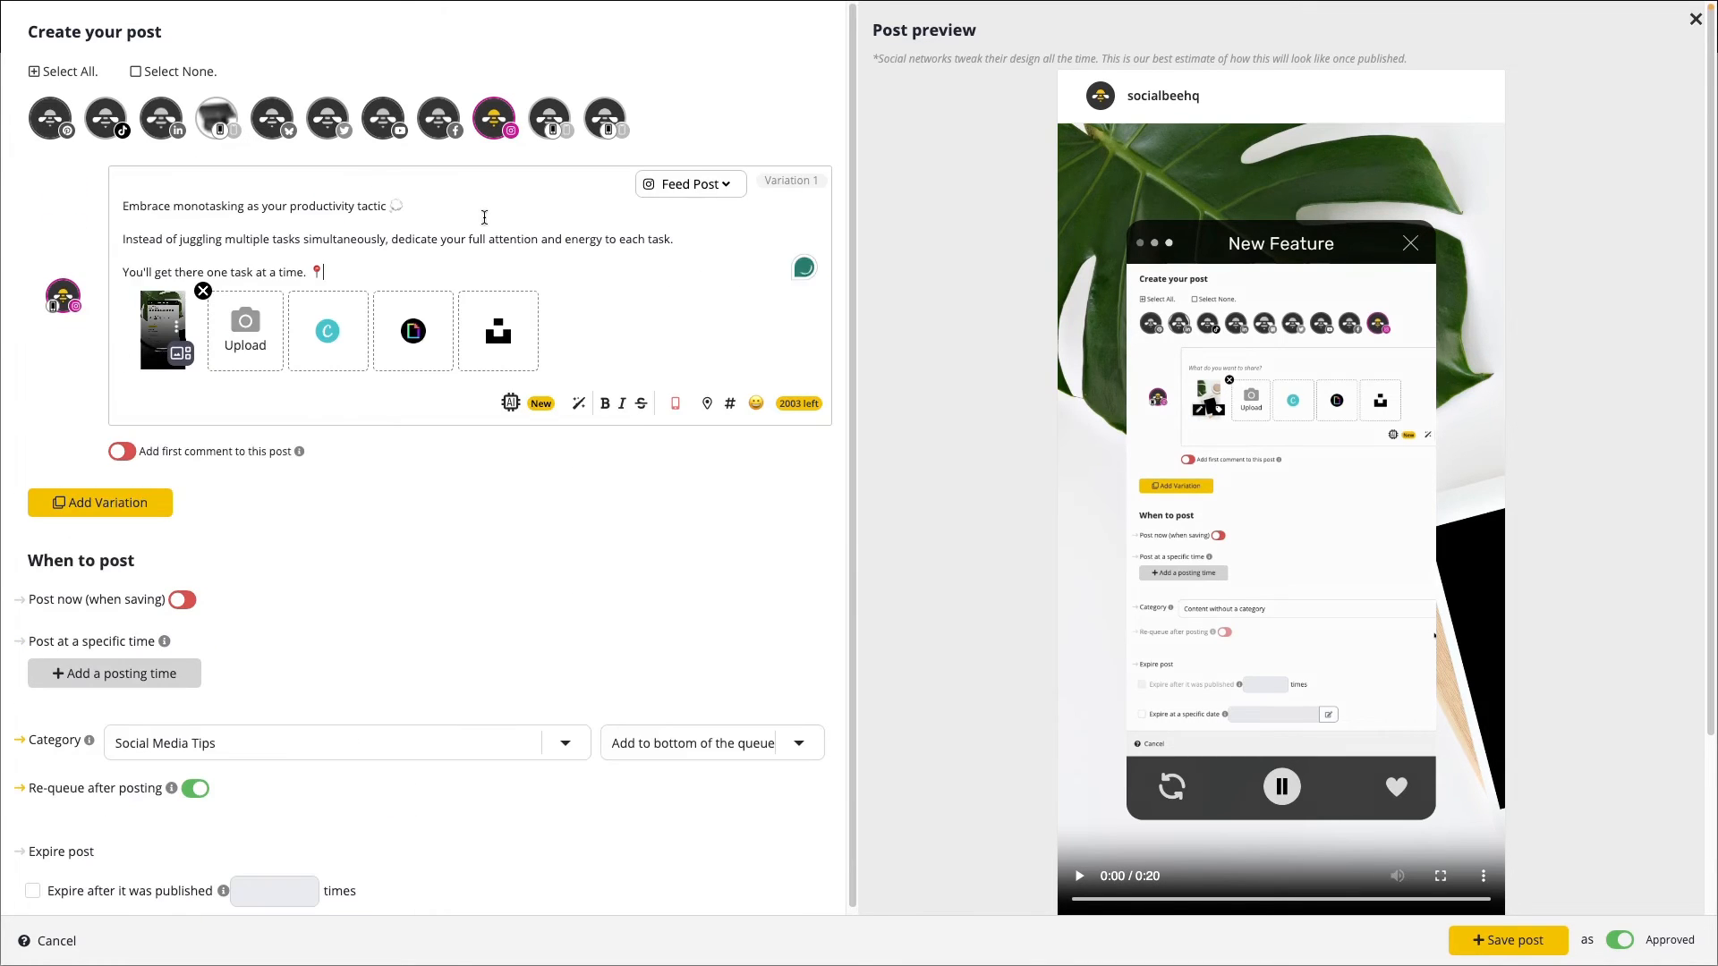
Customize the monotasking caption-and-video post separately for the Instagram profile as a feed post.
click(689, 182)
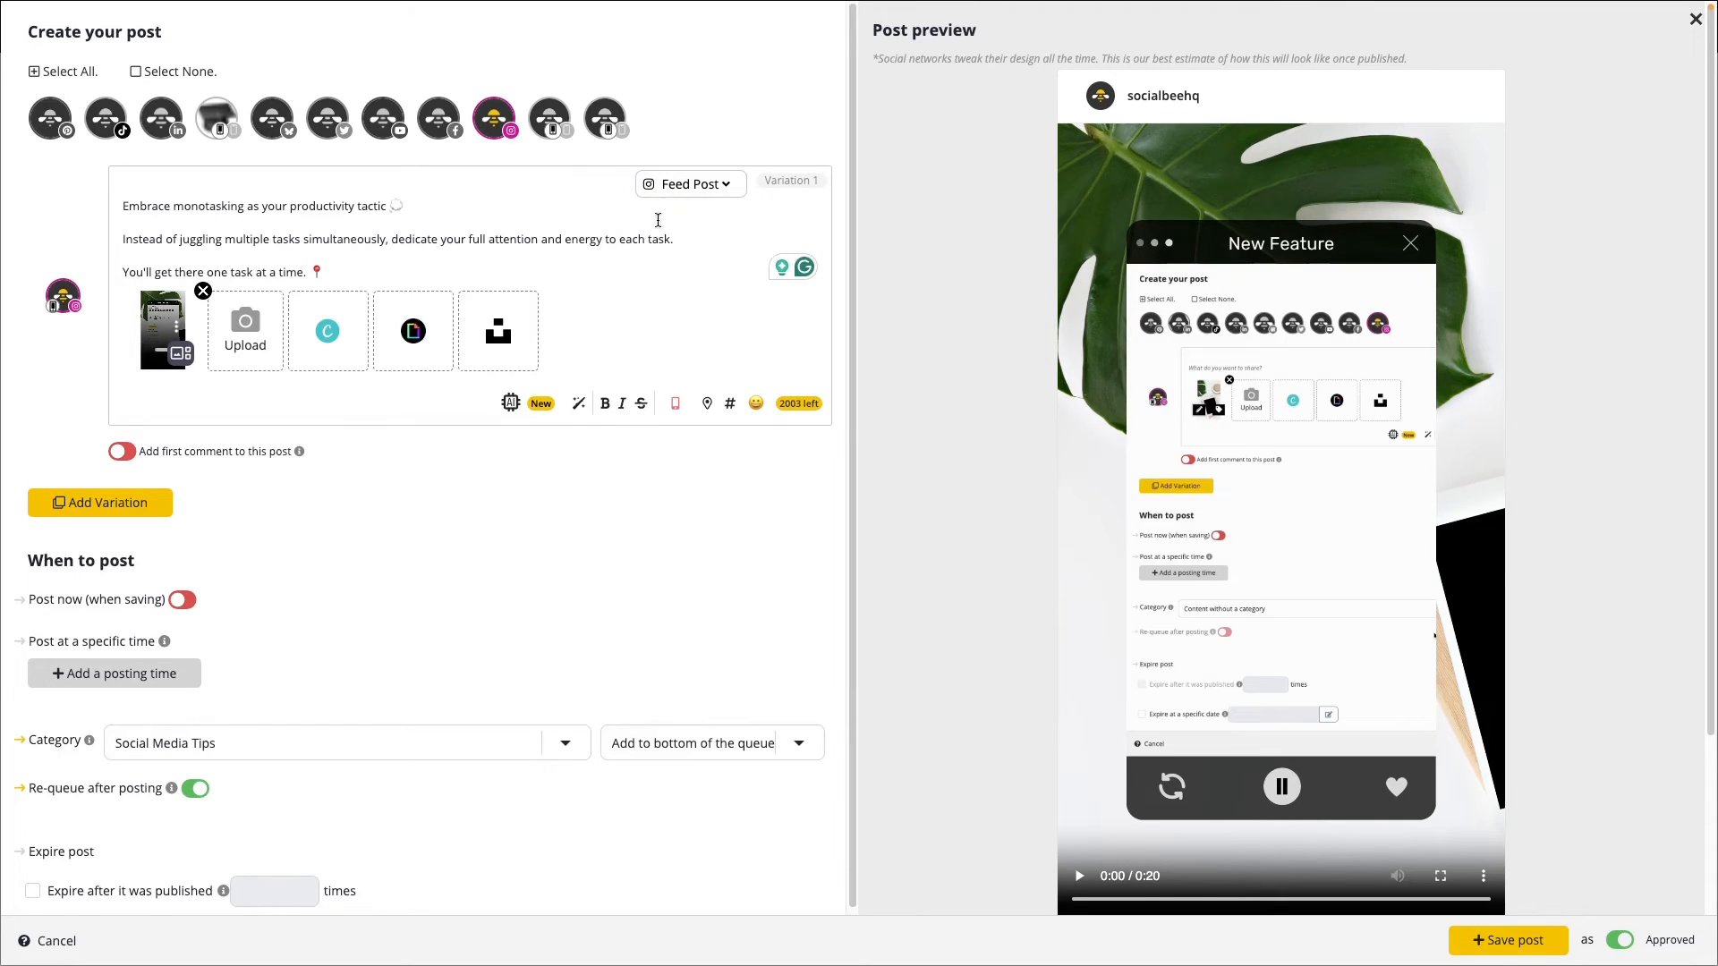
mouse_move(677, 403)
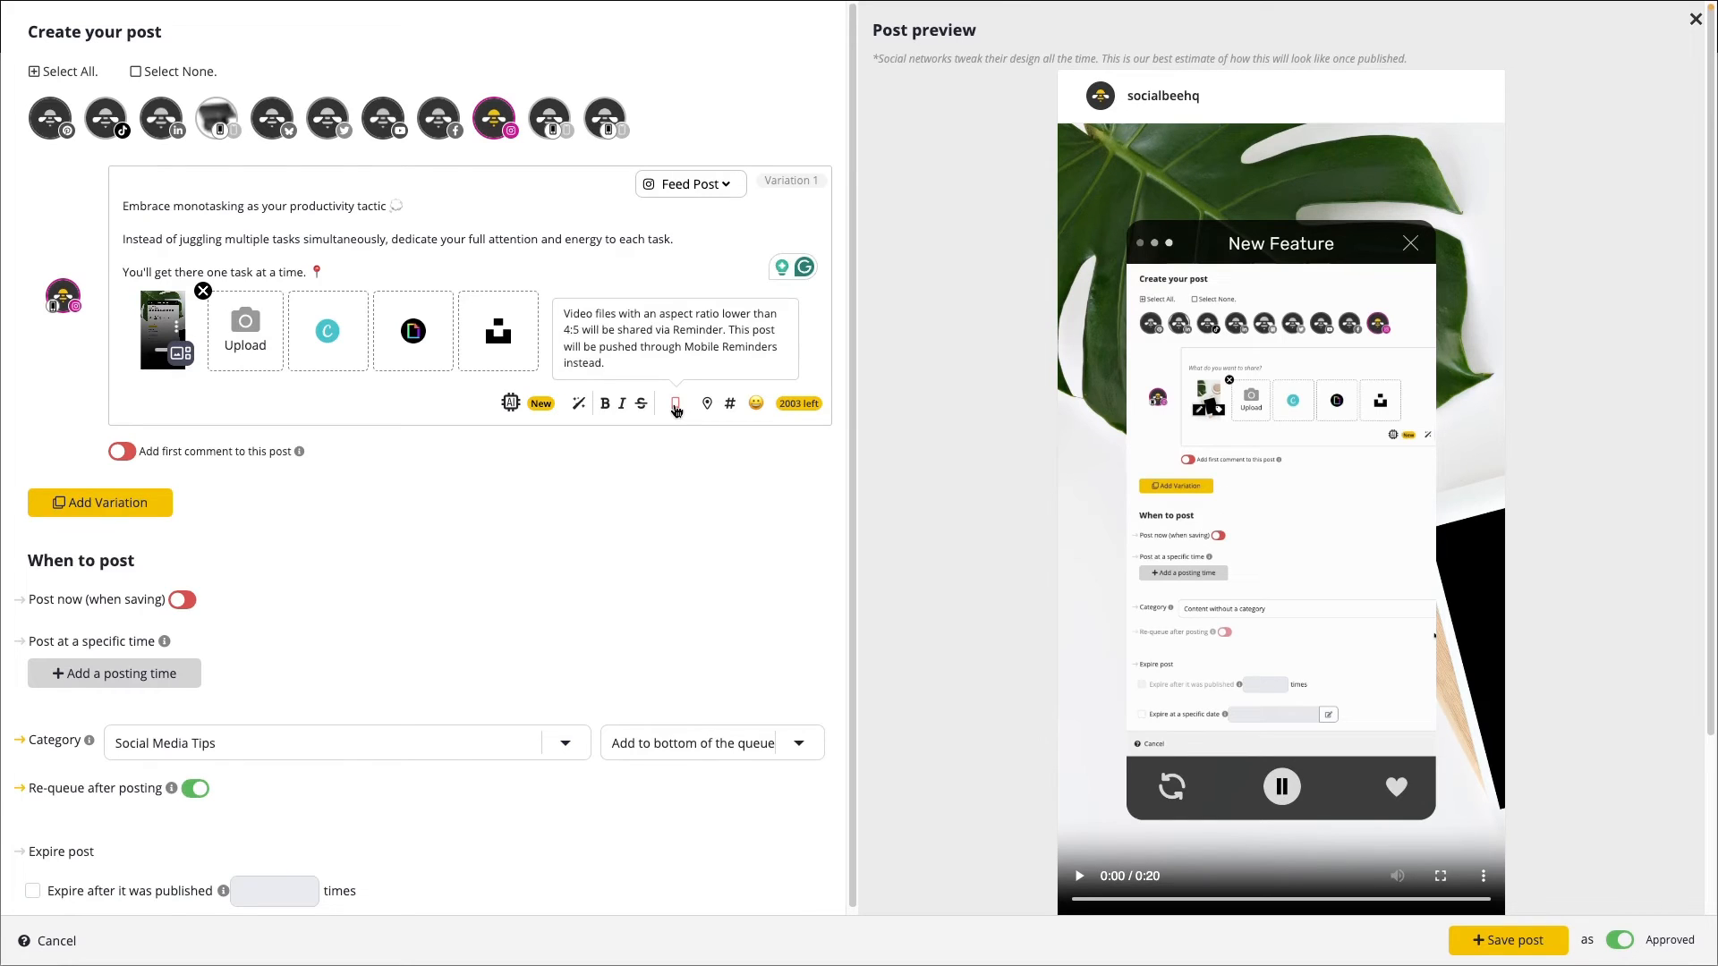
mouse_move(677, 453)
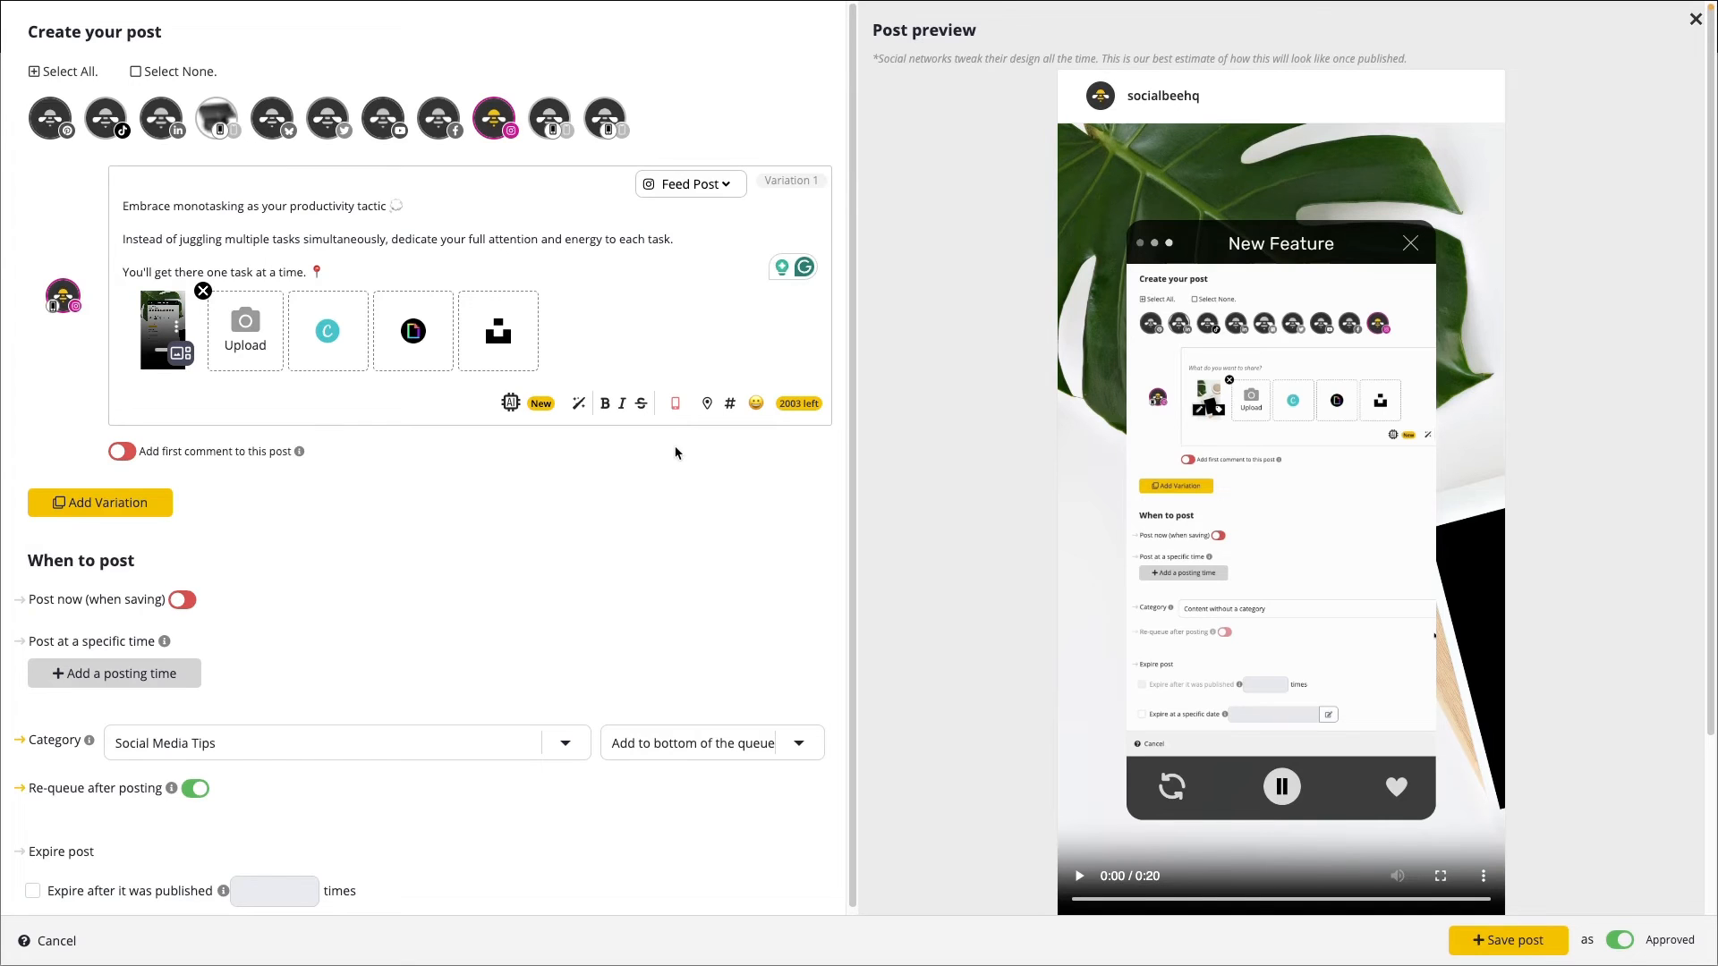
click(114, 673)
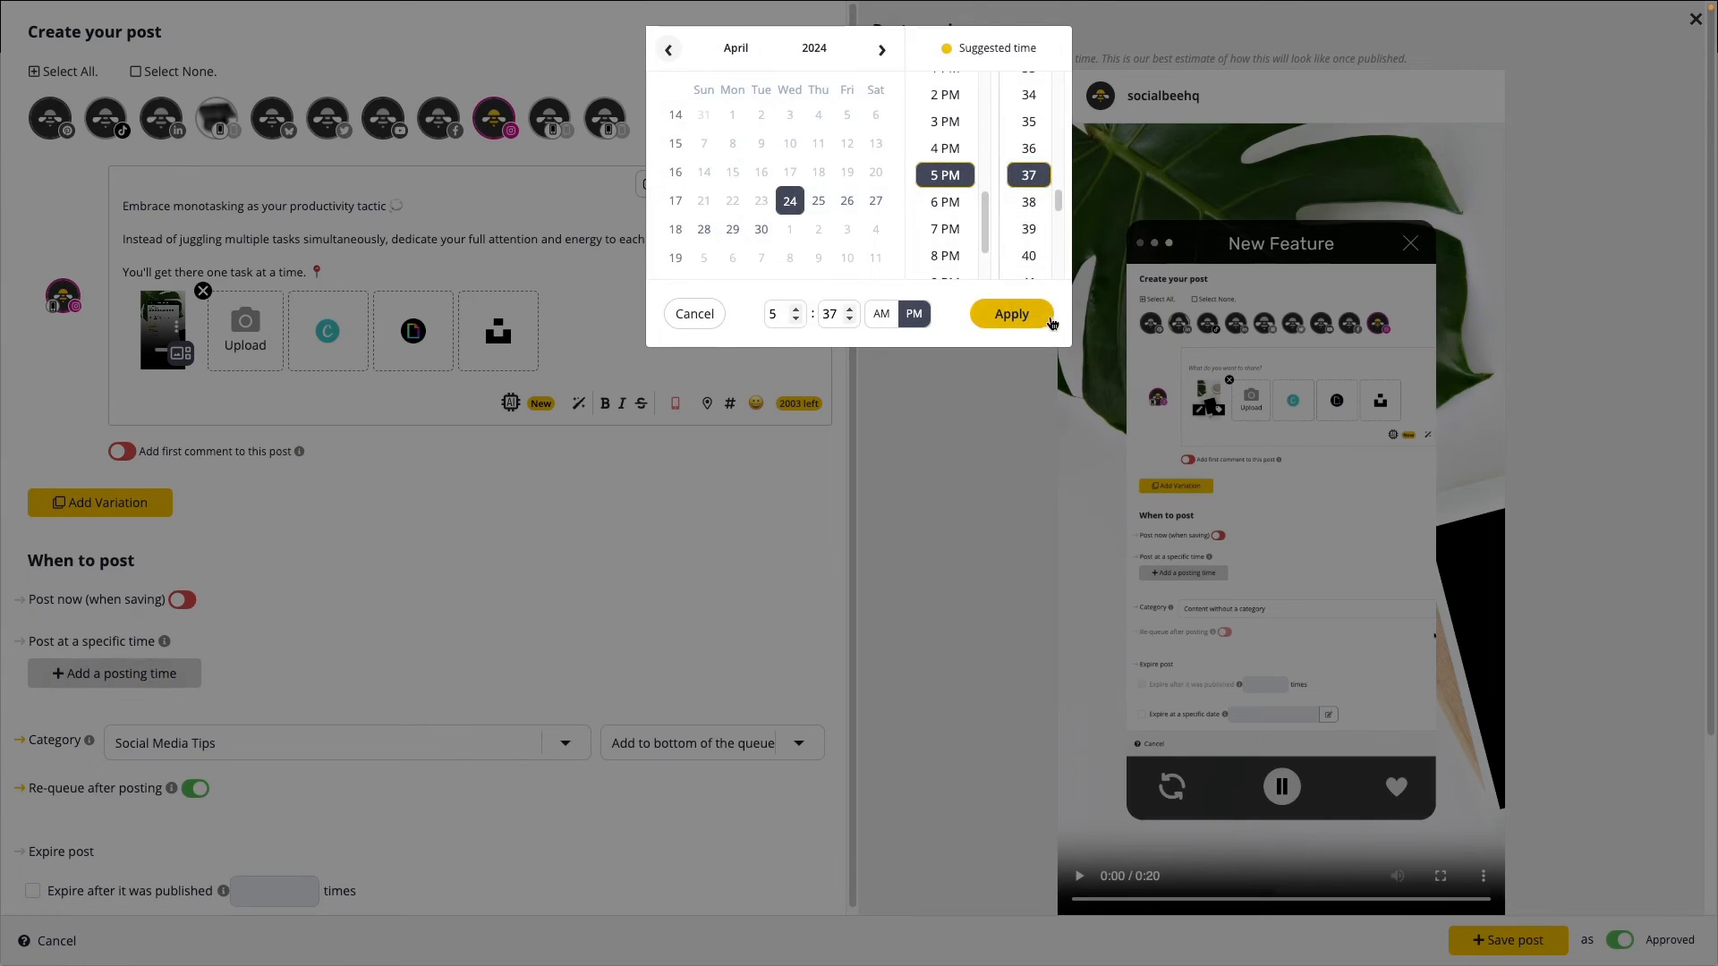
click(1009, 313)
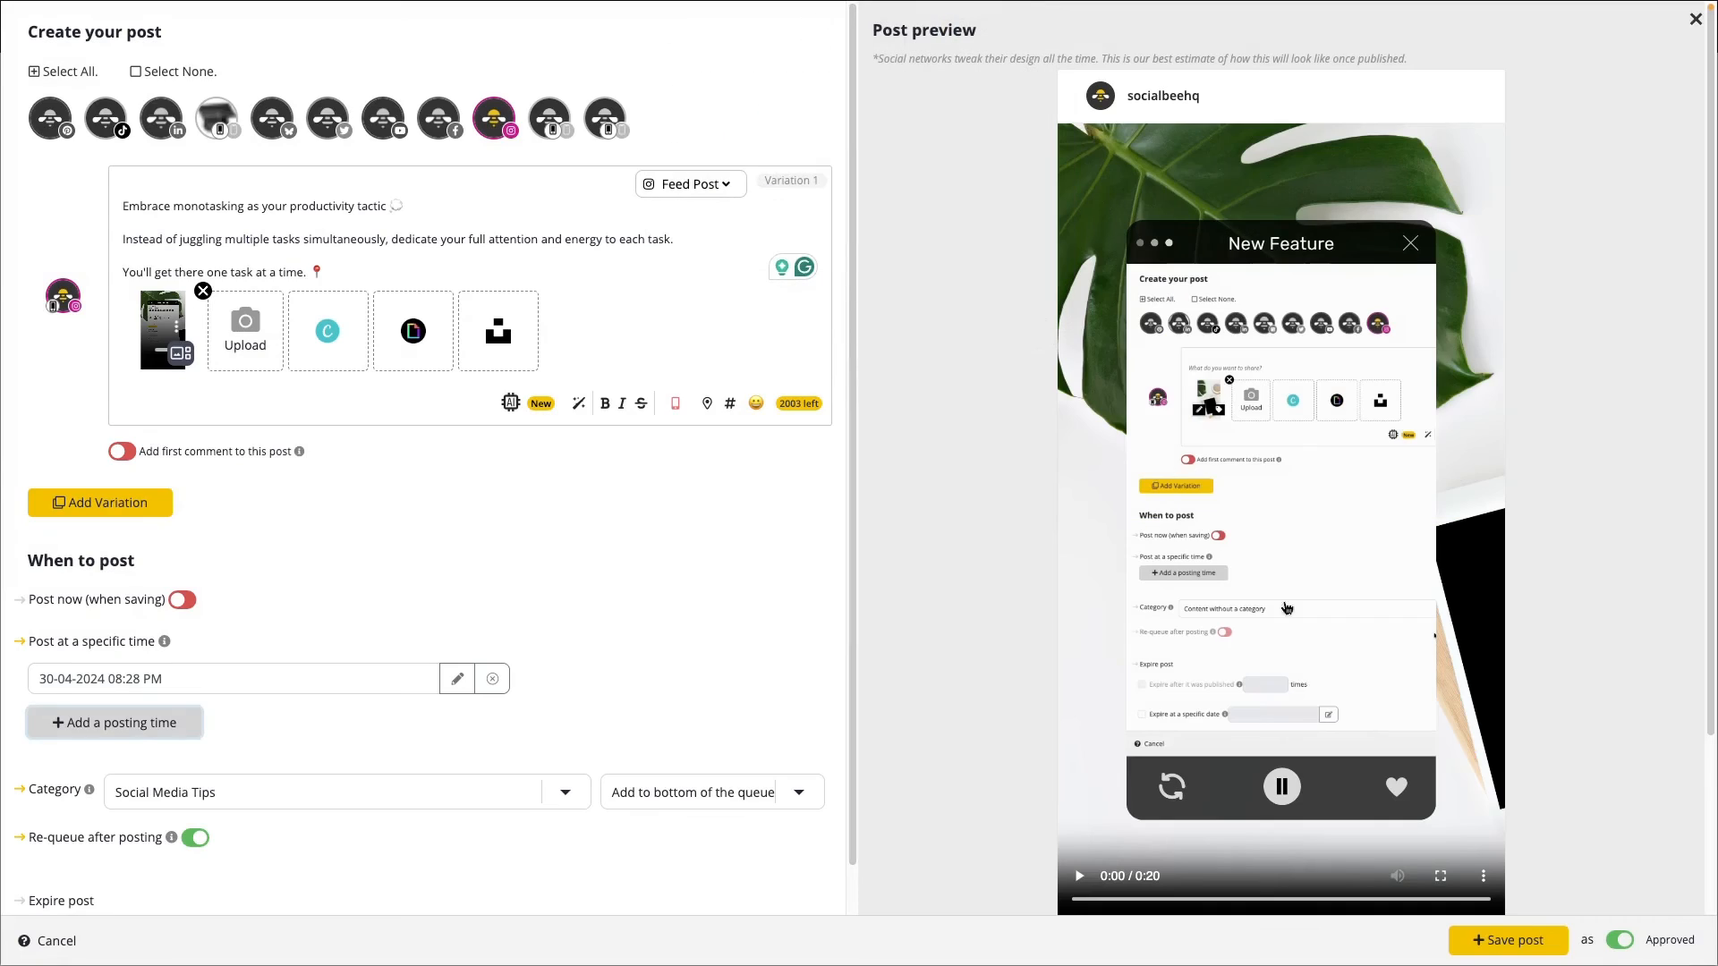
click(1507, 940)
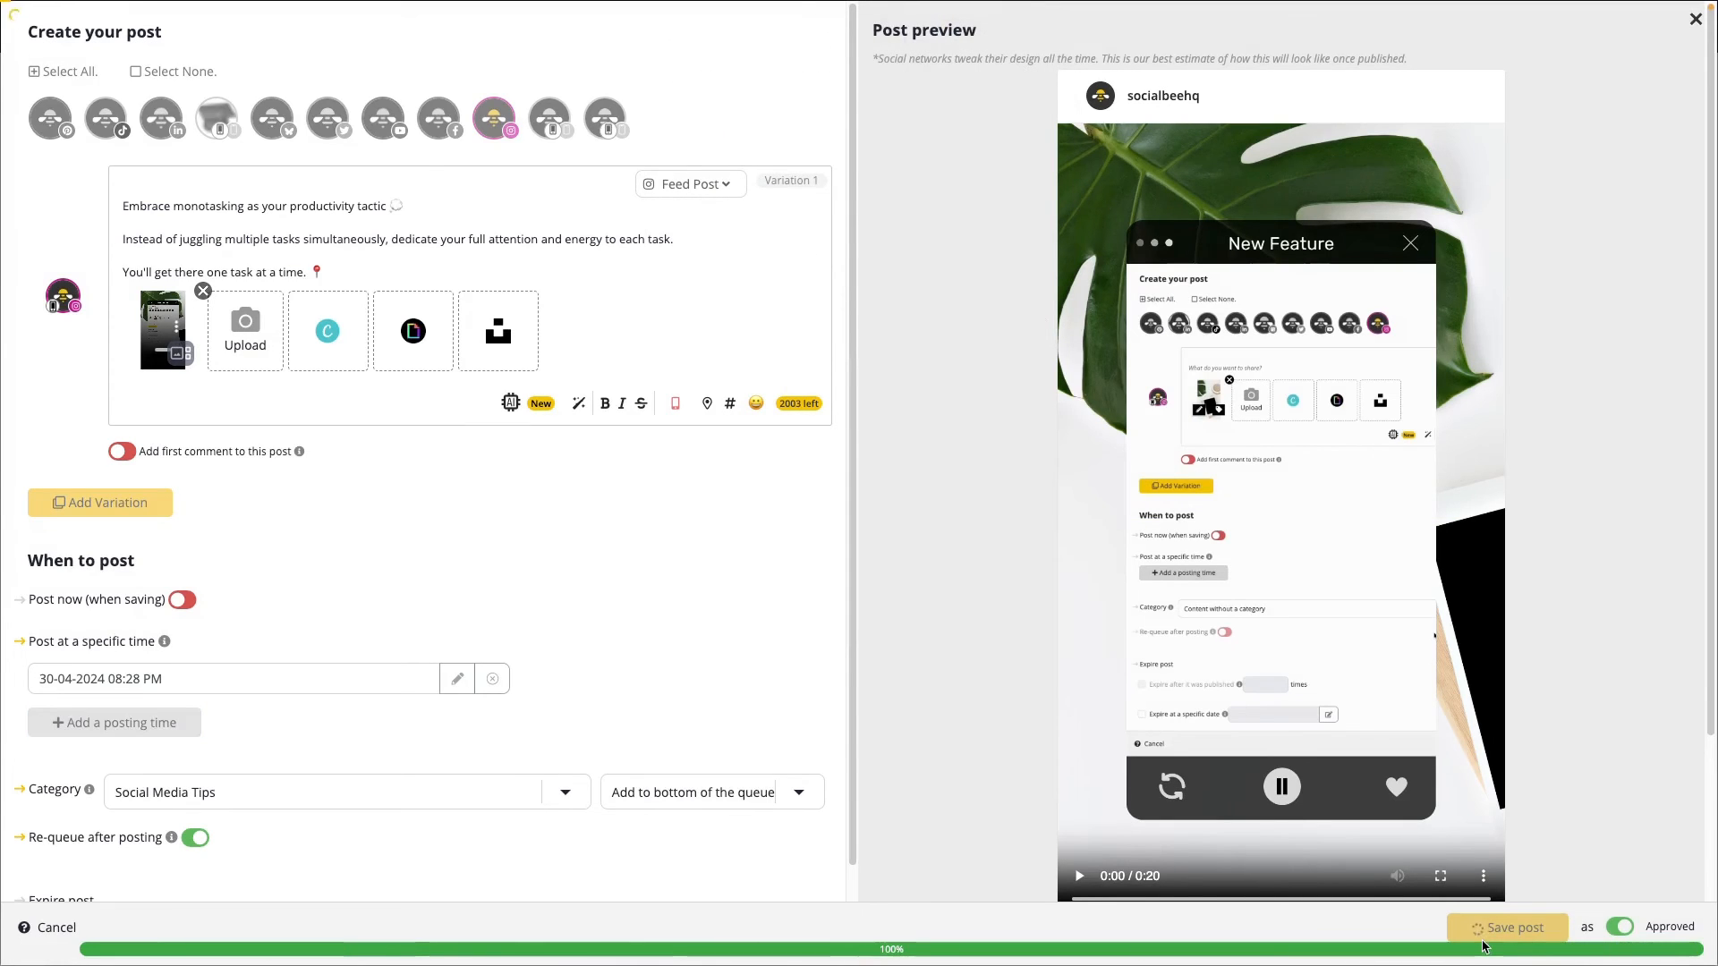
click(1507, 927)
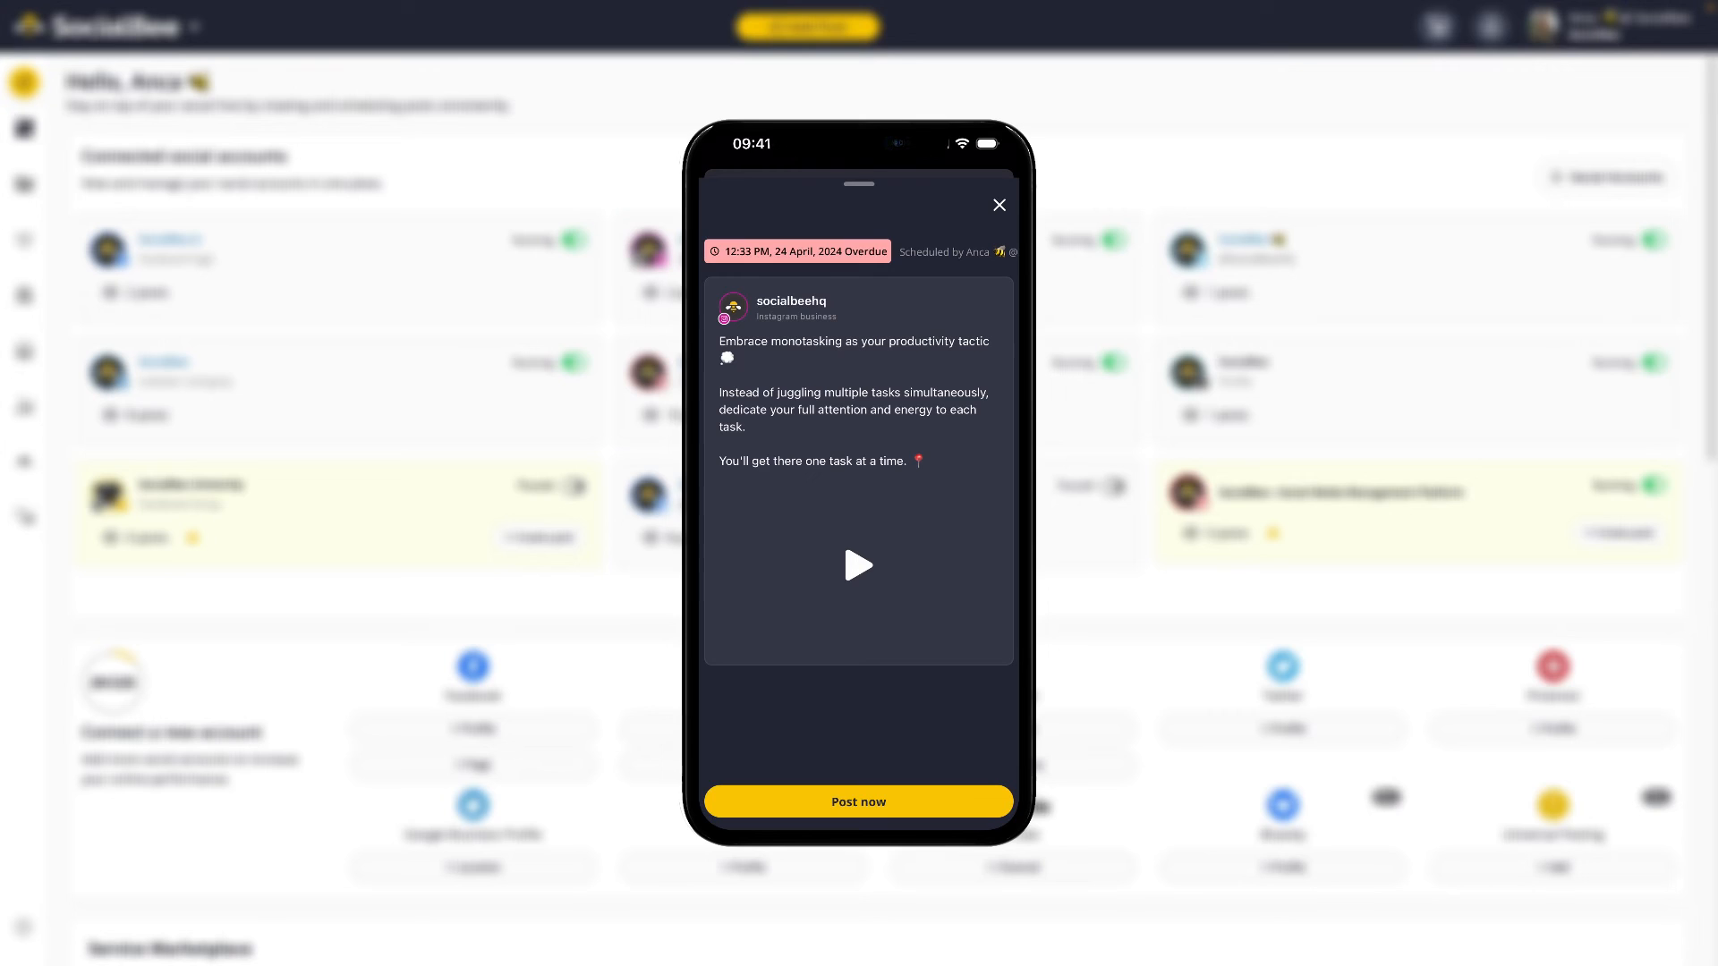
Post the reminder now, confirm the Instagram account, and paste the copied monotasking caption into the new reel.
click(857, 563)
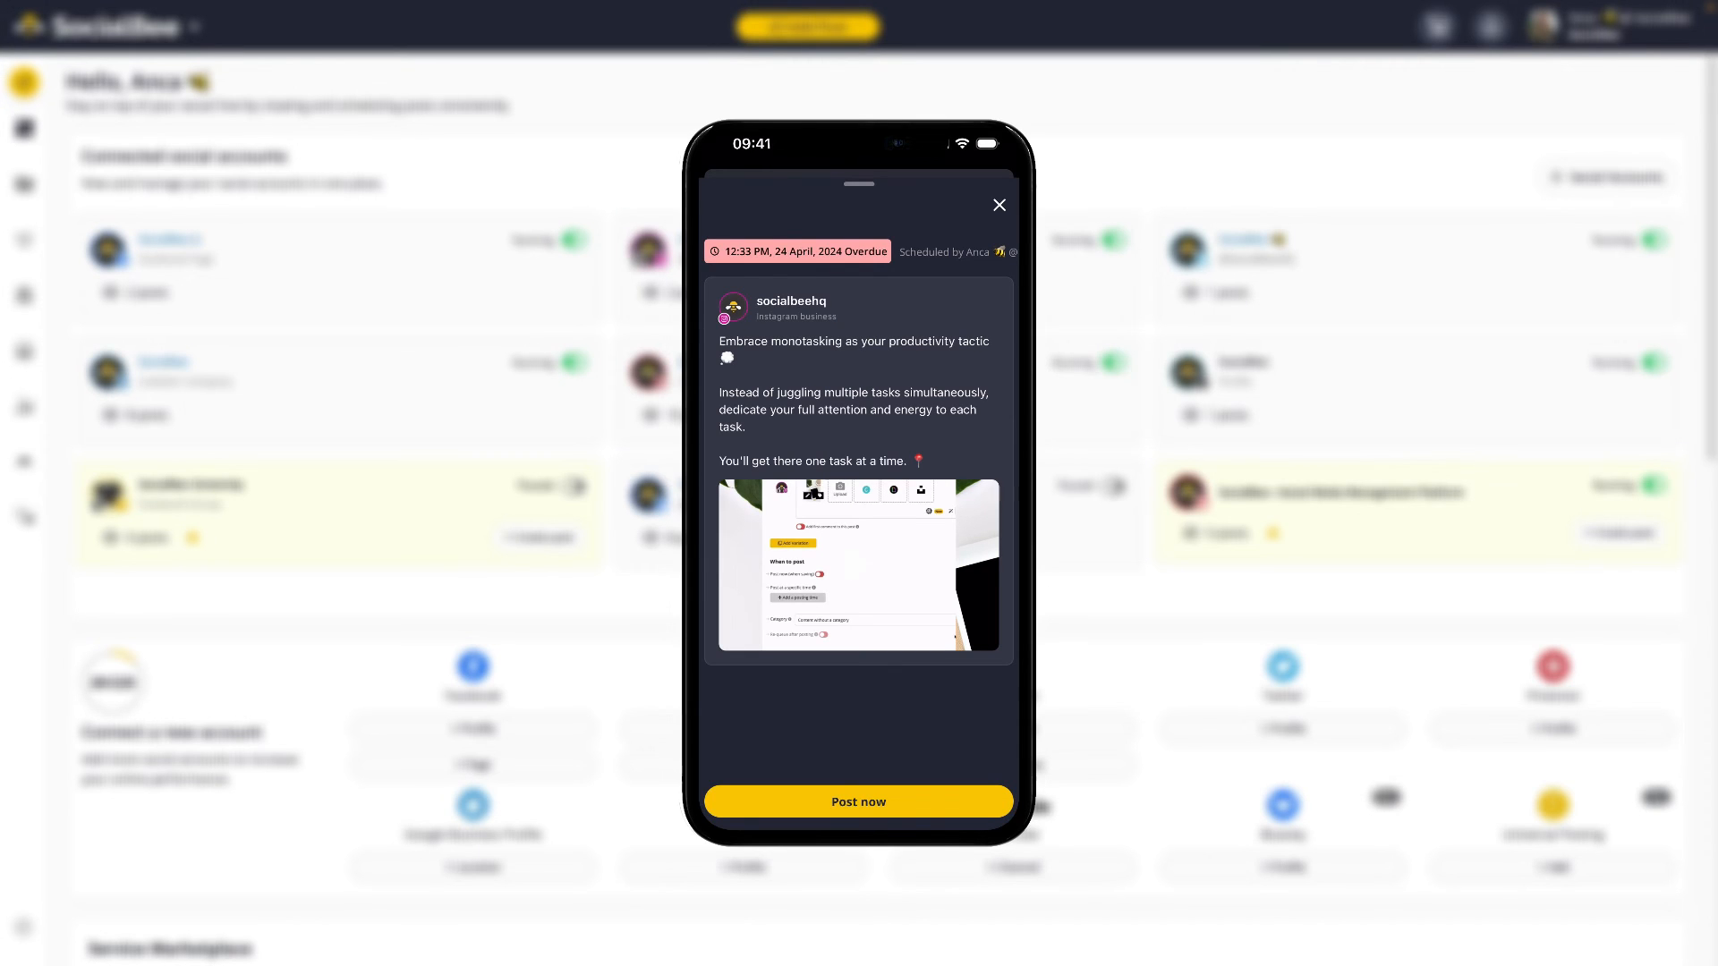
click(857, 802)
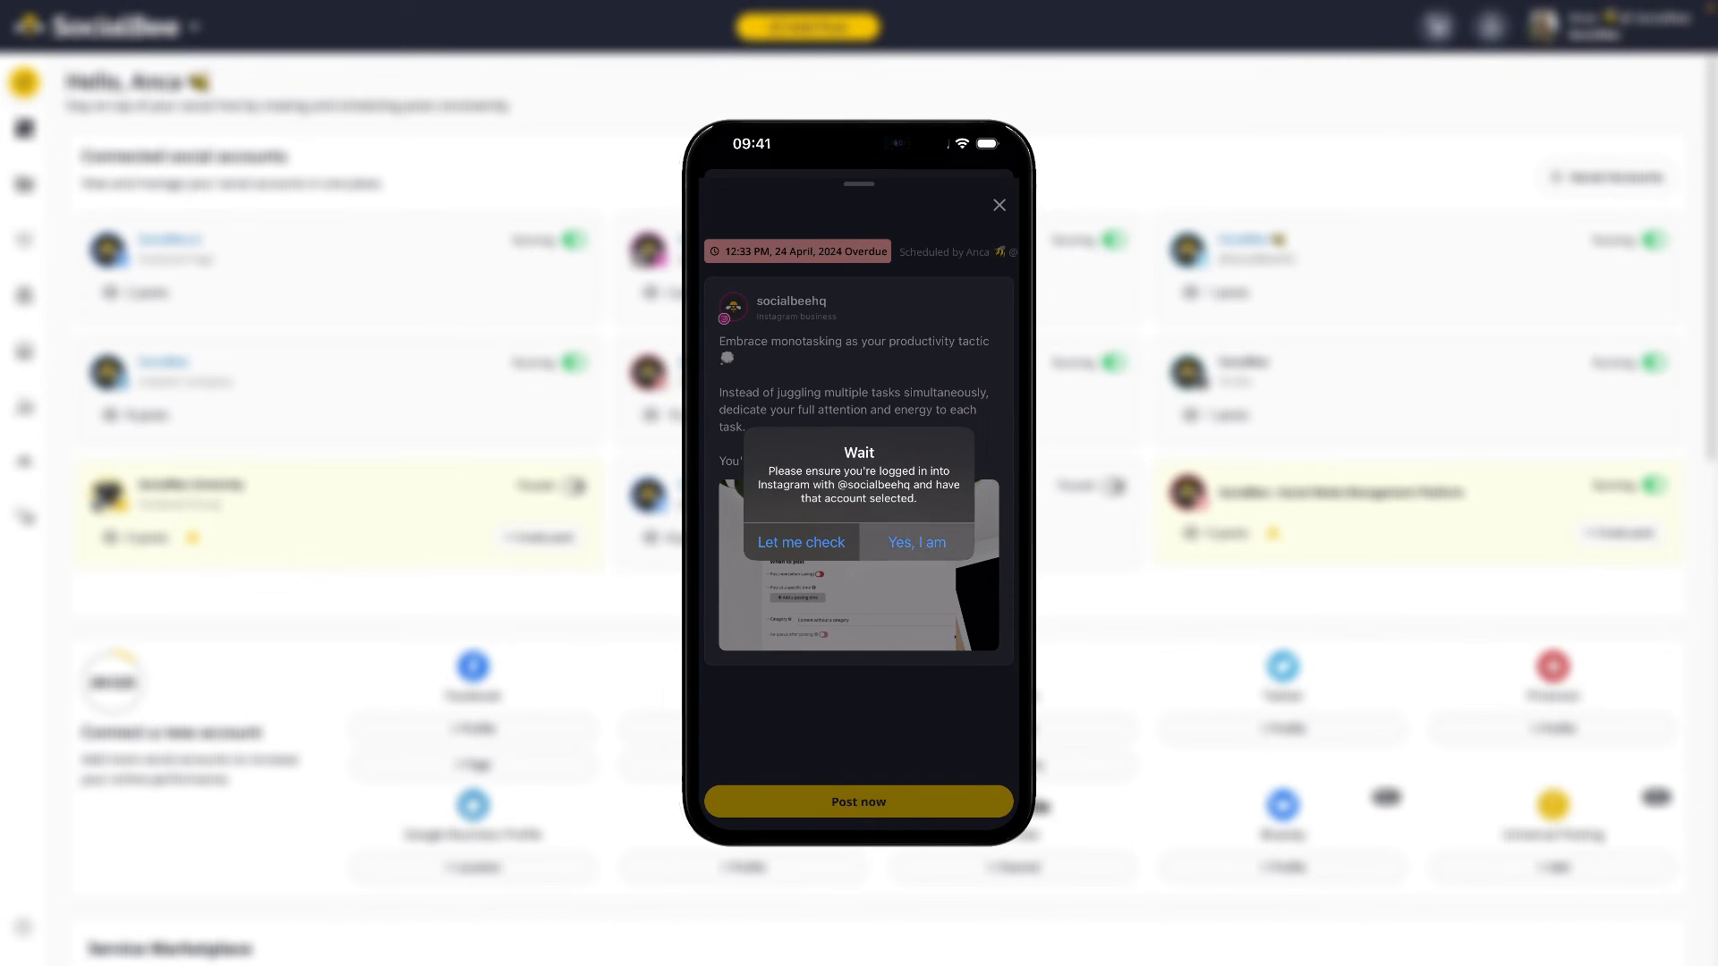
click(916, 541)
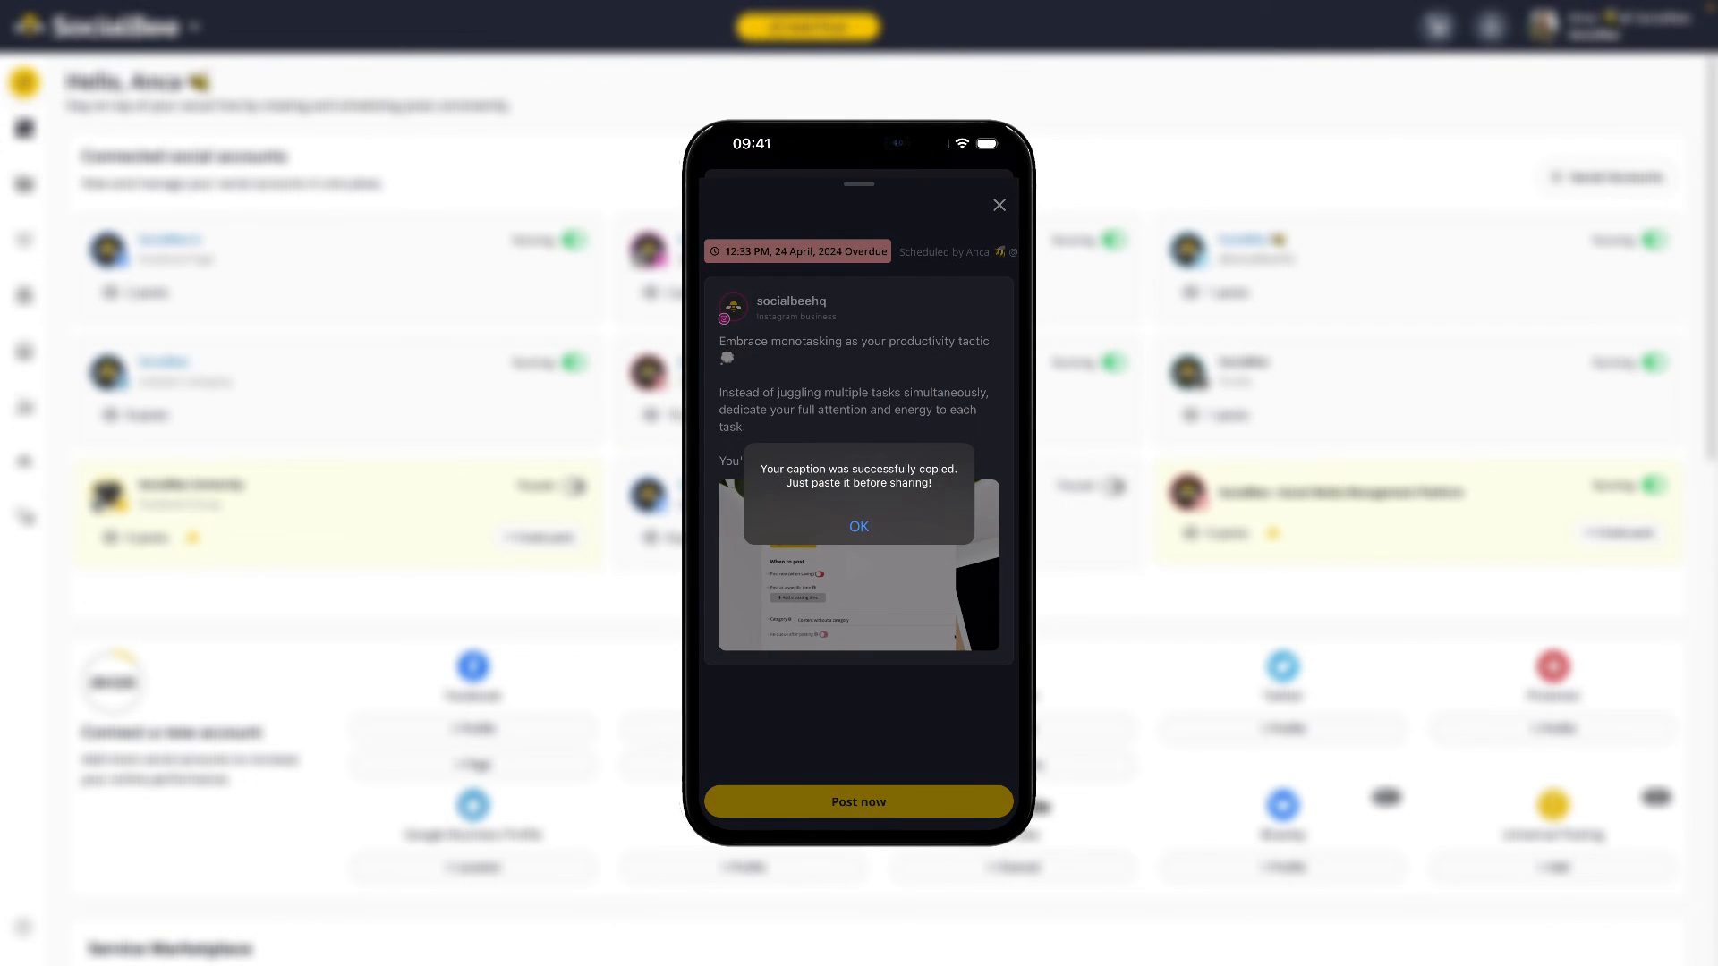
click(857, 526)
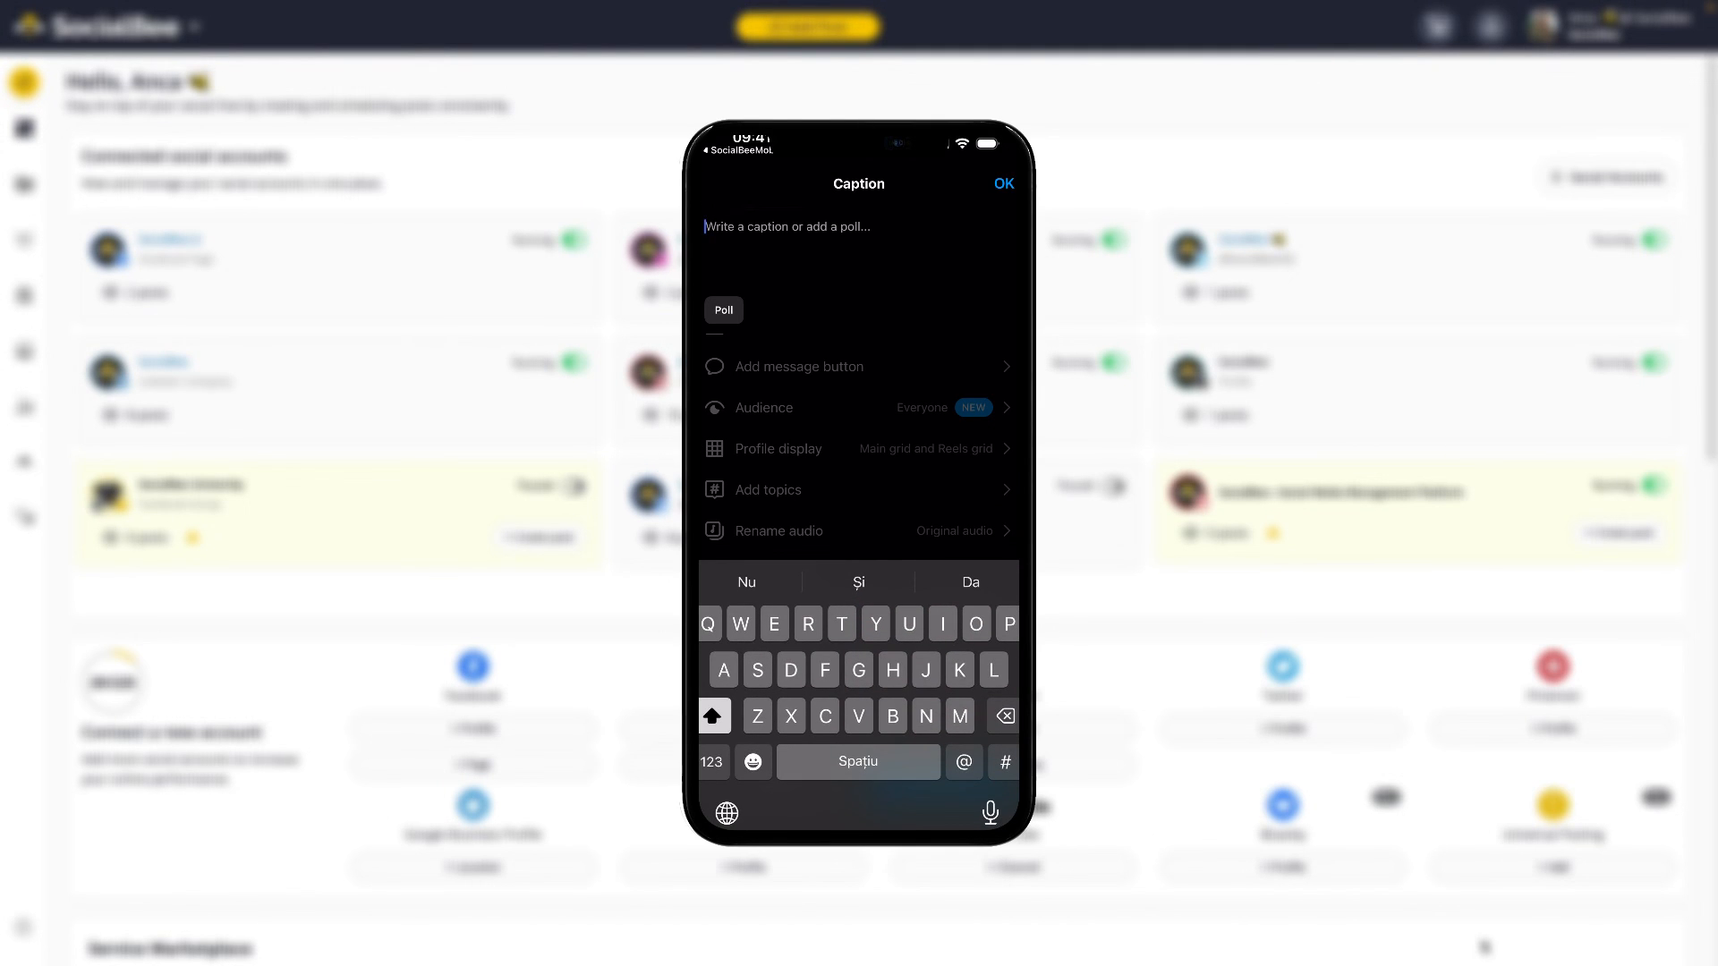
click(999, 182)
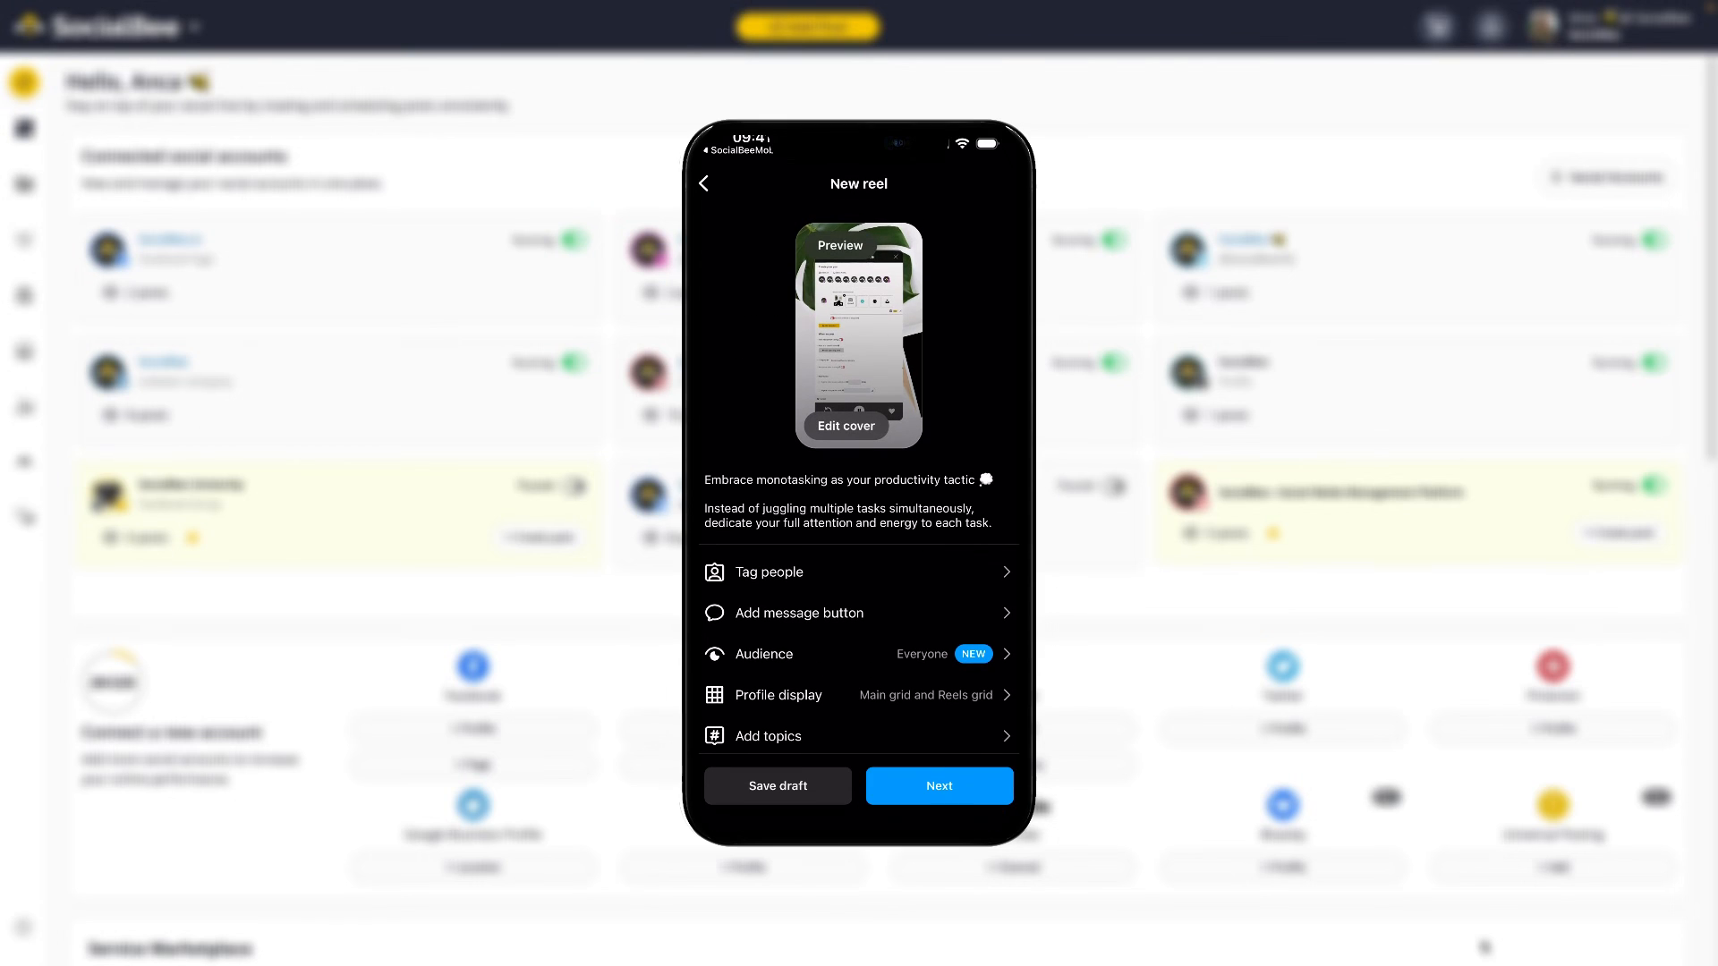